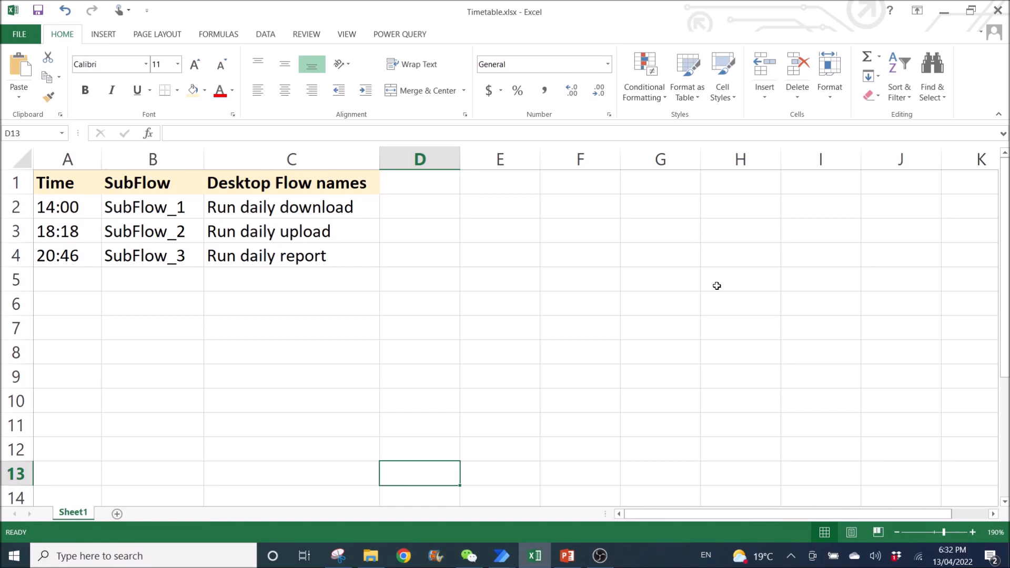
pyautogui.moveTo(648, 280)
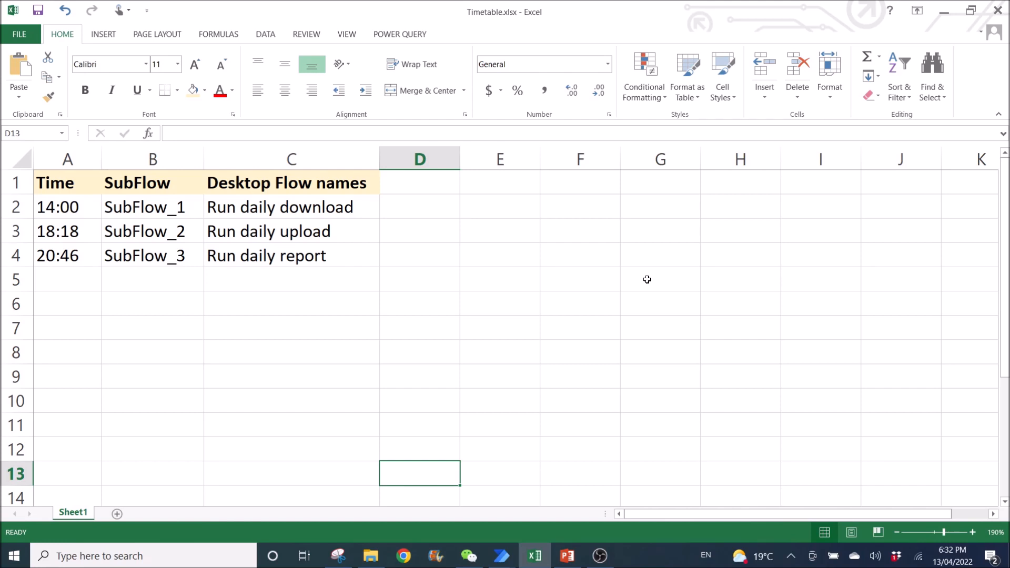
pyautogui.moveTo(636, 288)
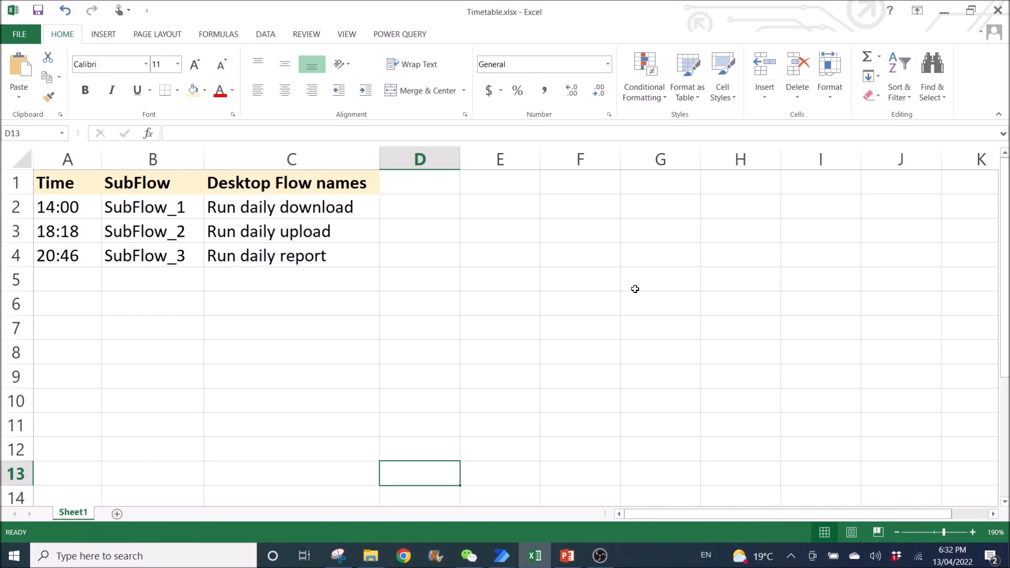
pyautogui.moveTo(627, 289)
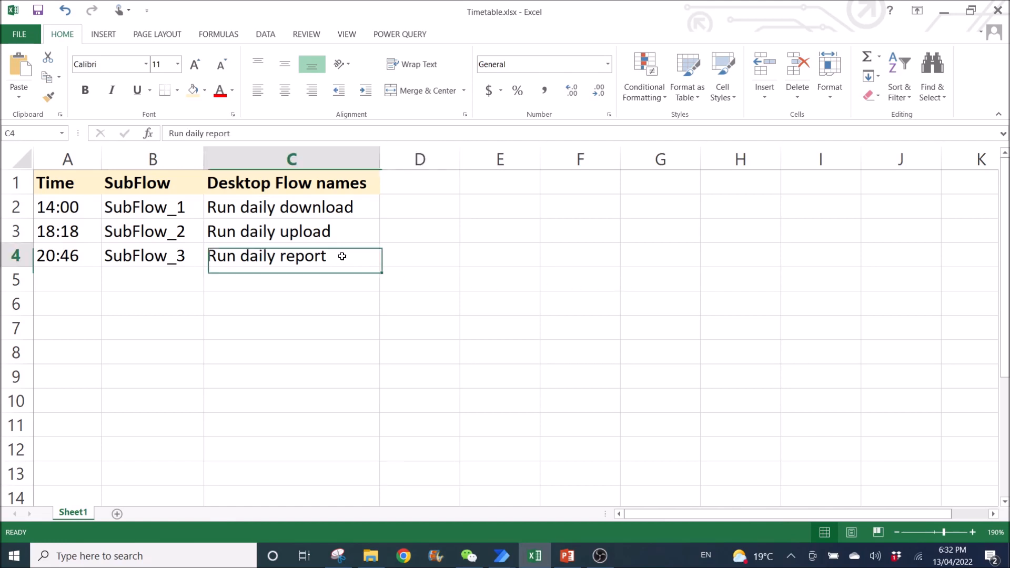
# Edit SubFlow_2's time in A3 from 18:18 to 18:34 and save the Timetable workbook.
pyautogui.moveTo(266, 254); pyautogui.dragTo(56, 182)
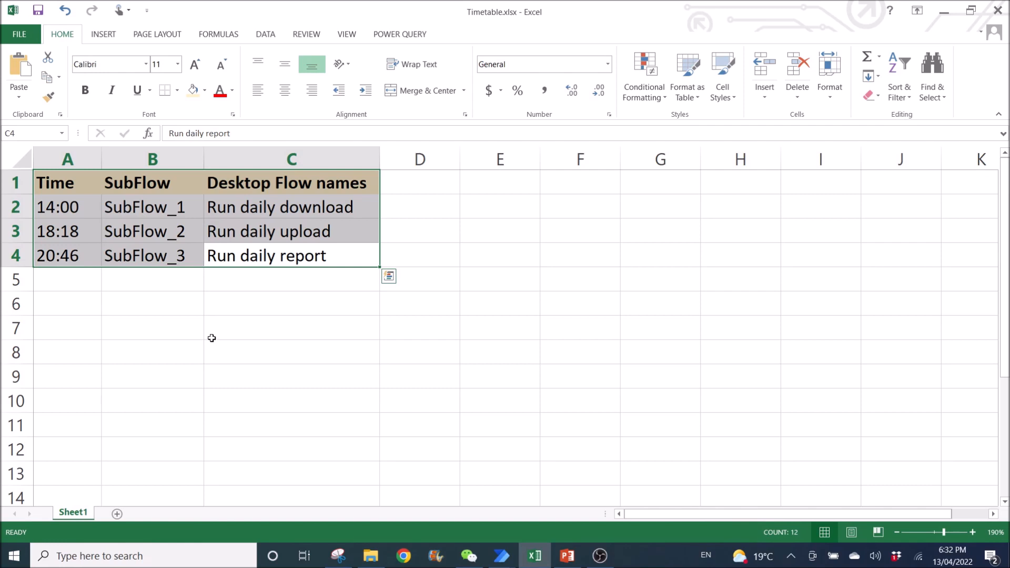
pyautogui.click(151, 327)
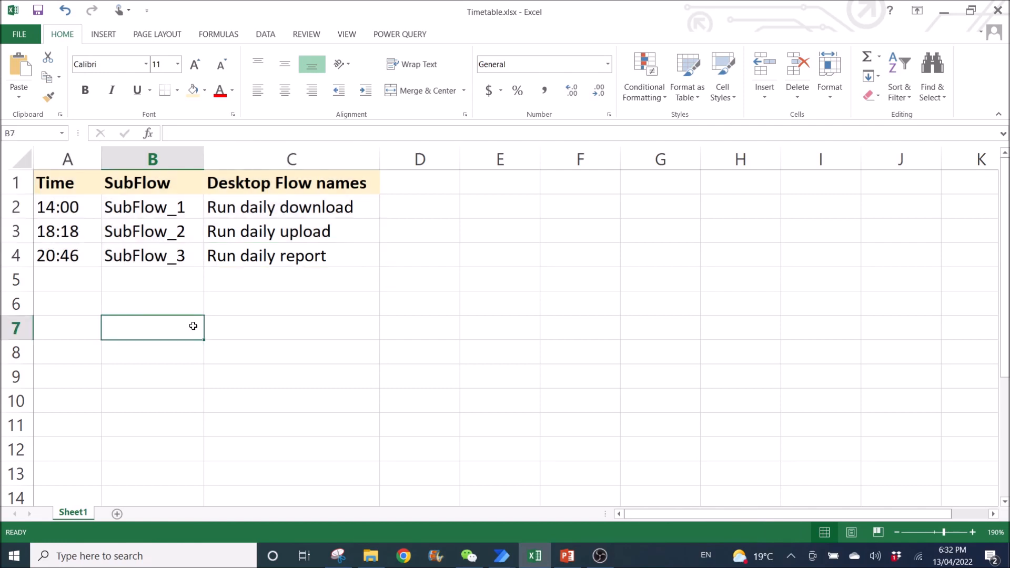
pyautogui.moveTo(119, 272)
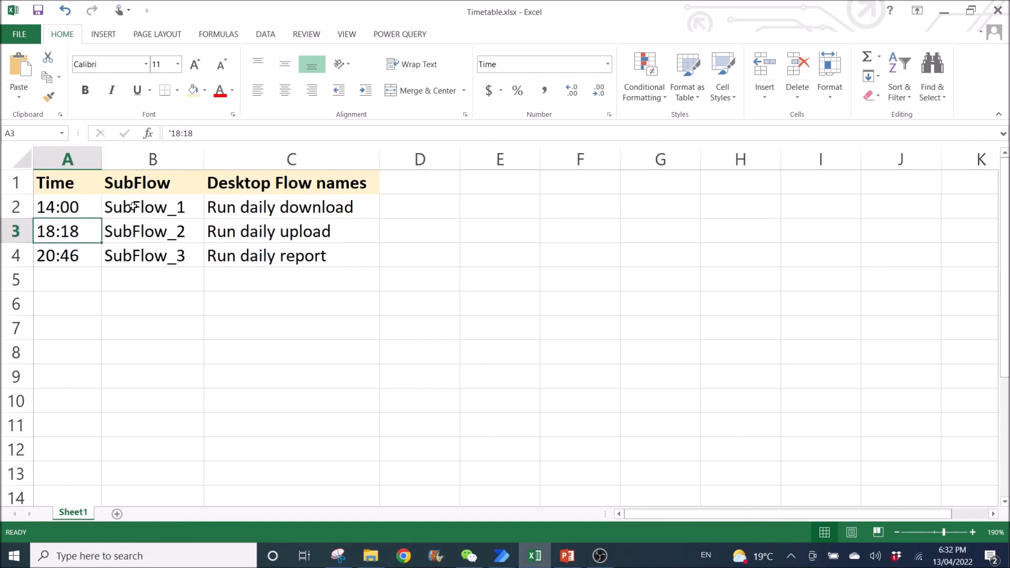
pyautogui.moveTo(952, 556)
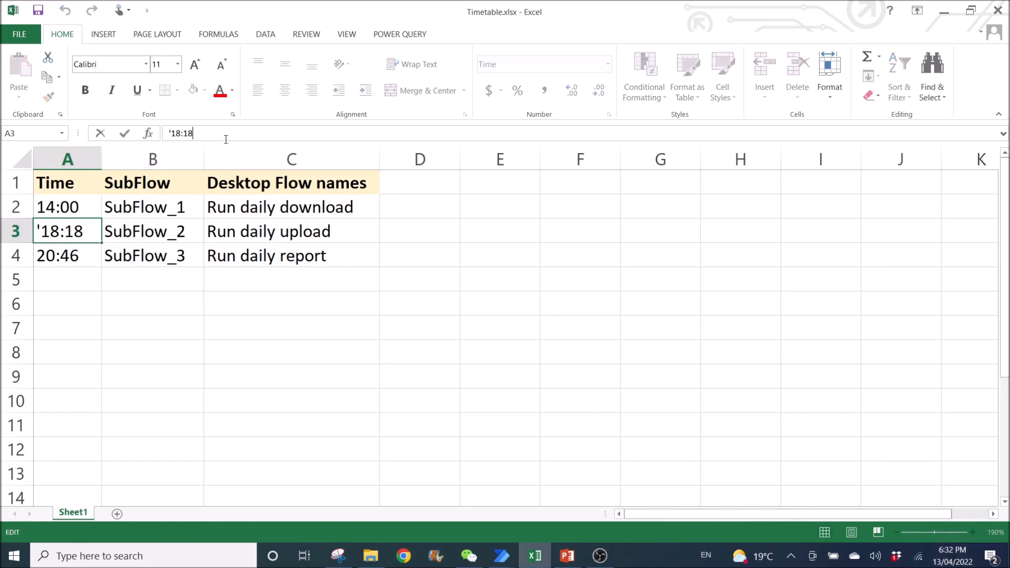
pyautogui.press('Backspace')
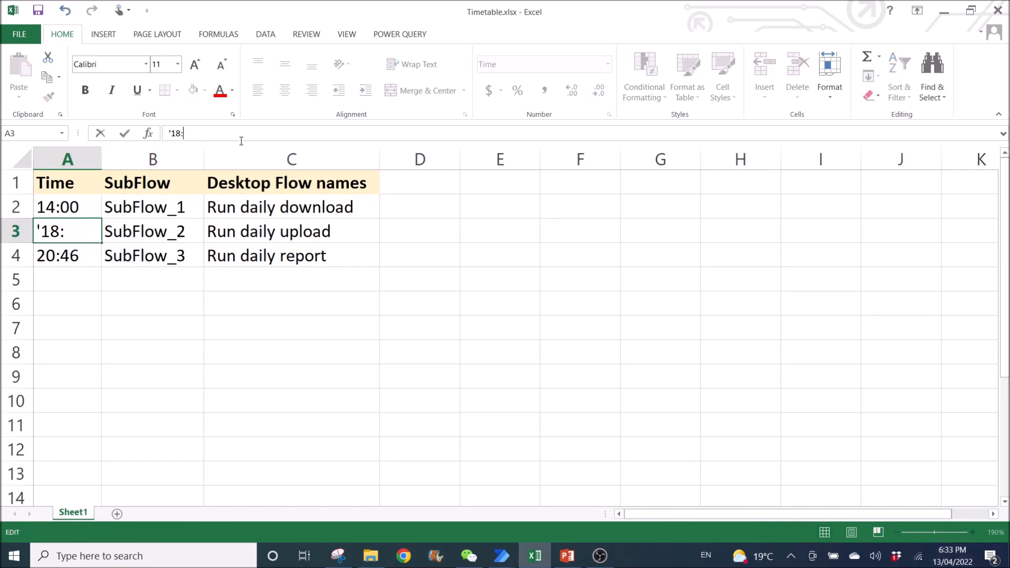
pyautogui.write('34')
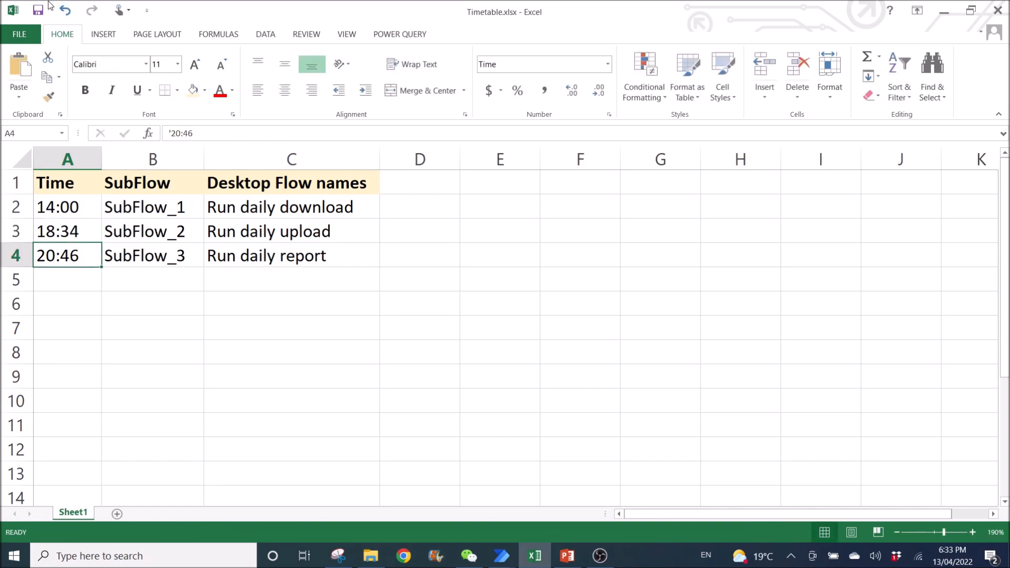
pyautogui.click(65, 10)
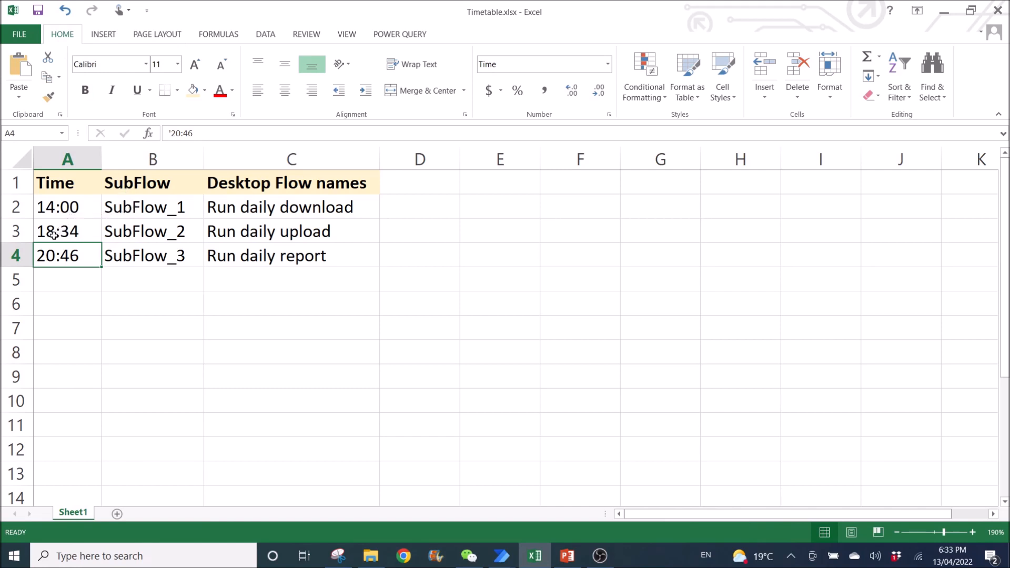
pyautogui.moveTo(137, 230)
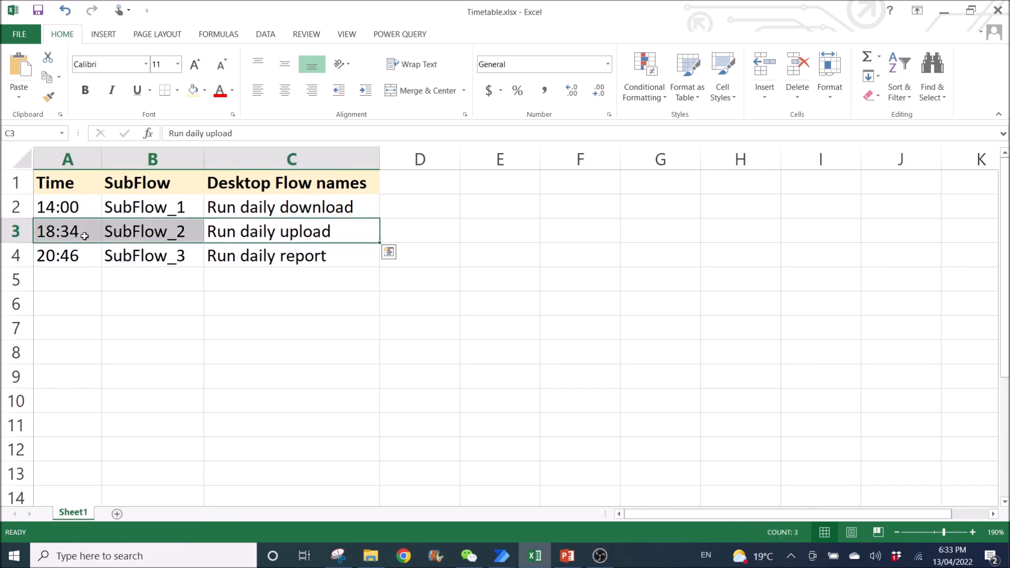
pyautogui.moveTo(73, 262)
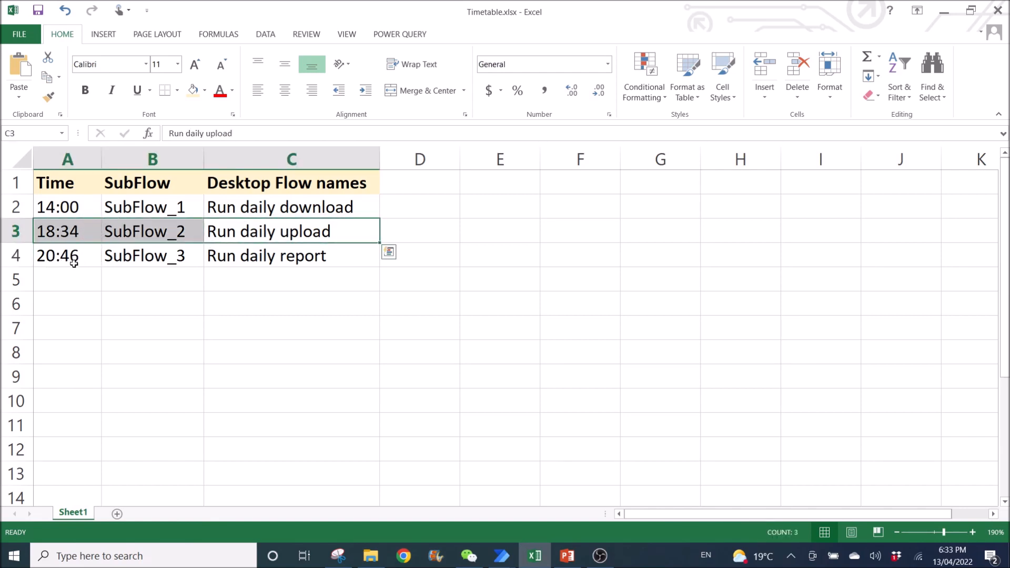
pyautogui.click(292, 254)
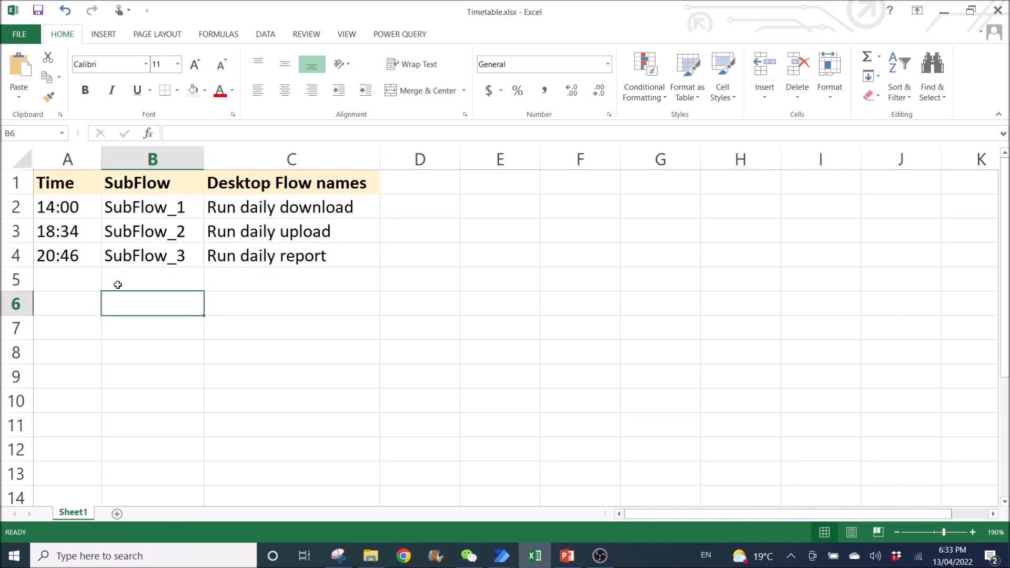
pyautogui.moveTo(305, 303)
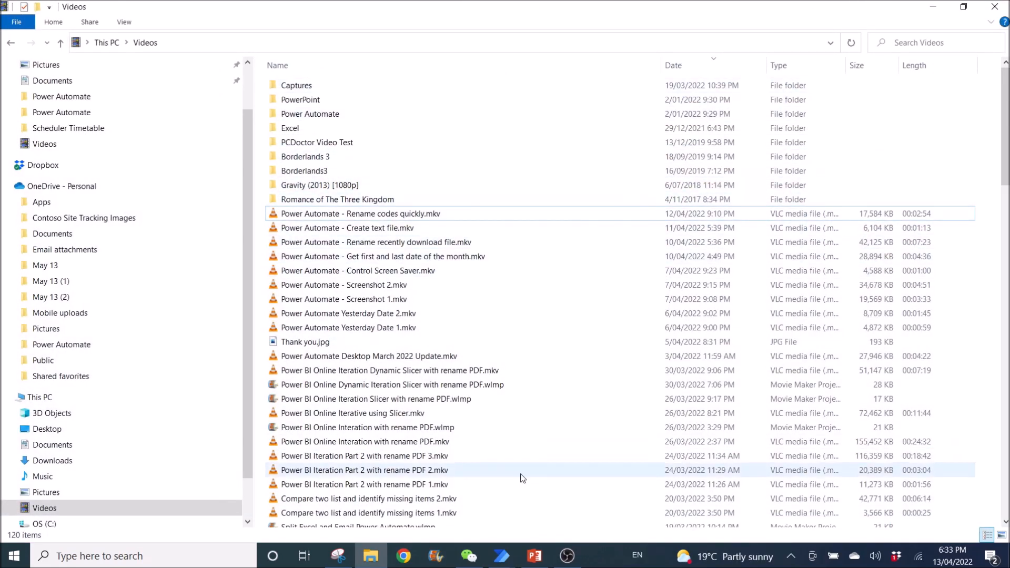
pyautogui.moveTo(501, 556)
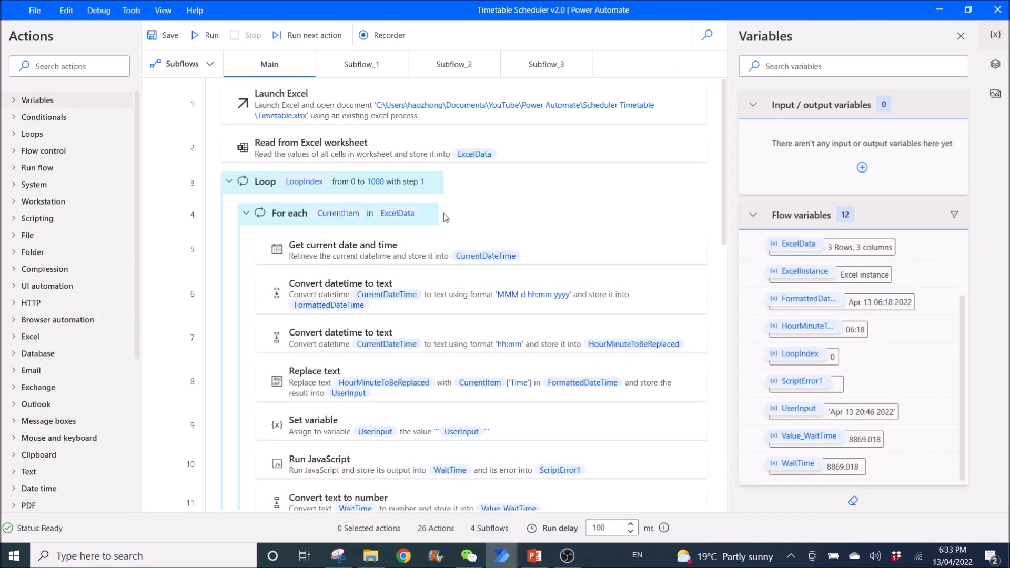
pyautogui.moveTo(210, 35)
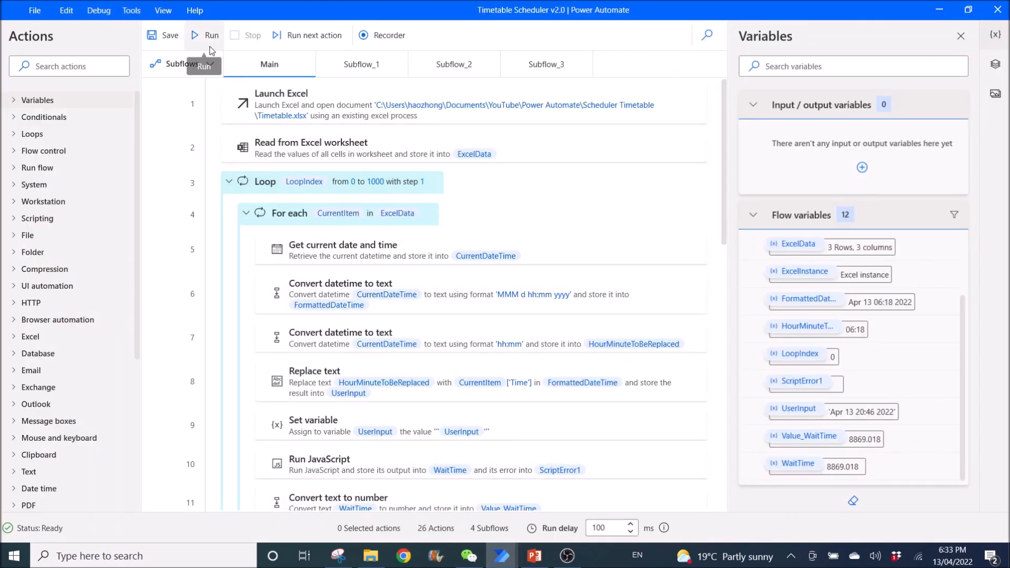
# Run the flow, acknowledge the WorkFlow Done 2 and SubFlow_2 success messages, leaving it waiting for 20:46.
pyautogui.click(203, 35)
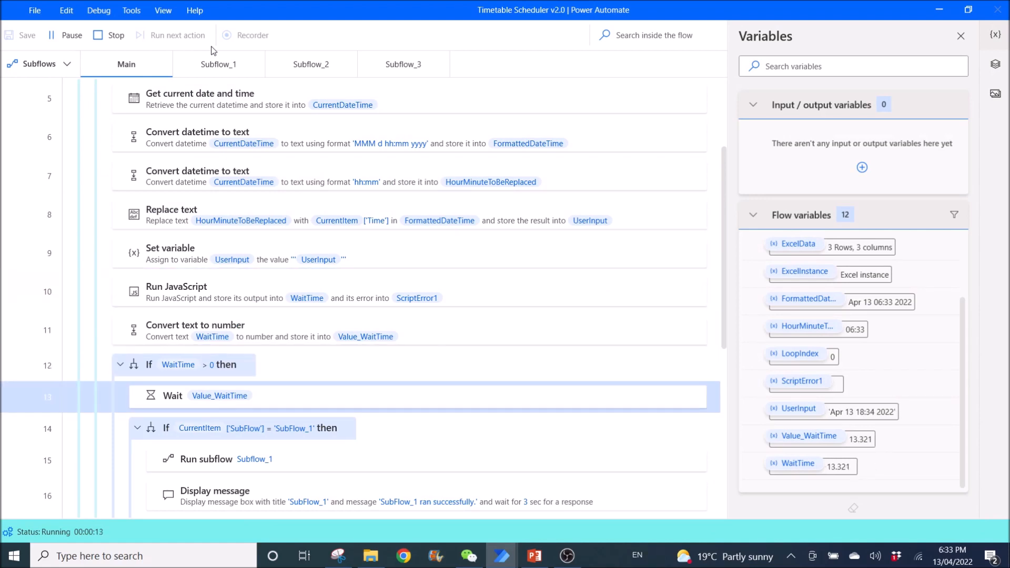
pyautogui.moveTo(873, 465)
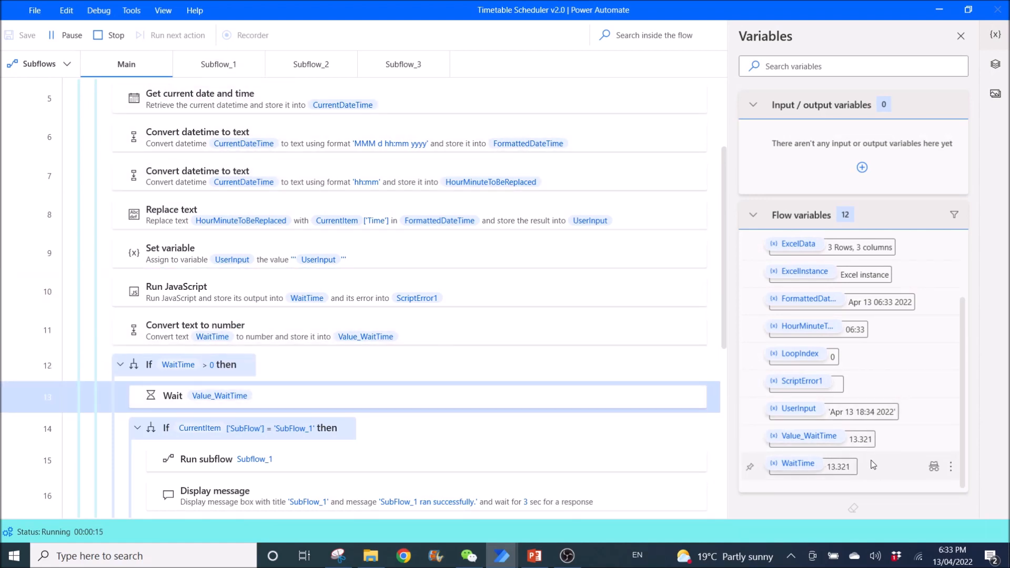
pyautogui.moveTo(875, 449)
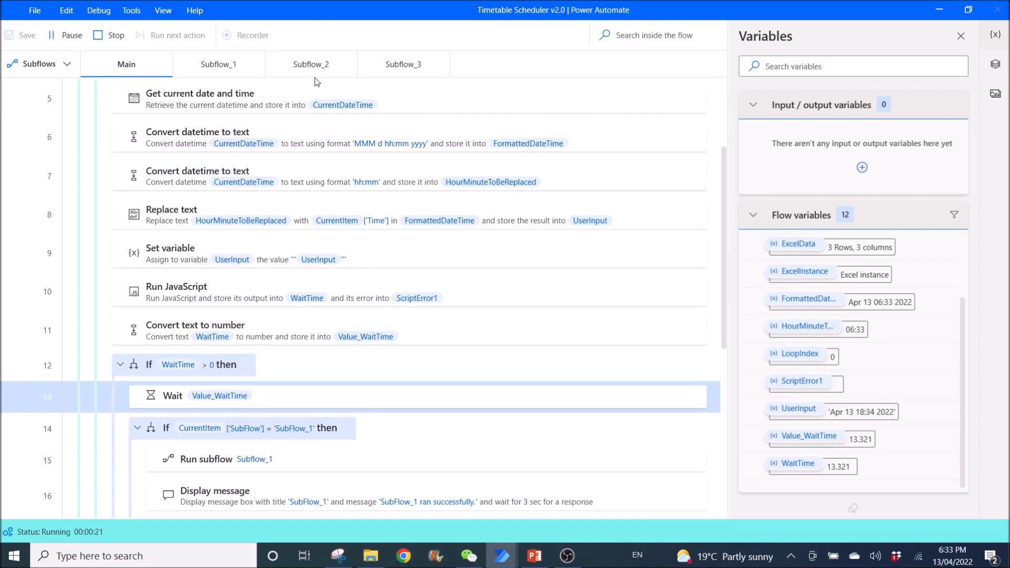
pyautogui.moveTo(500, 230)
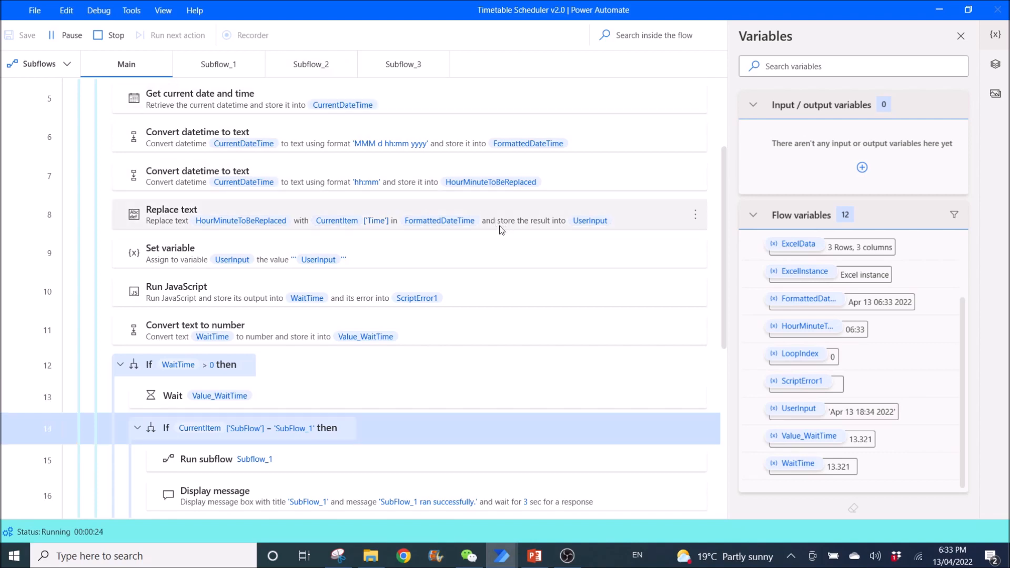
pyautogui.click(310, 64)
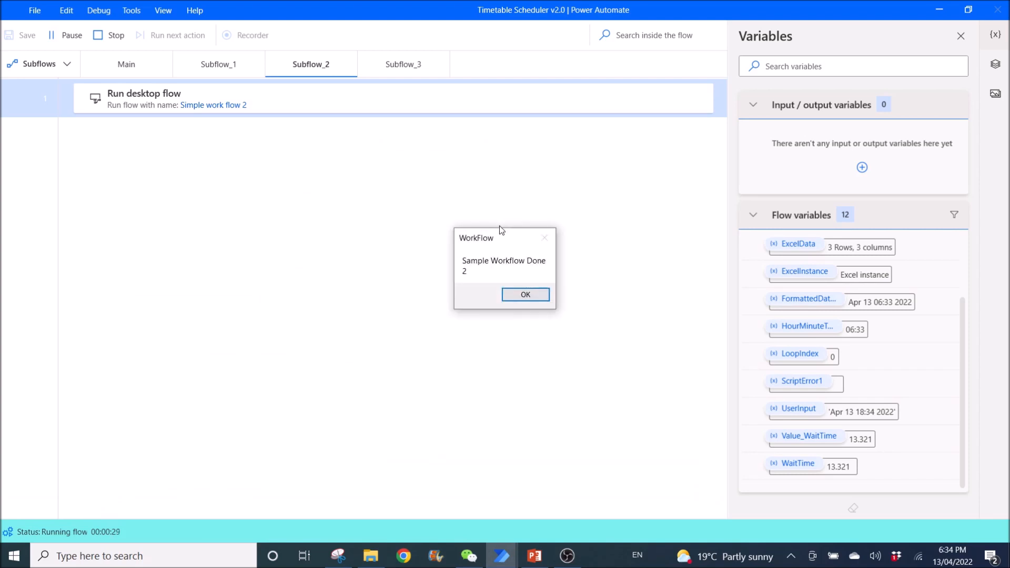
pyautogui.click(524, 295)
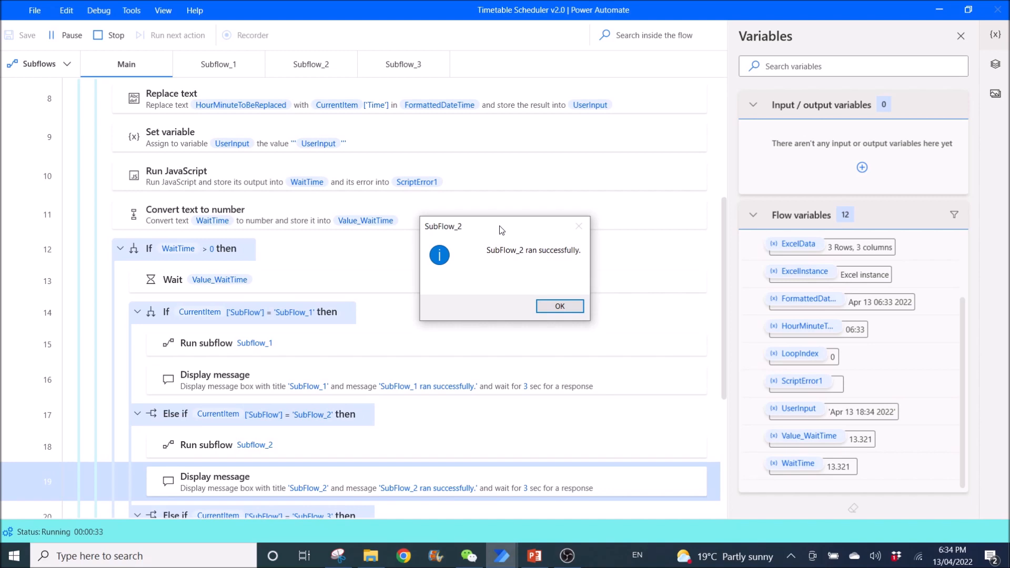
pyautogui.click(558, 306)
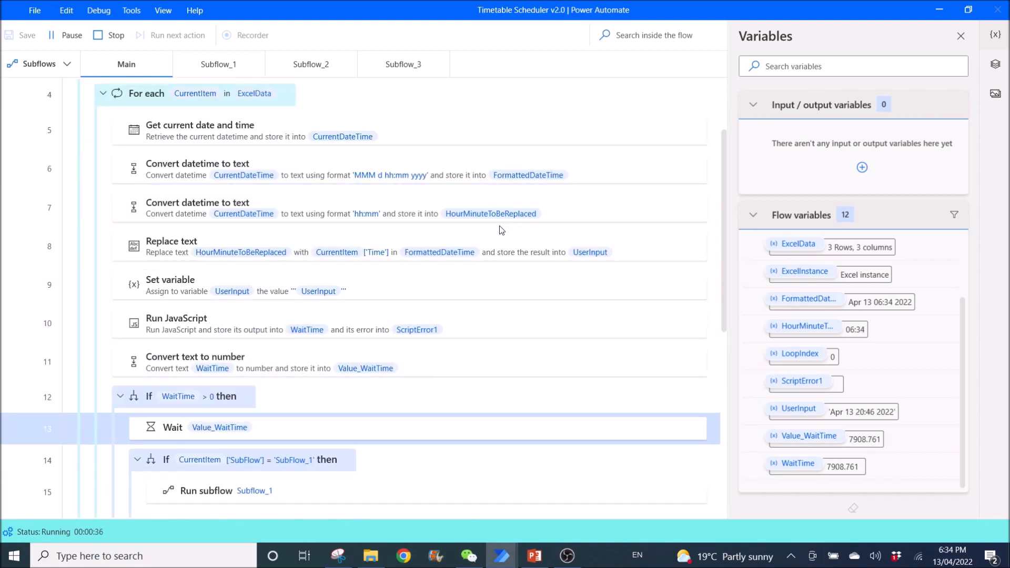
pyautogui.moveTo(716, 374)
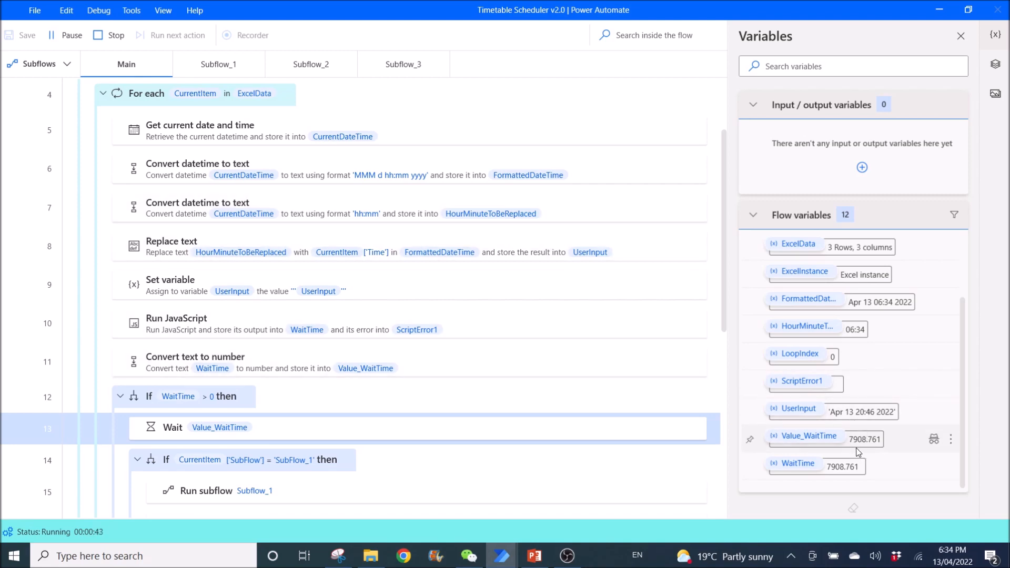
pyautogui.moveTo(863, 449)
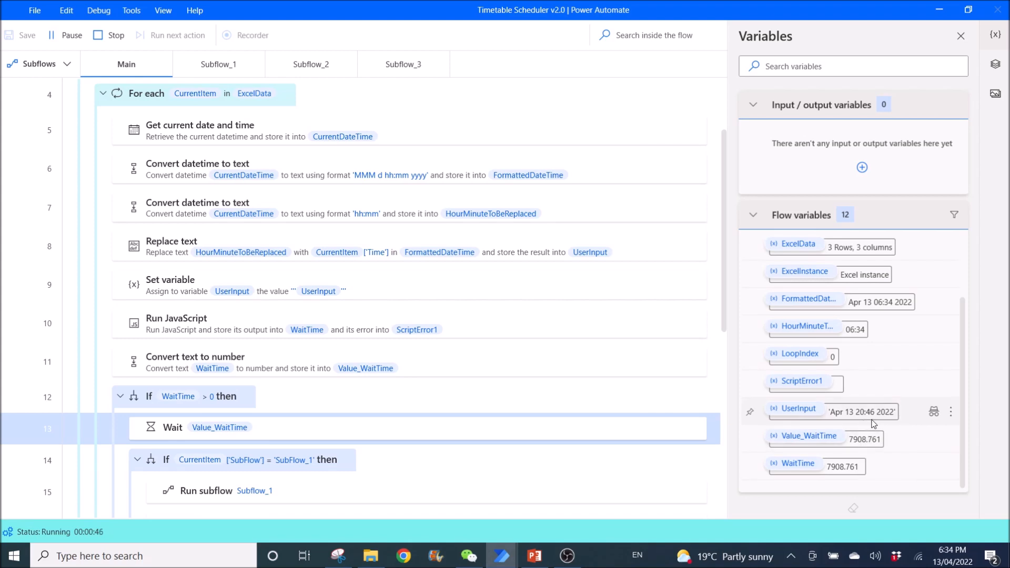
pyautogui.moveTo(847, 423)
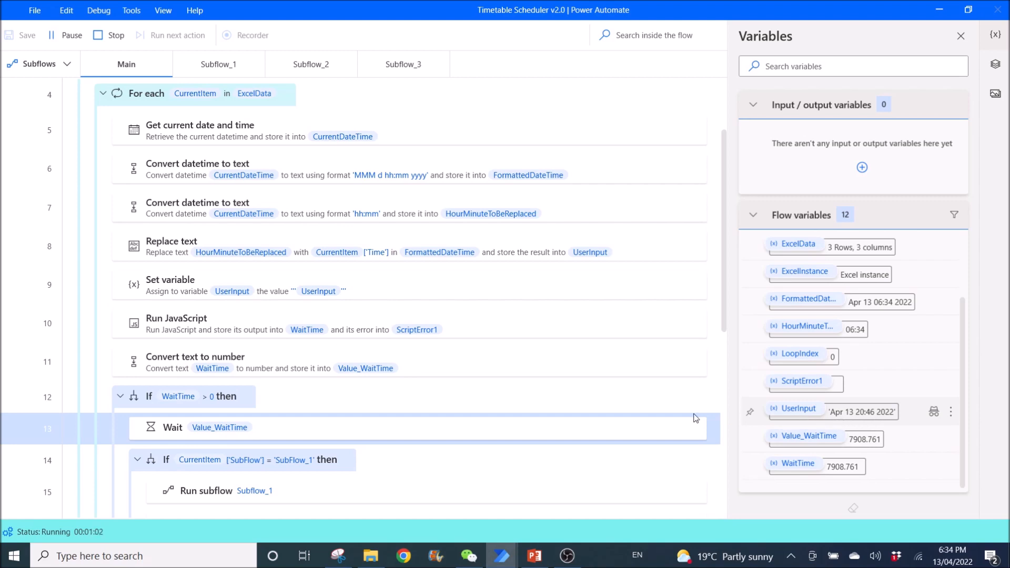
pyautogui.click(599, 555)
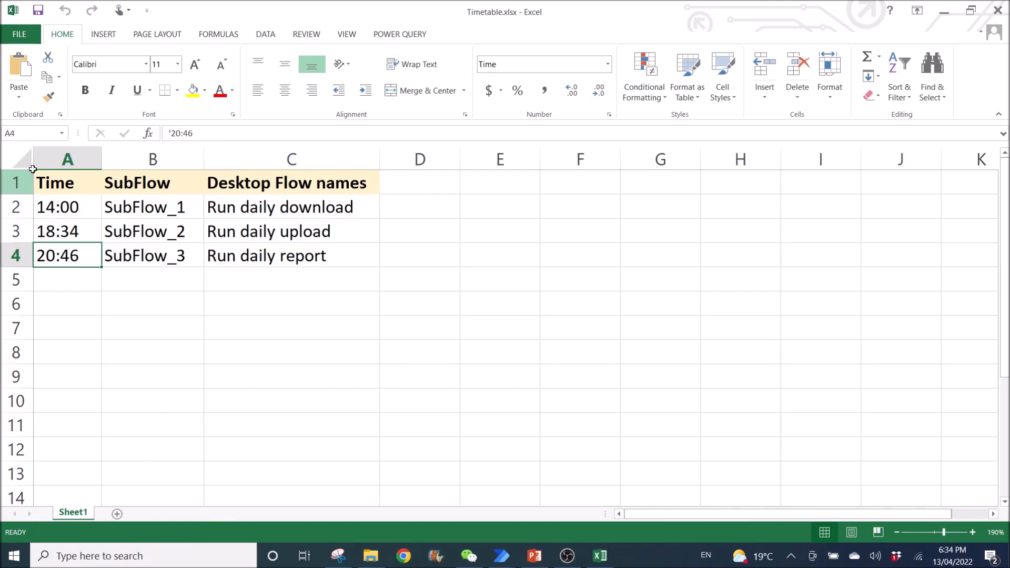
pyautogui.moveTo(25, 168)
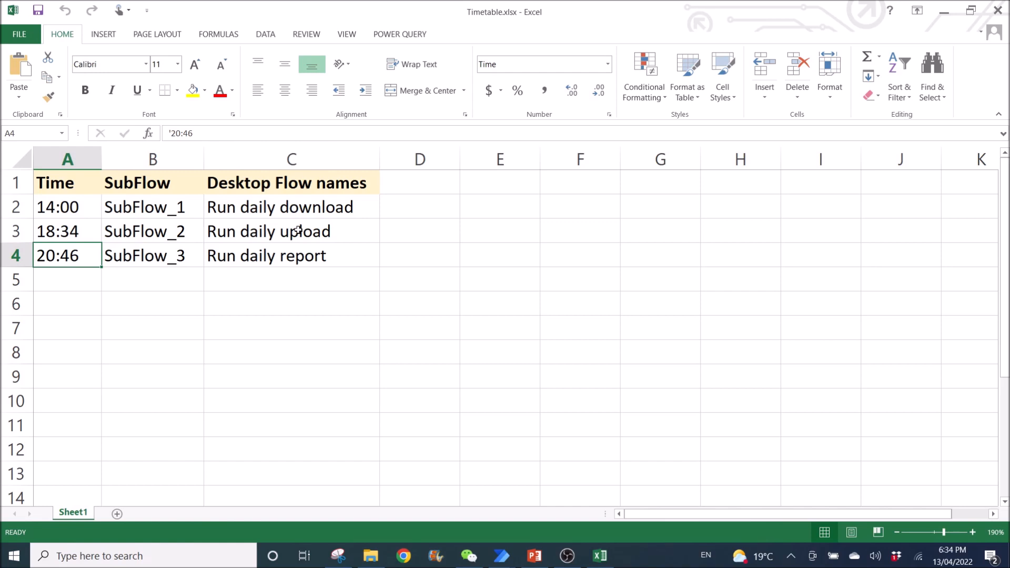
pyautogui.moveTo(379, 270)
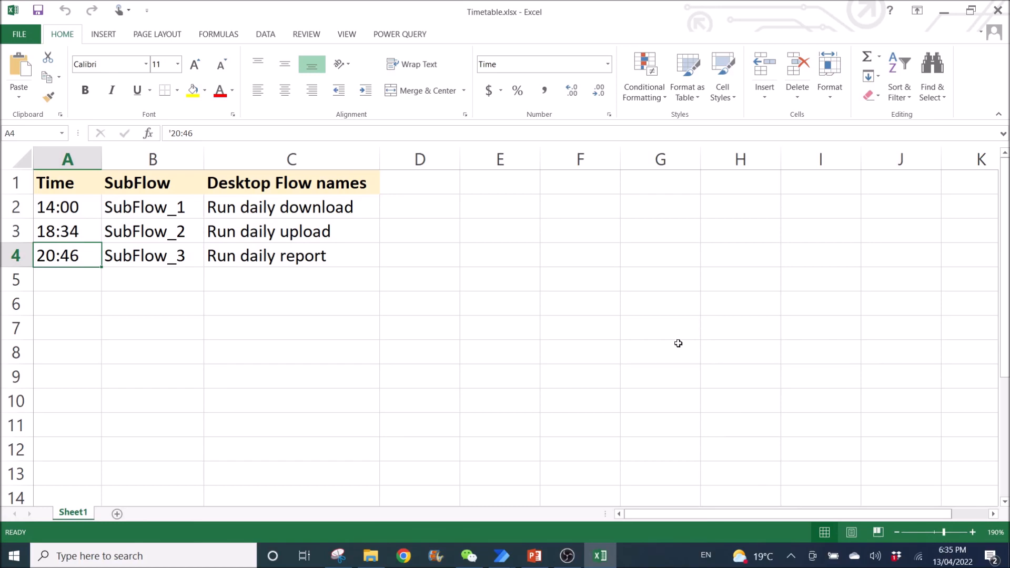
pyautogui.moveTo(220, 328)
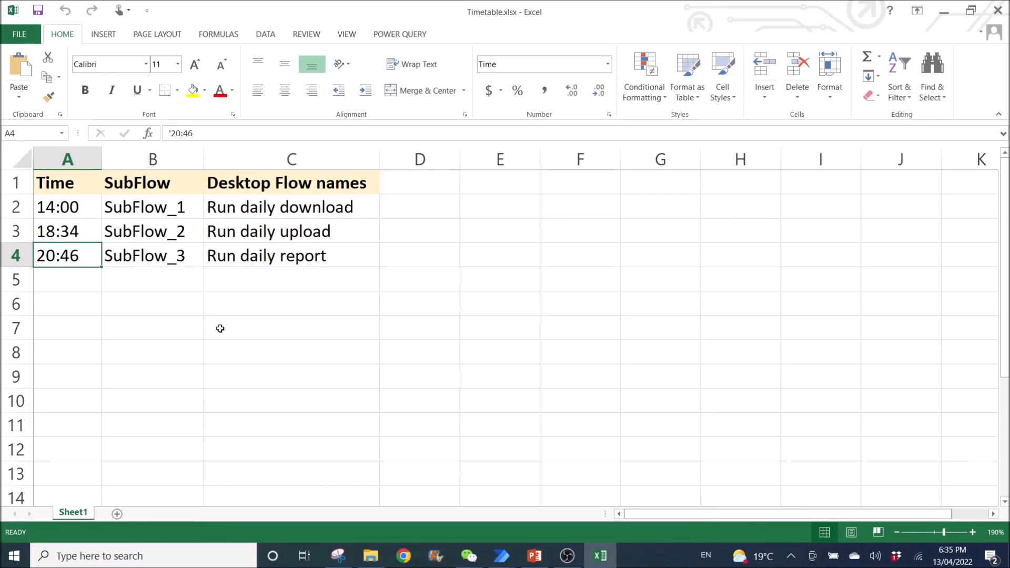
pyautogui.moveTo(449, 8)
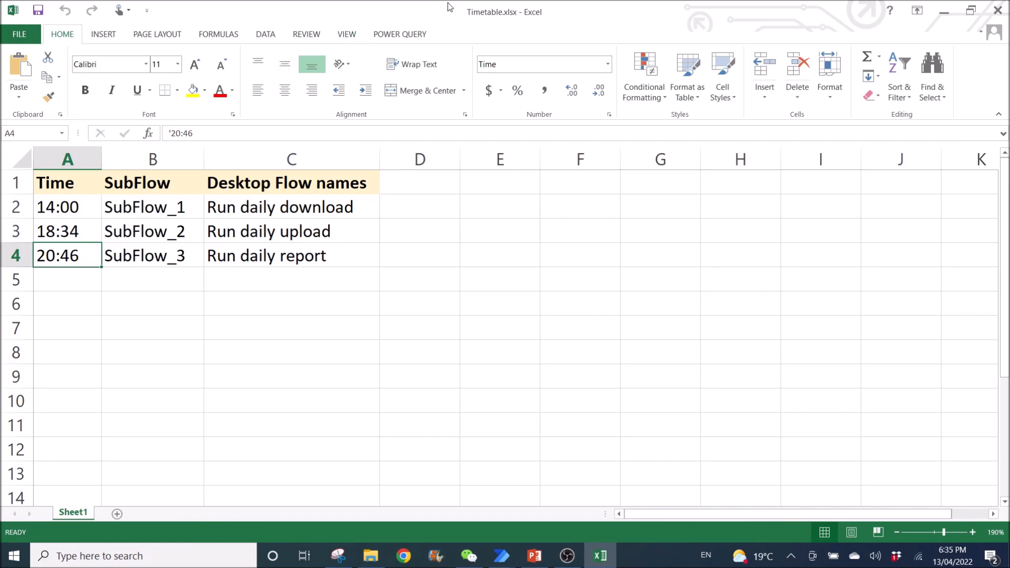
pyautogui.moveTo(235, 371)
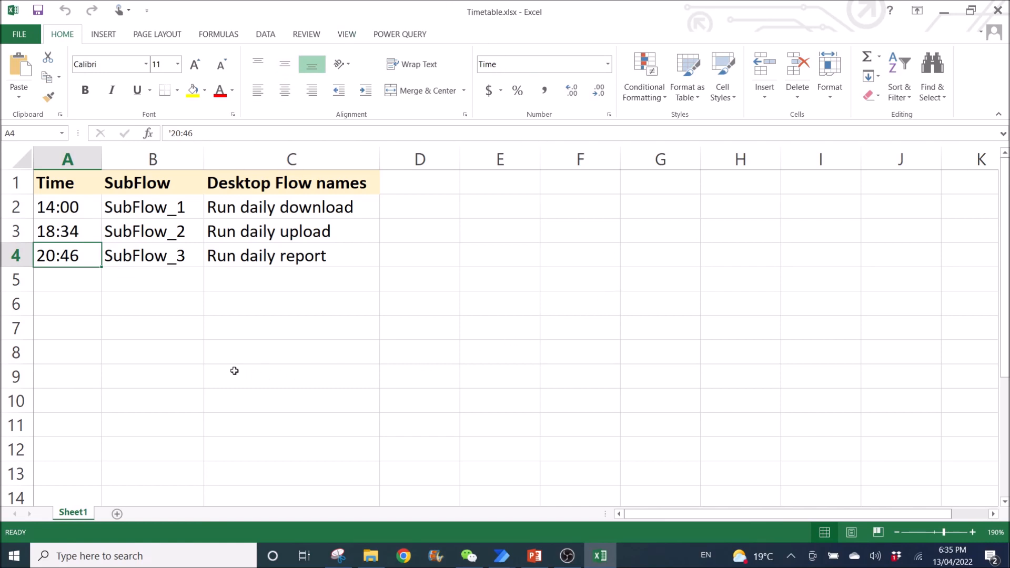
pyautogui.moveTo(212, 202)
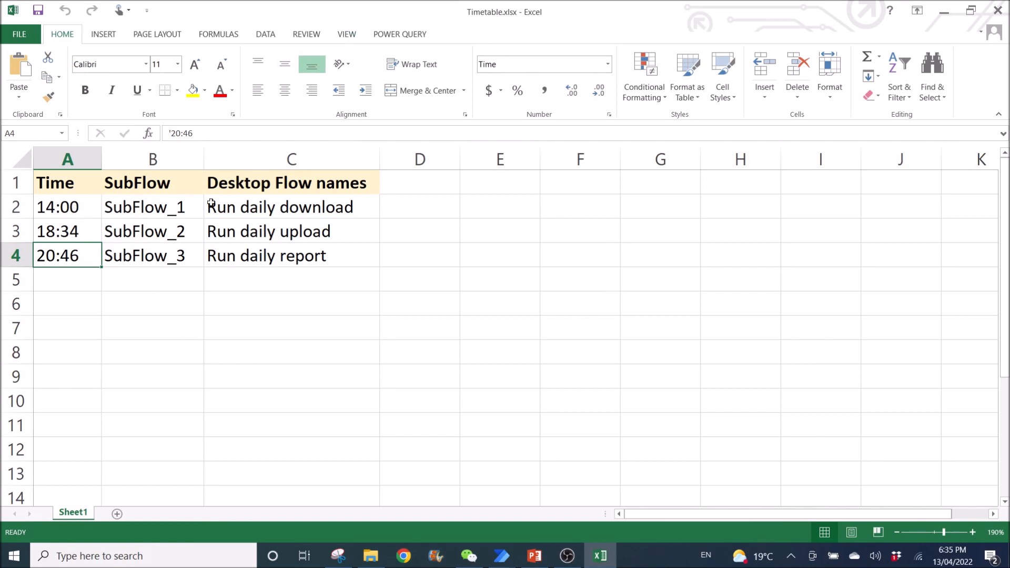
pyautogui.moveTo(474, 25)
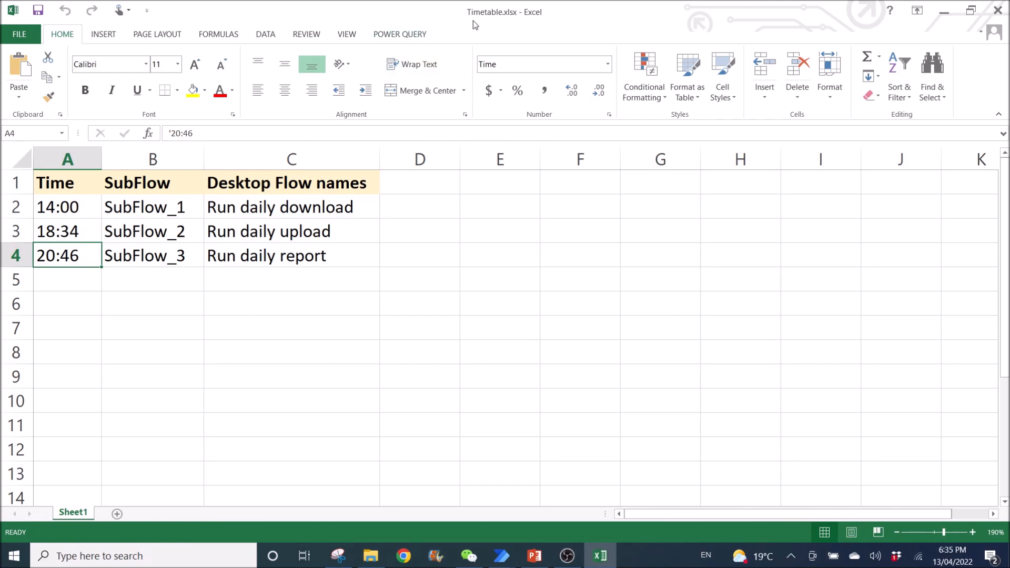
pyautogui.moveTo(534, 22)
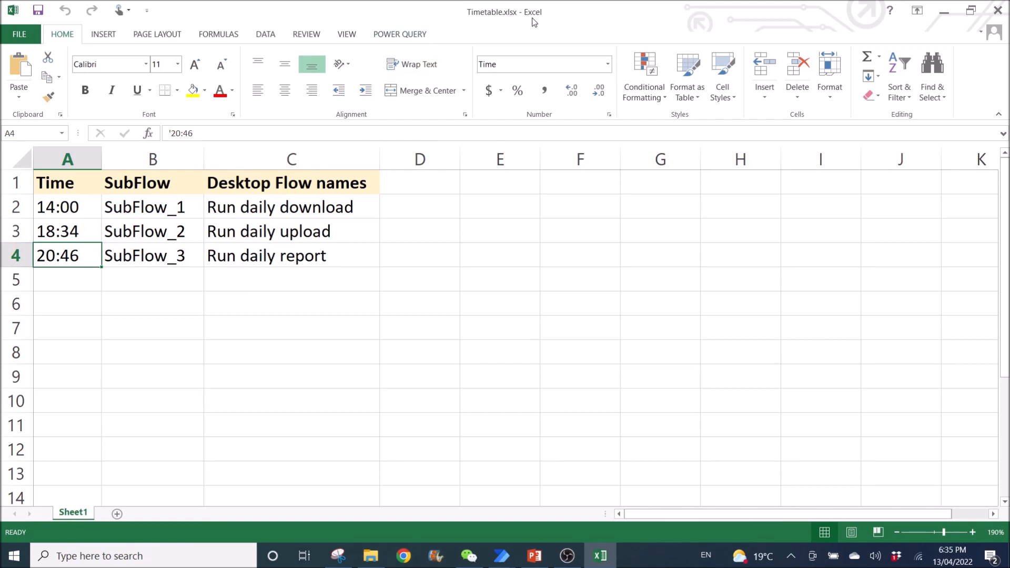
pyautogui.moveTo(458, 14)
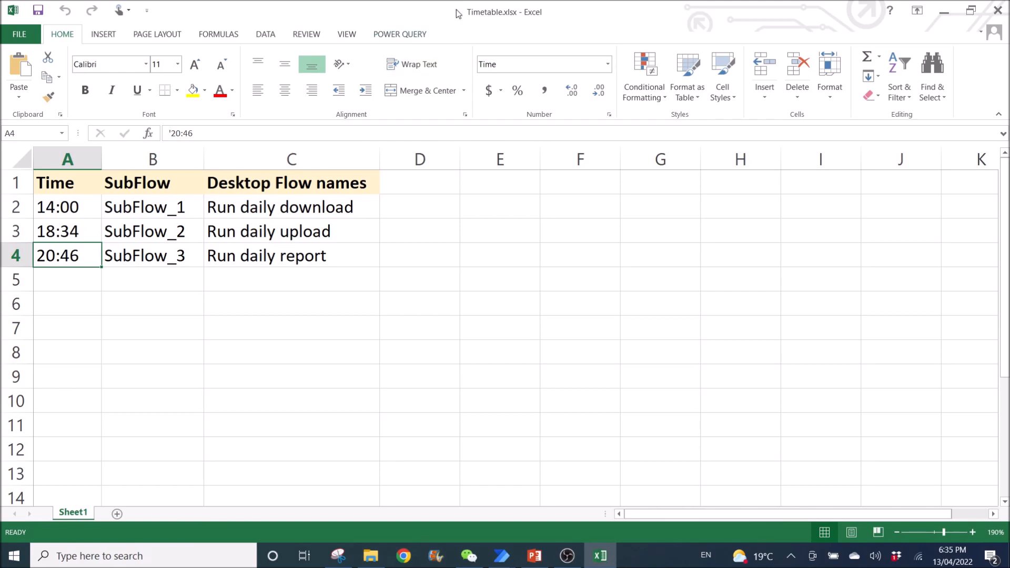
pyautogui.click(151, 351)
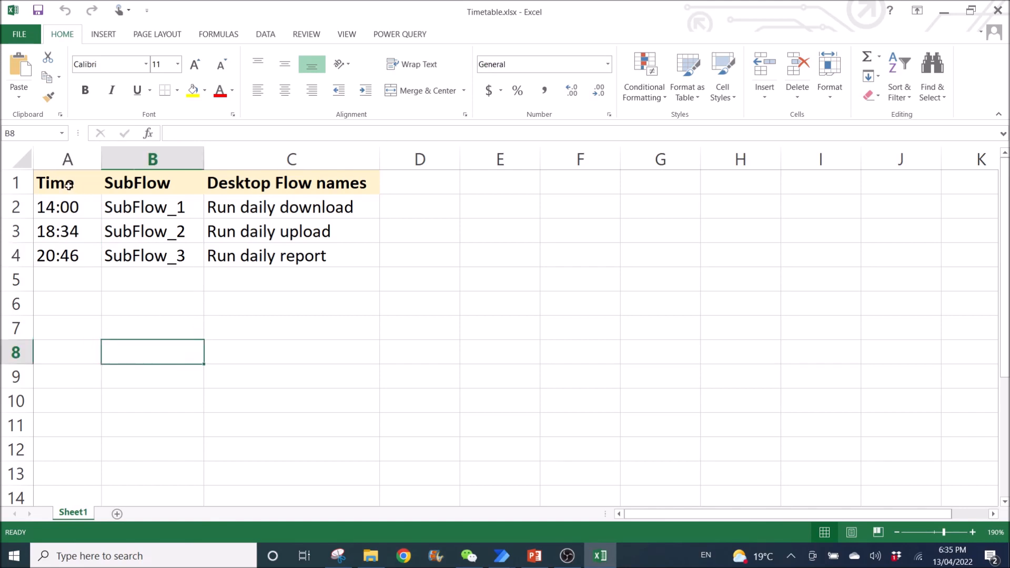
pyautogui.moveTo(275, 182)
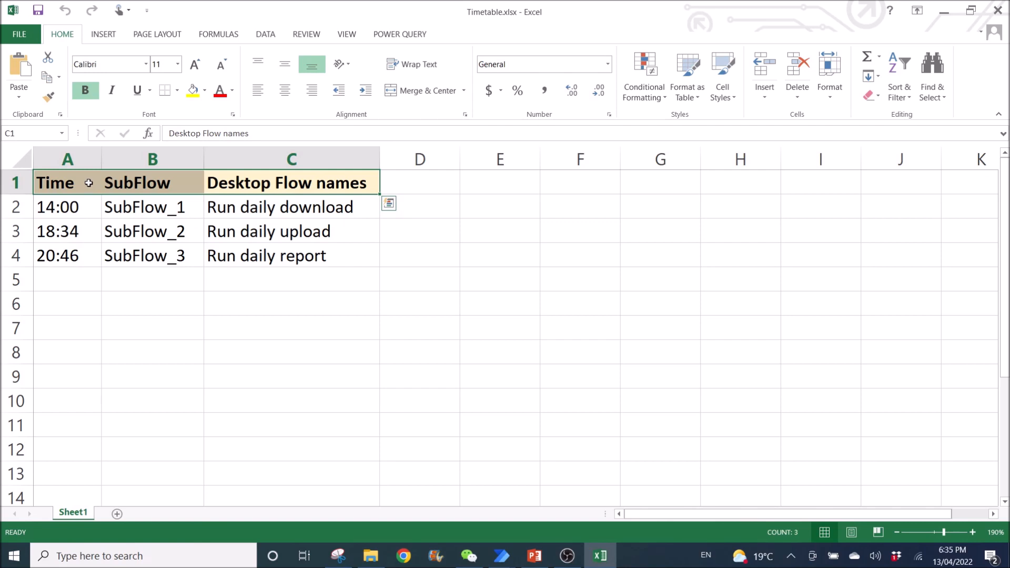
pyautogui.click(68, 183)
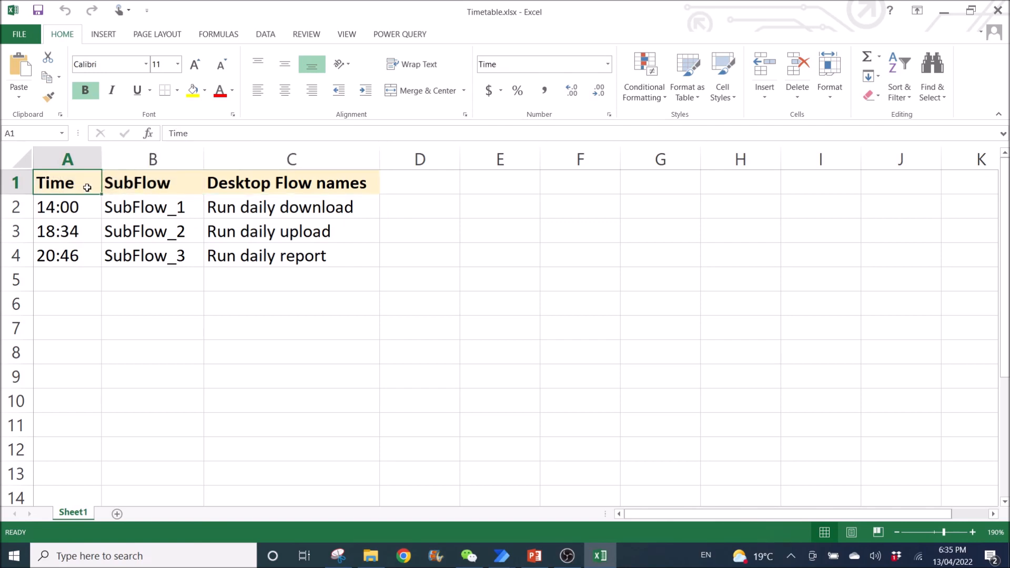
pyautogui.click(151, 183)
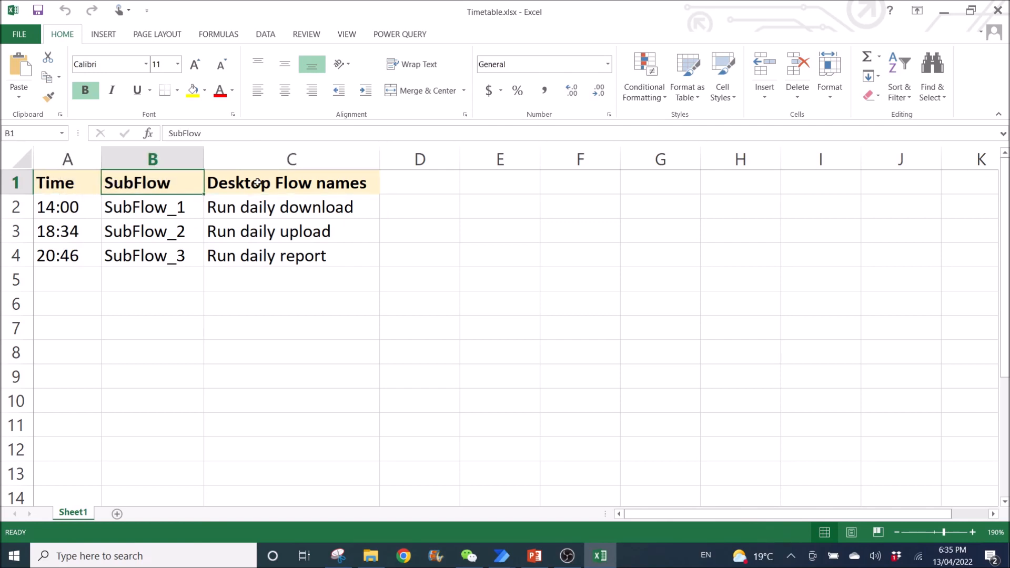
pyautogui.click(292, 182)
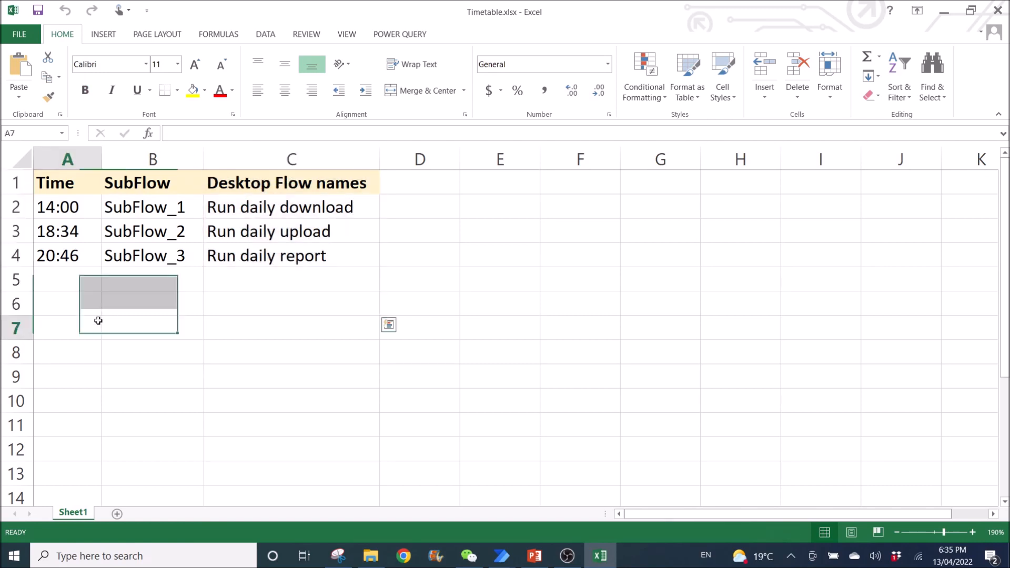
pyautogui.click(67, 208)
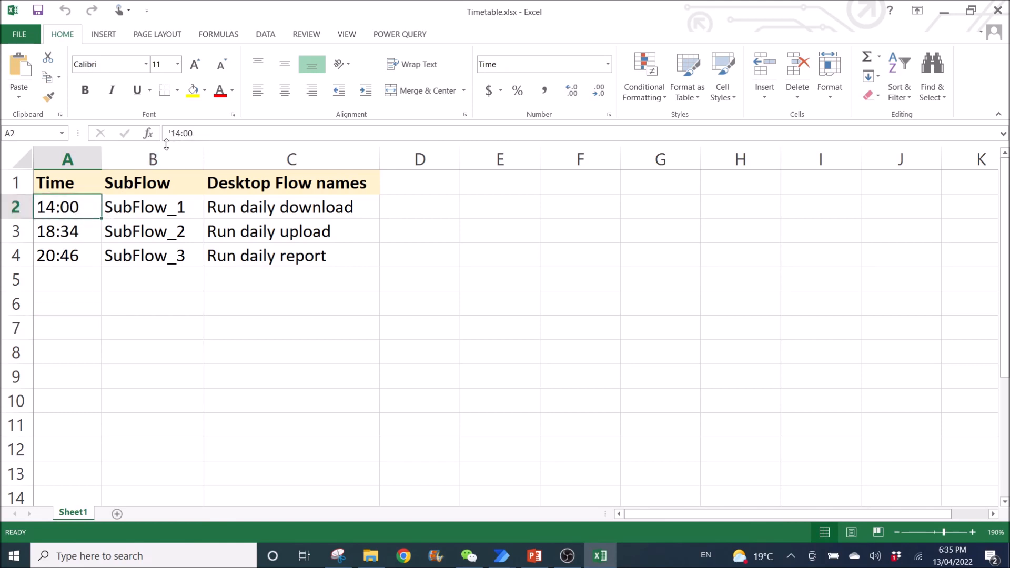
pyautogui.moveTo(180, 134)
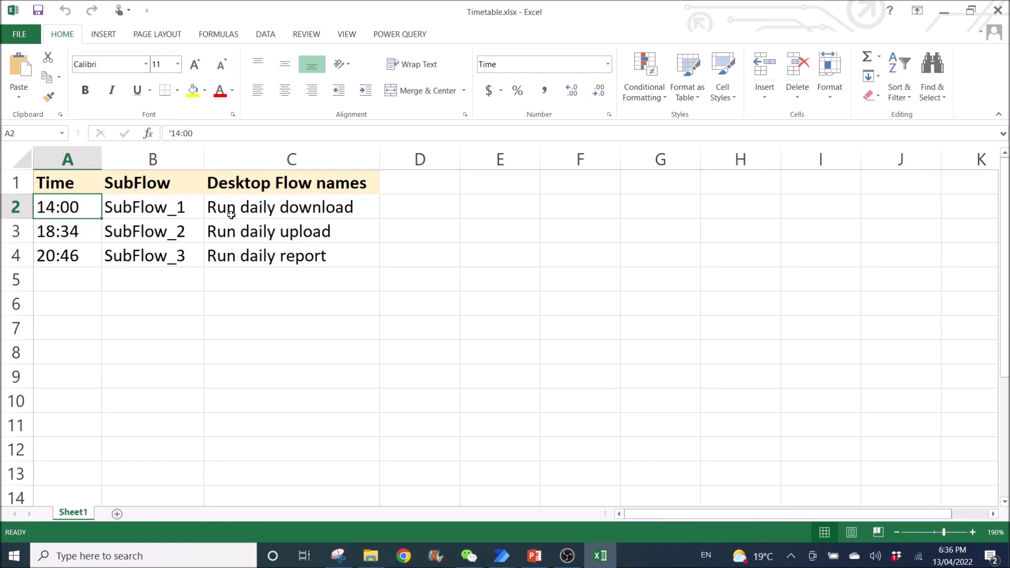
pyautogui.moveTo(83, 215)
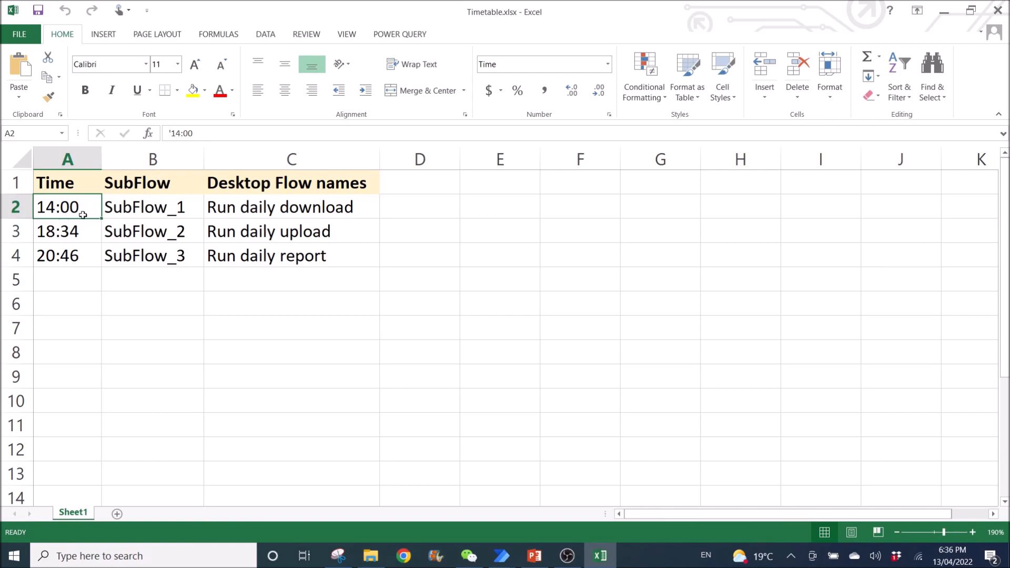
pyautogui.moveTo(82, 211)
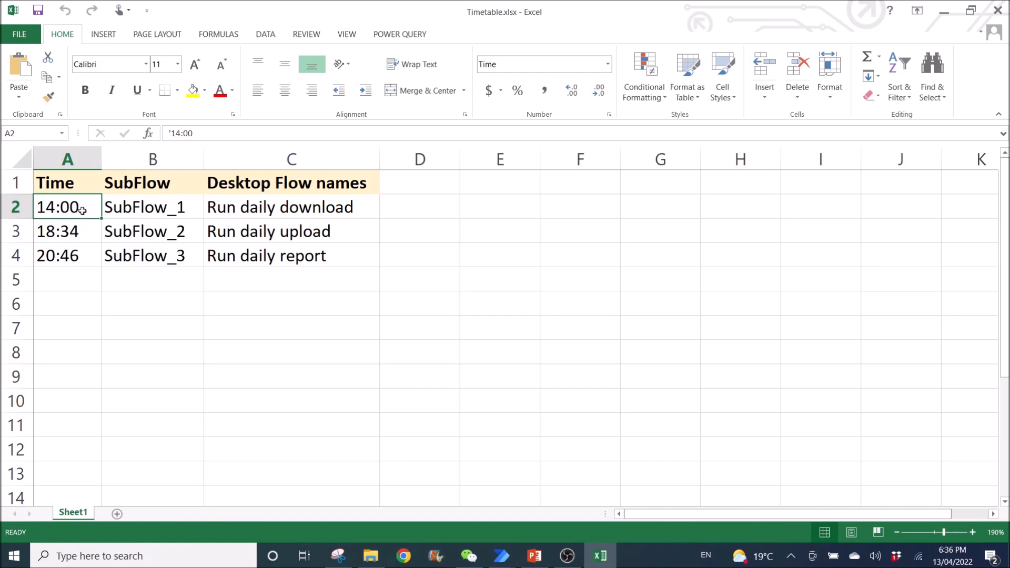
pyautogui.moveTo(82, 277)
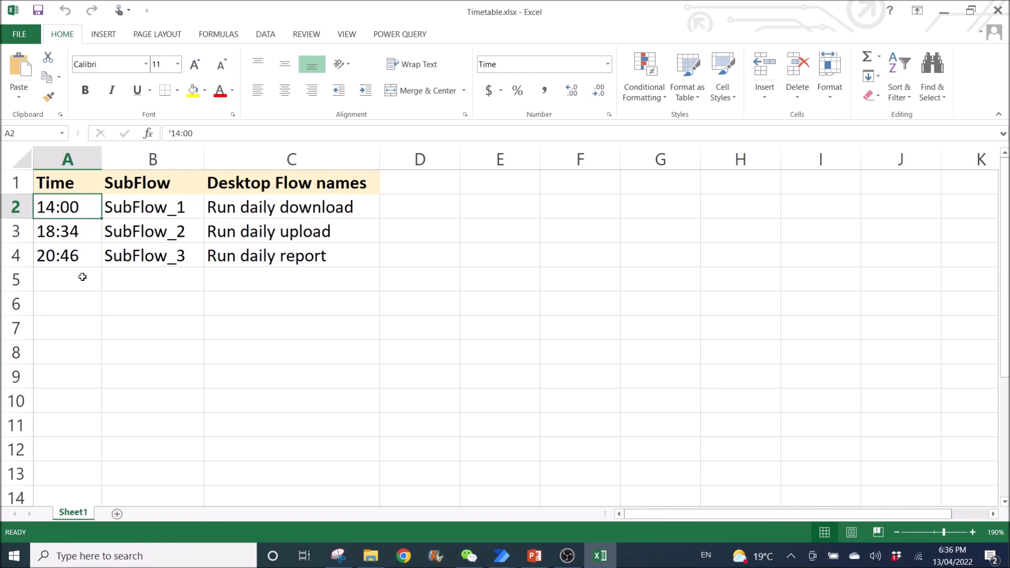
pyautogui.moveTo(78, 271)
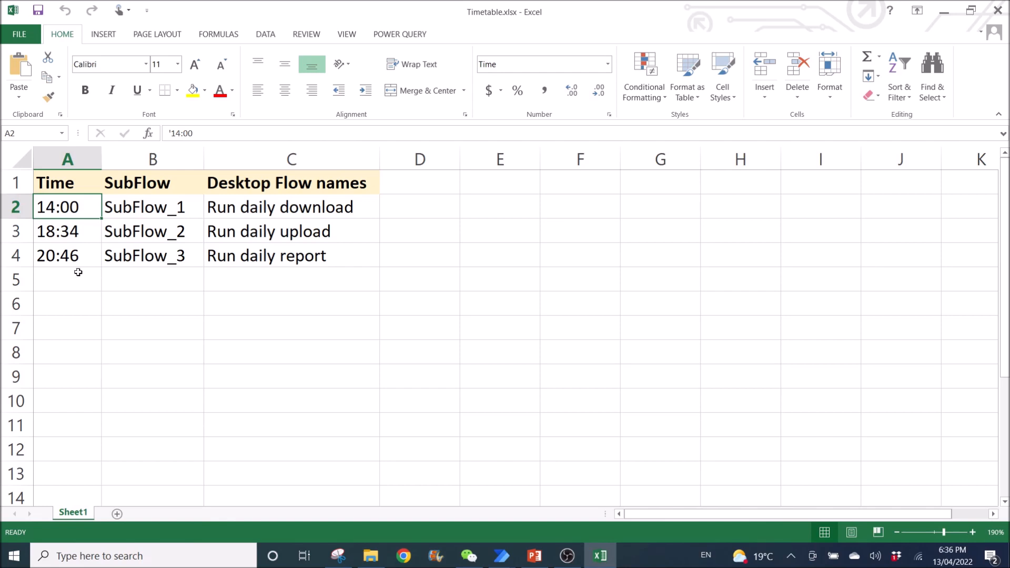
pyautogui.moveTo(61, 255)
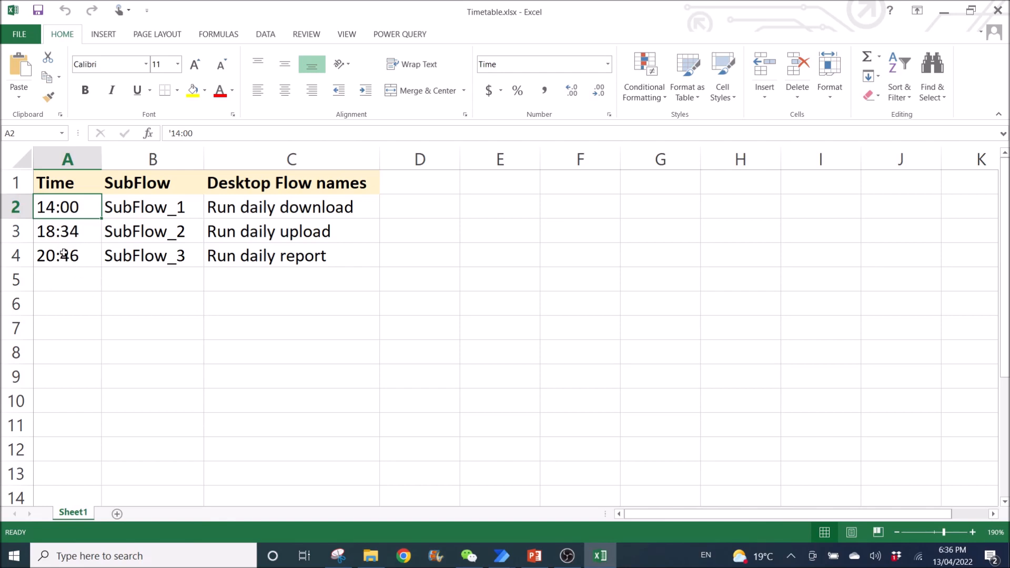
pyautogui.moveTo(67, 208); pyautogui.dragTo(291, 231)
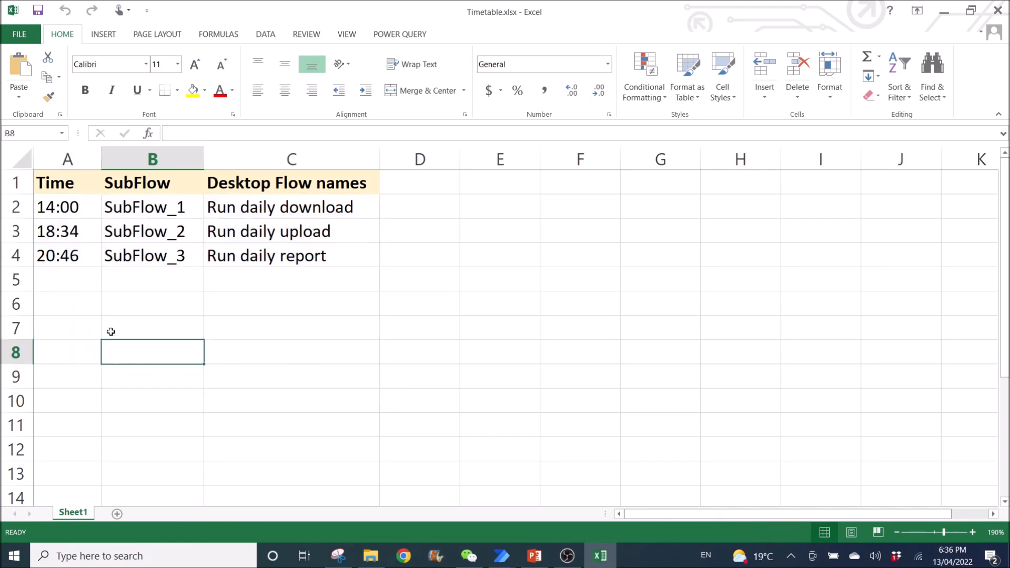
pyautogui.moveTo(277, 358)
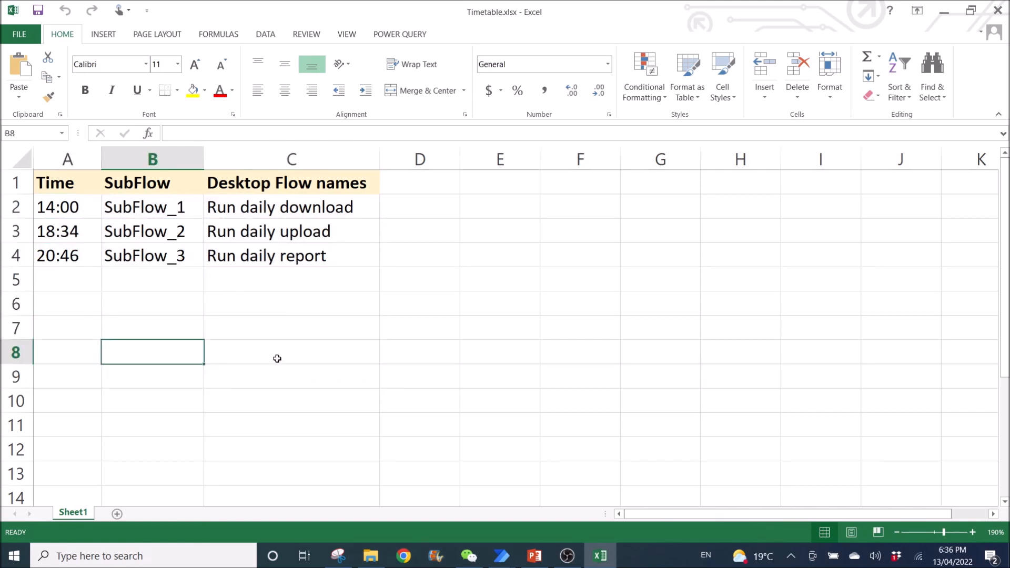
pyautogui.moveTo(239, 391)
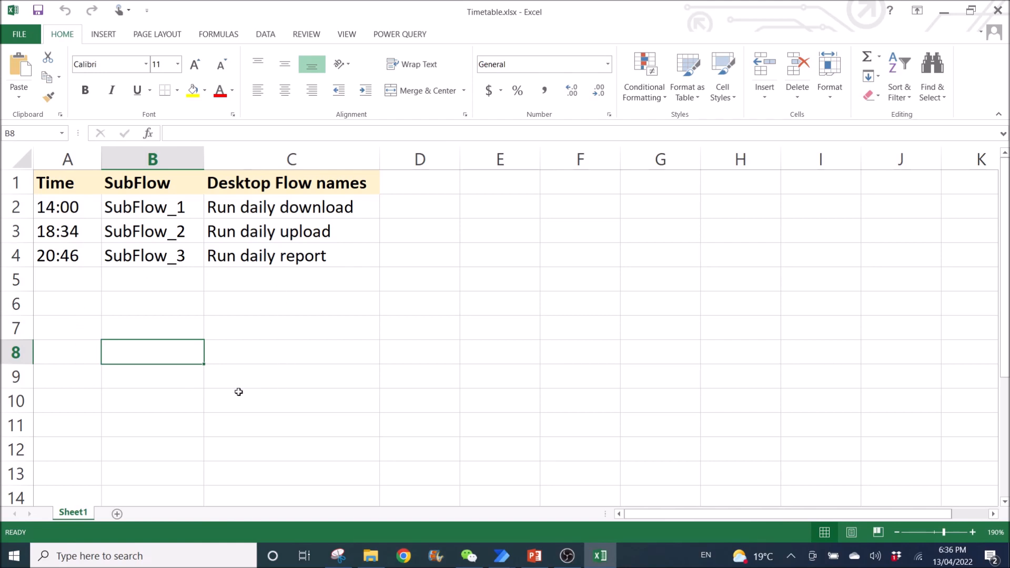
pyautogui.moveTo(167, 385)
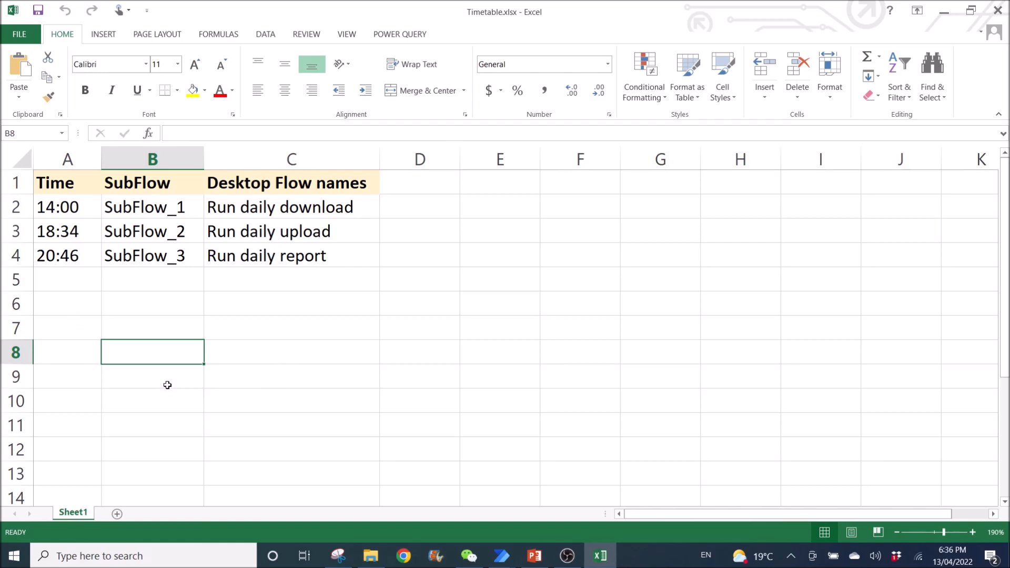
pyautogui.moveTo(167, 323)
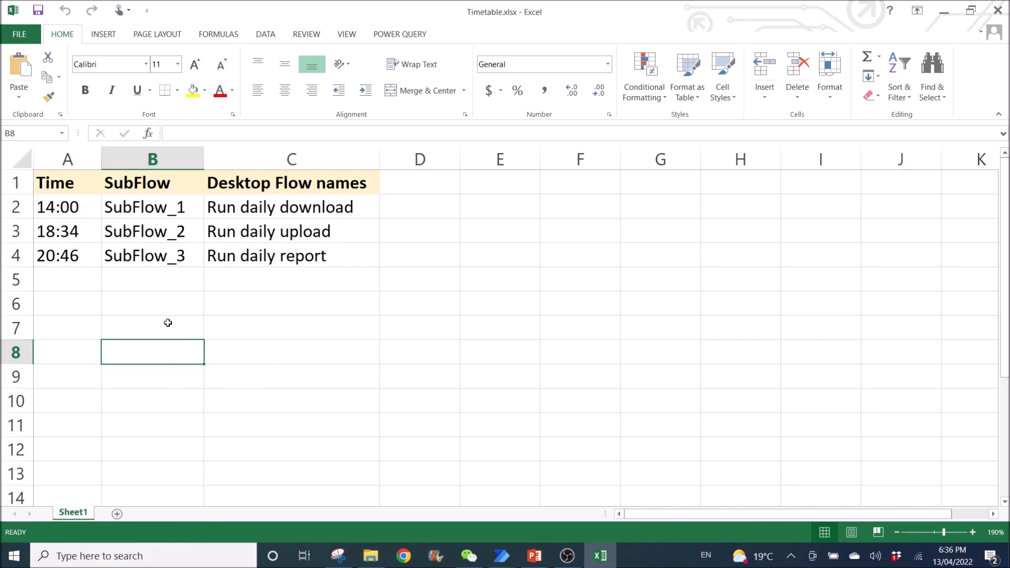
pyautogui.moveTo(225, 250)
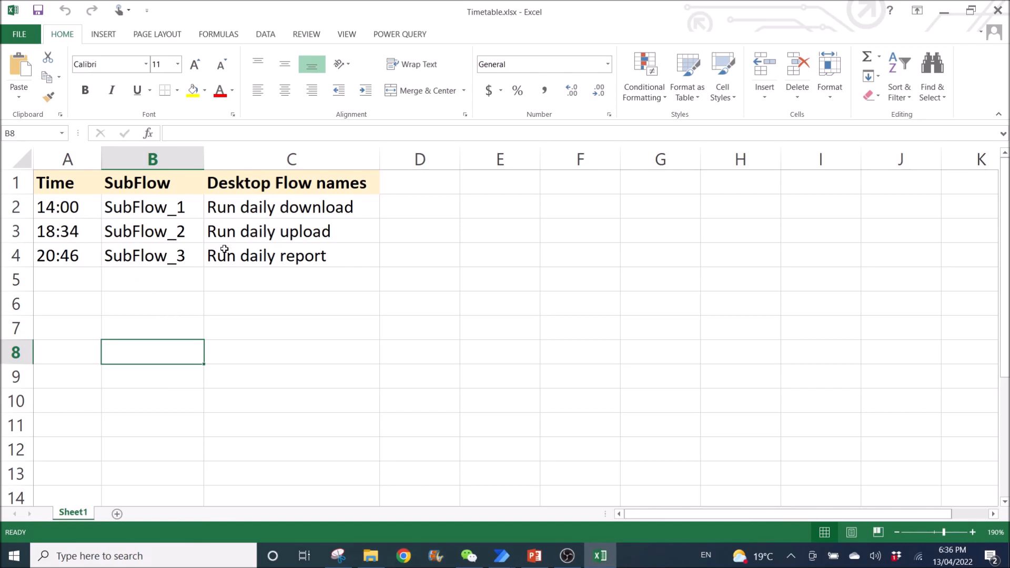
pyautogui.moveTo(58, 207)
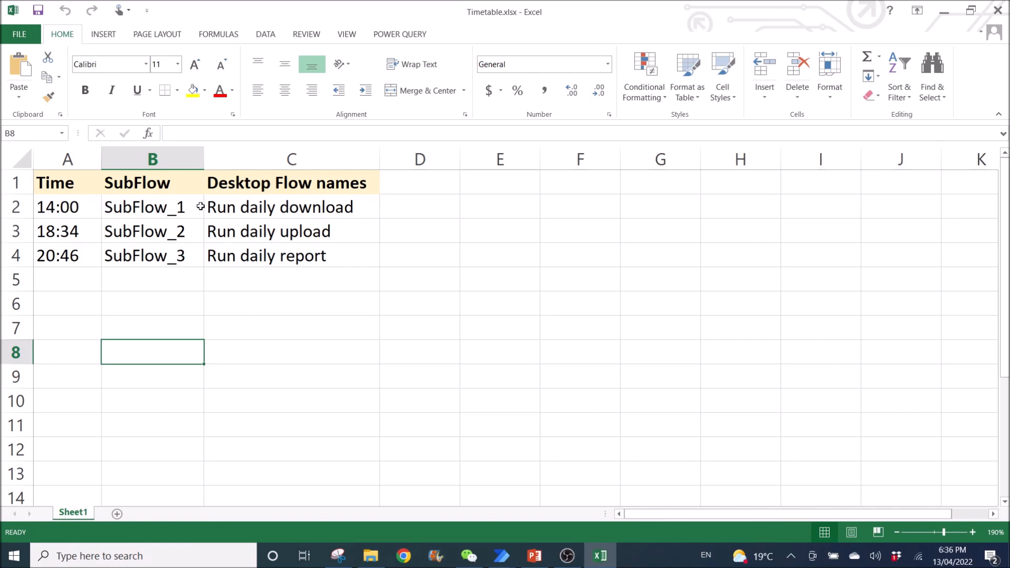
pyautogui.moveTo(256, 334)
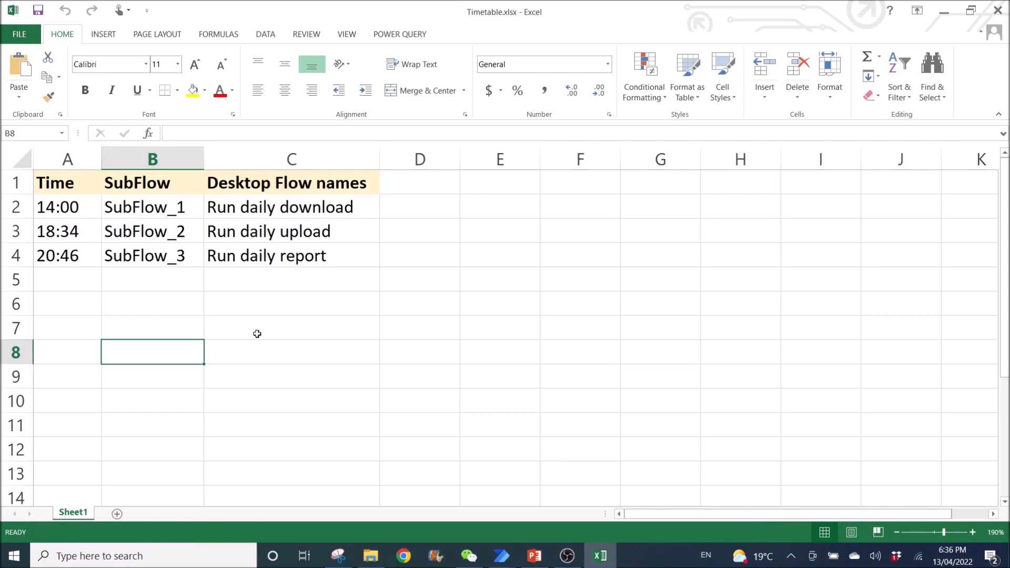
pyautogui.moveTo(277, 274)
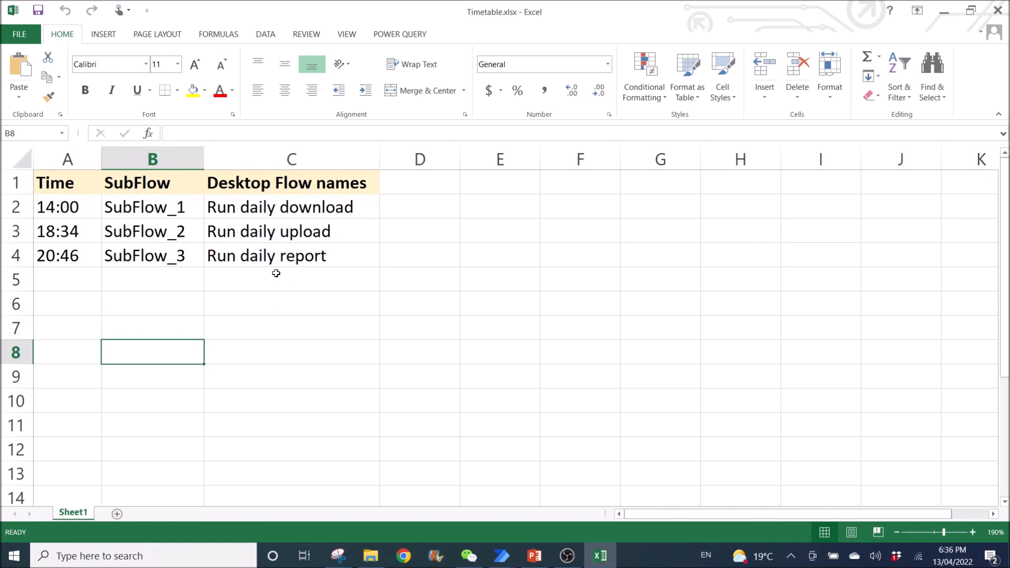
pyautogui.moveTo(510, 483)
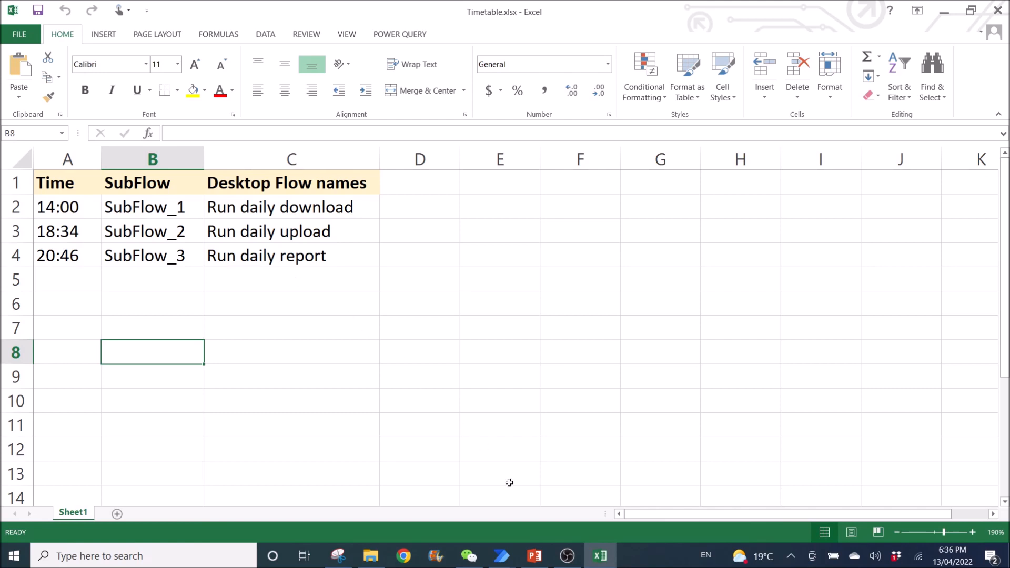
pyautogui.click(501, 555)
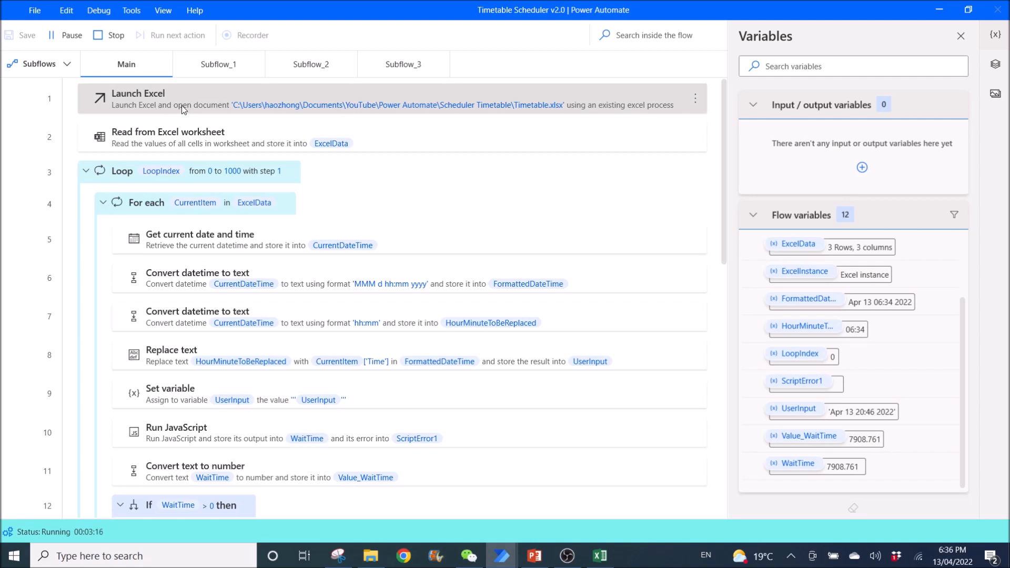
pyautogui.click(116, 35)
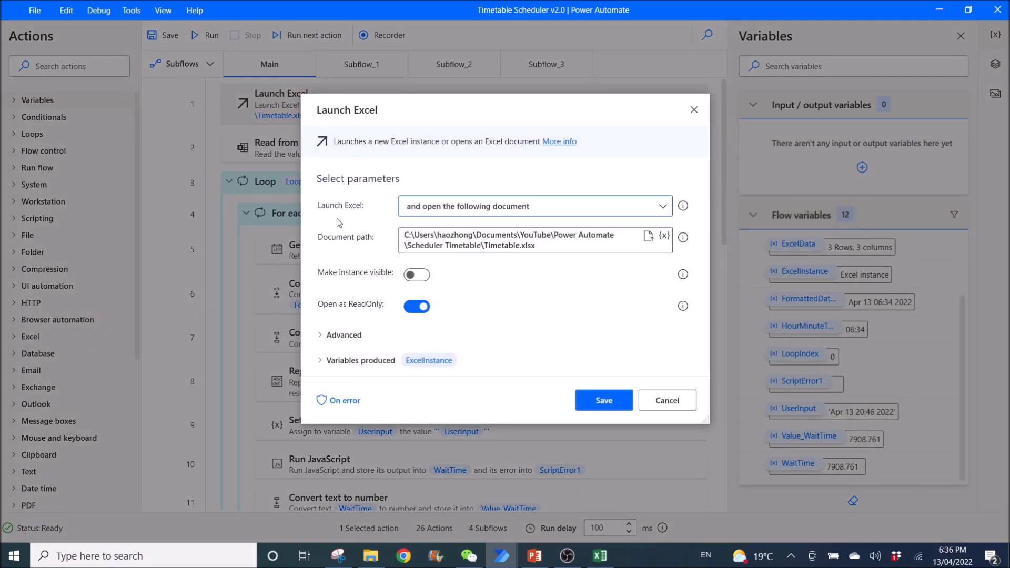
pyautogui.moveTo(498, 216)
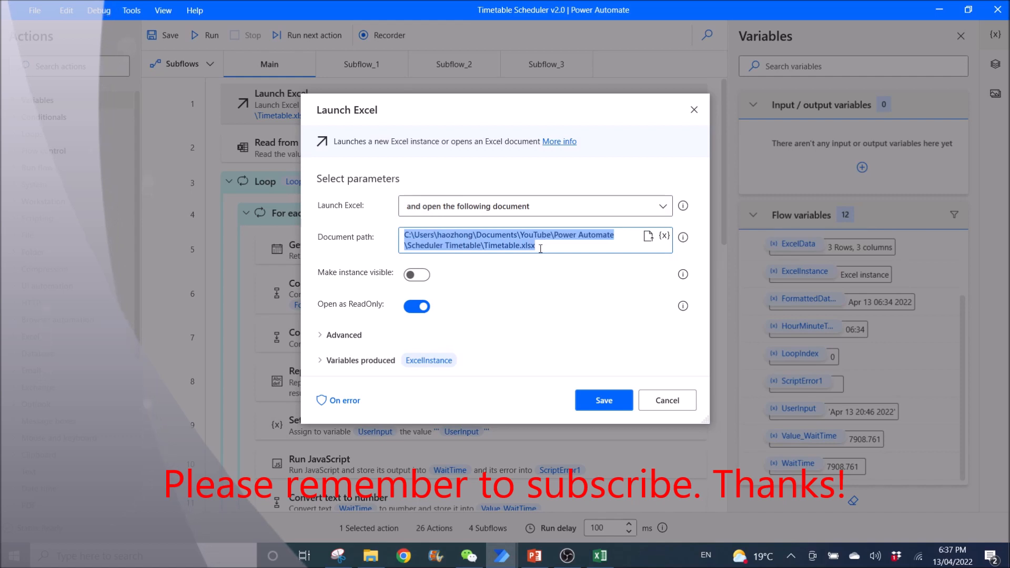
pyautogui.moveTo(550, 363)
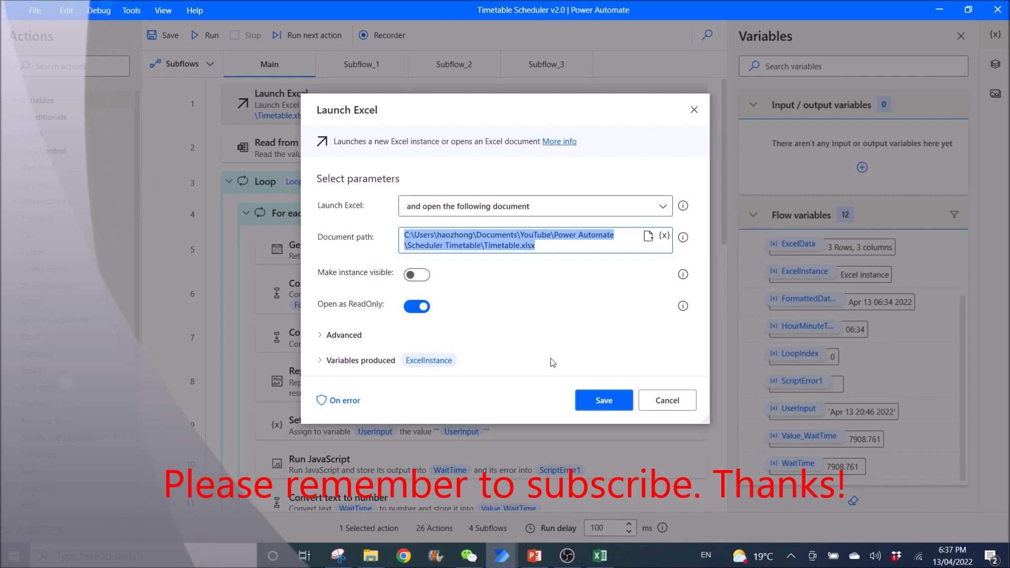
pyautogui.click(566, 556)
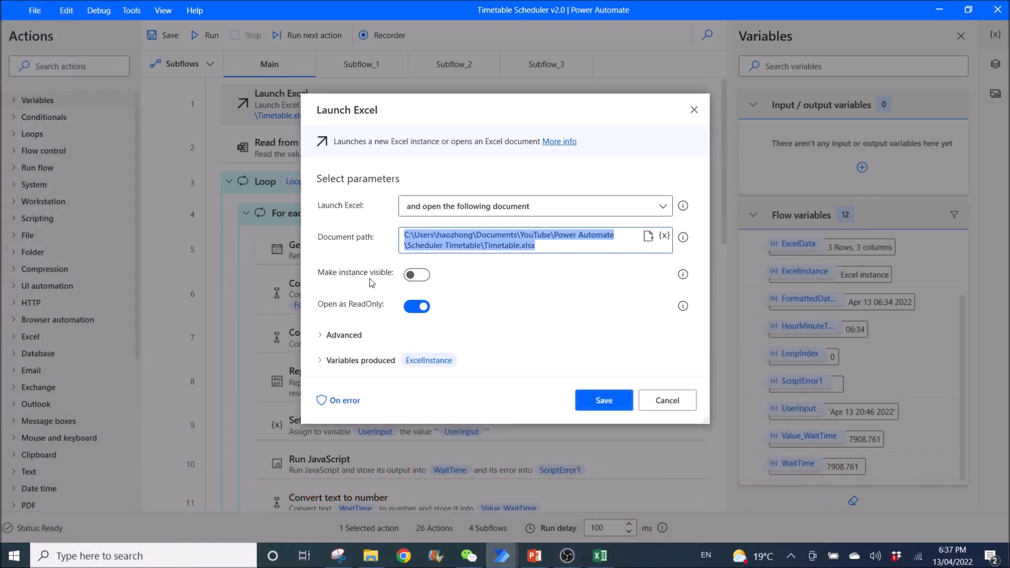
pyautogui.moveTo(425, 278)
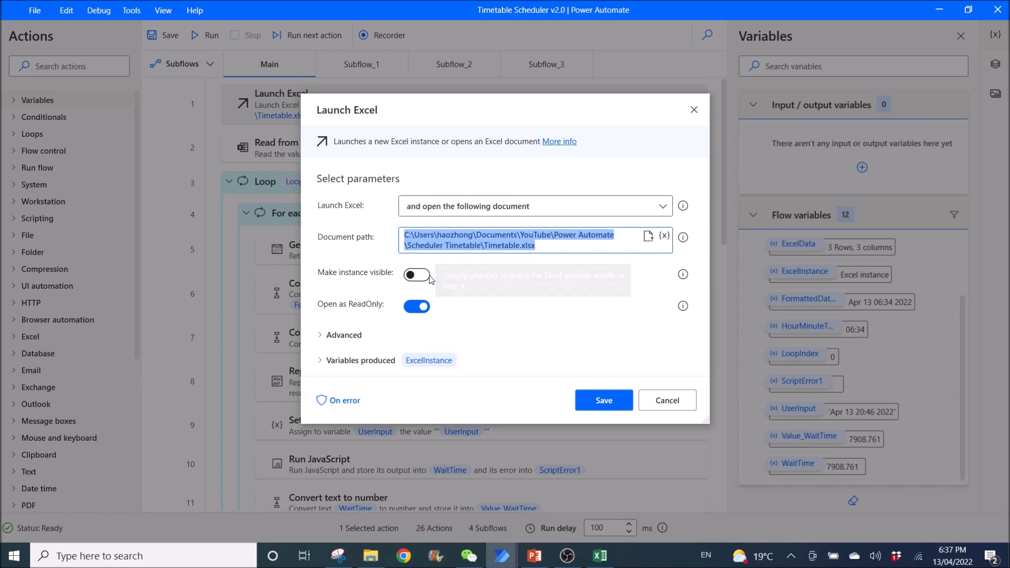
pyautogui.moveTo(408, 322)
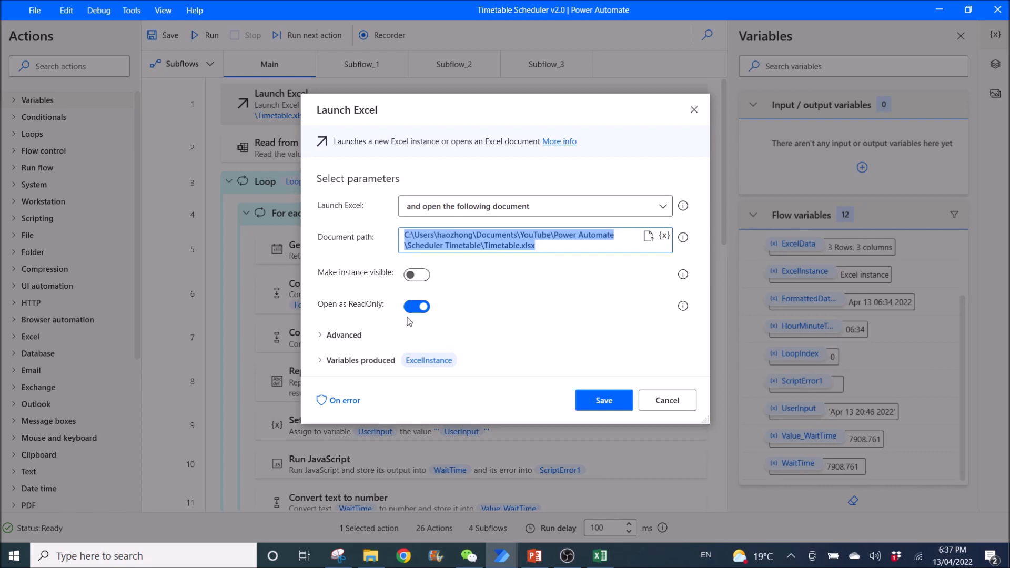
pyautogui.moveTo(323, 340)
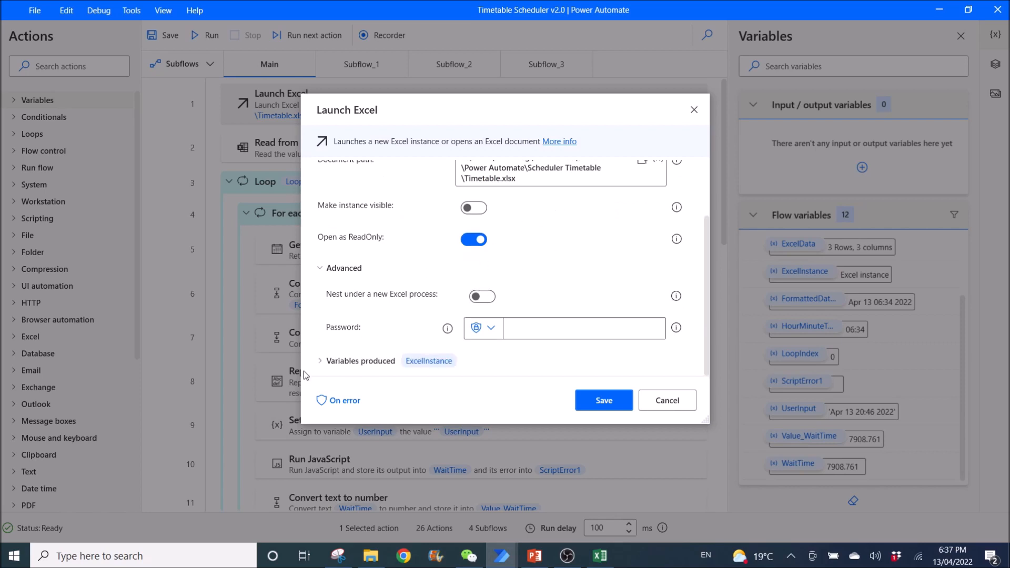
pyautogui.moveTo(704, 457)
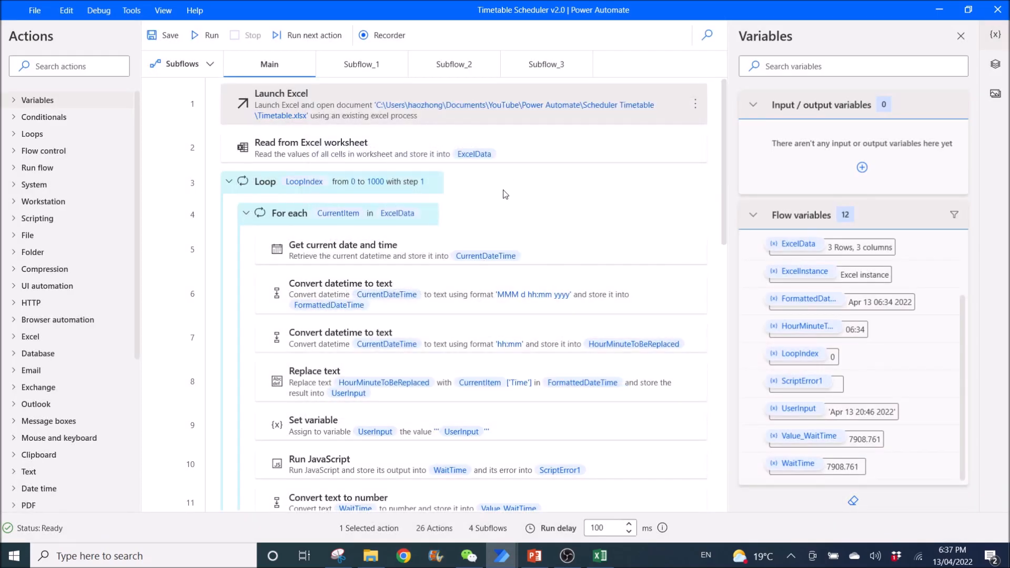
pyautogui.doubleClick(310, 142)
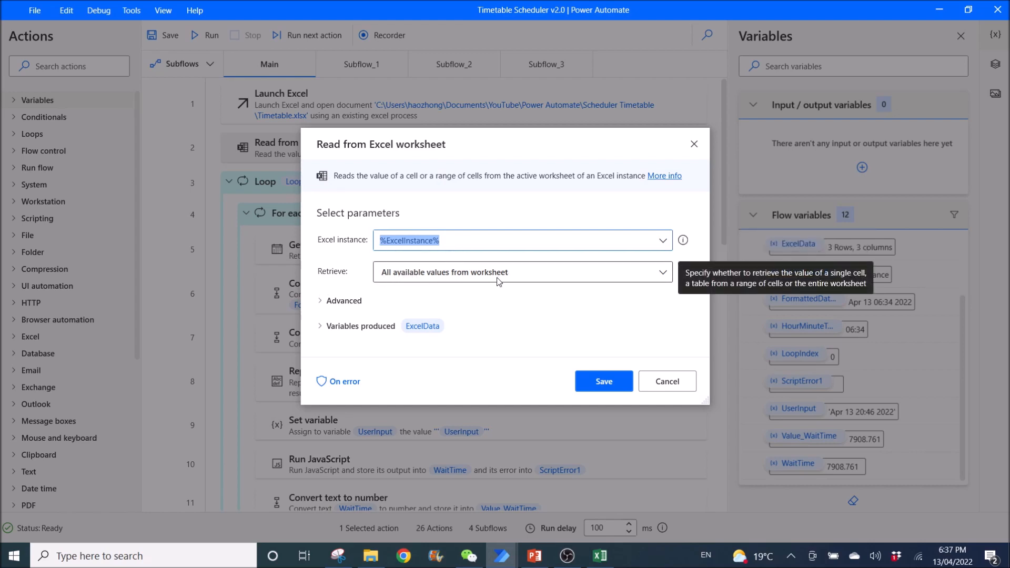
pyautogui.click(343, 300)
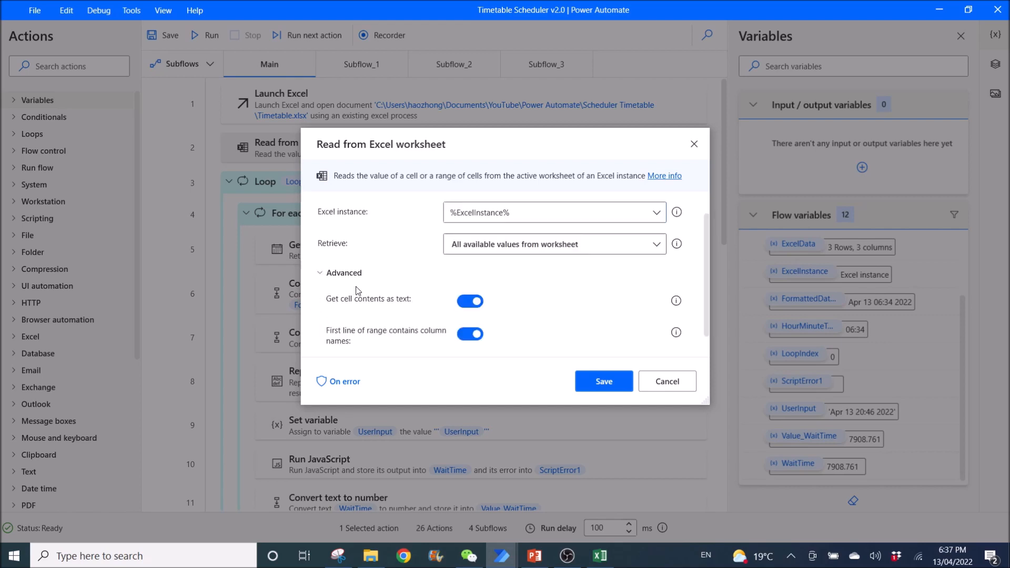
pyautogui.moveTo(381, 309)
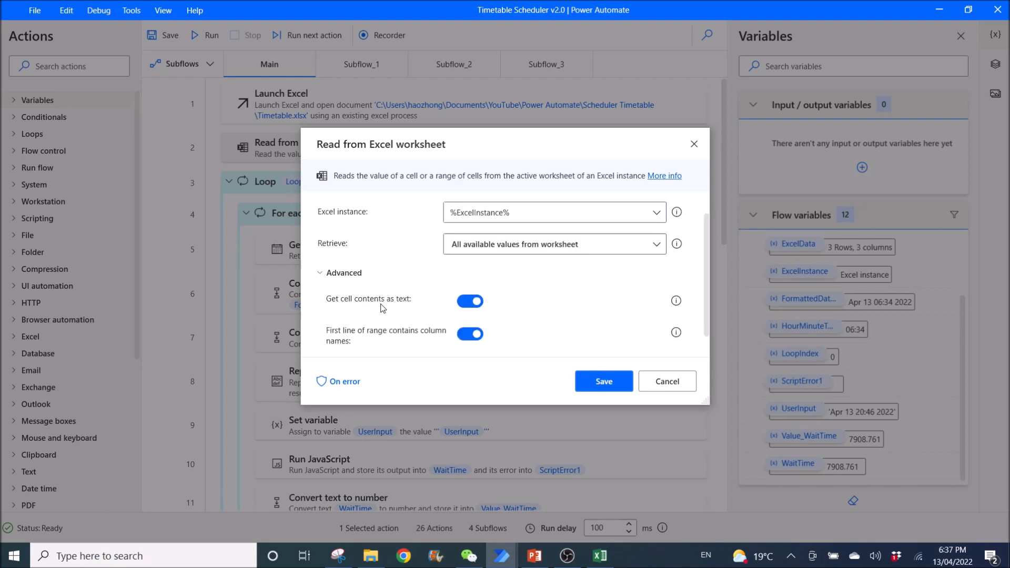
pyautogui.moveTo(315, 350)
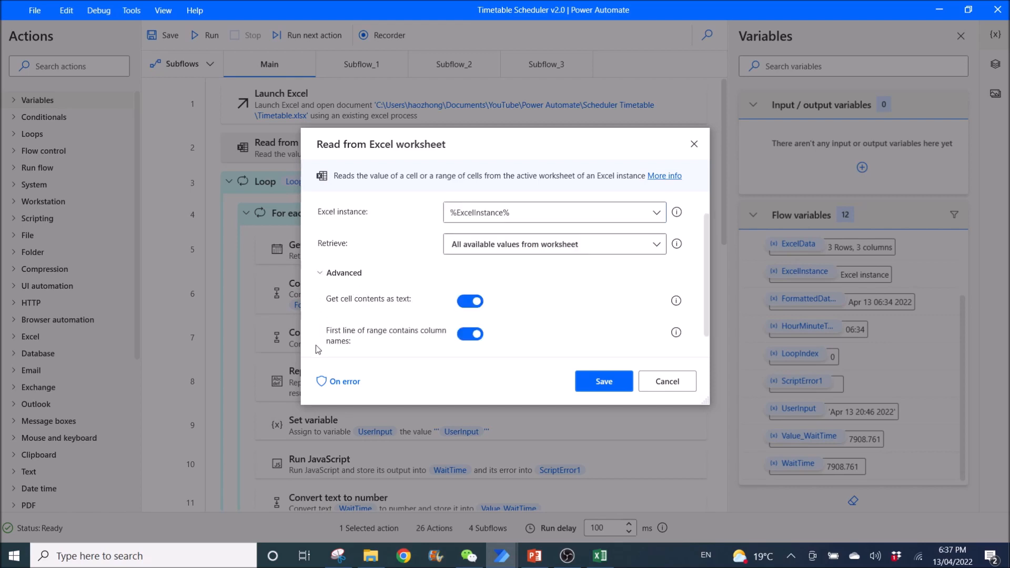
pyautogui.moveTo(400, 343)
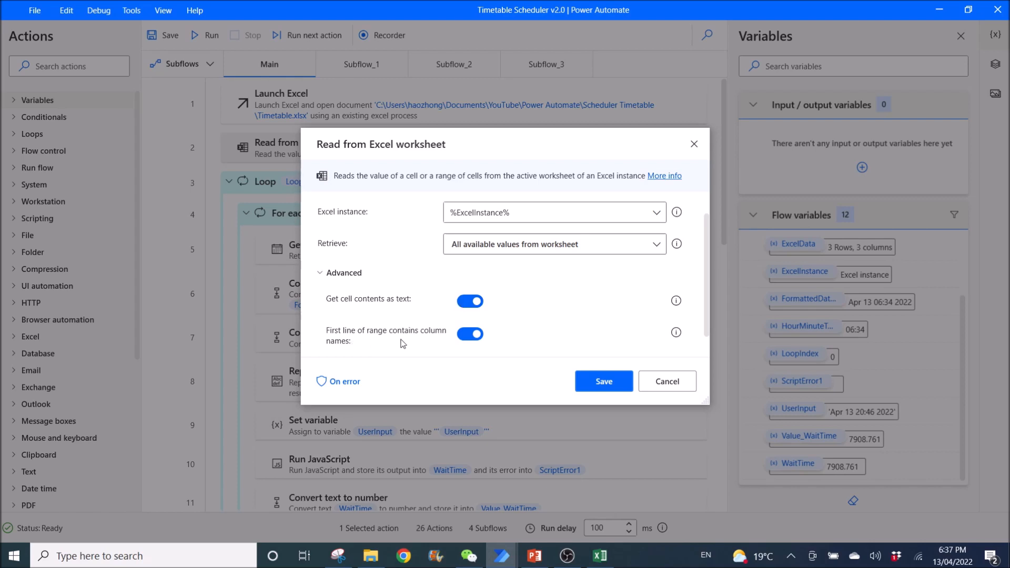
pyautogui.scroll(-3)
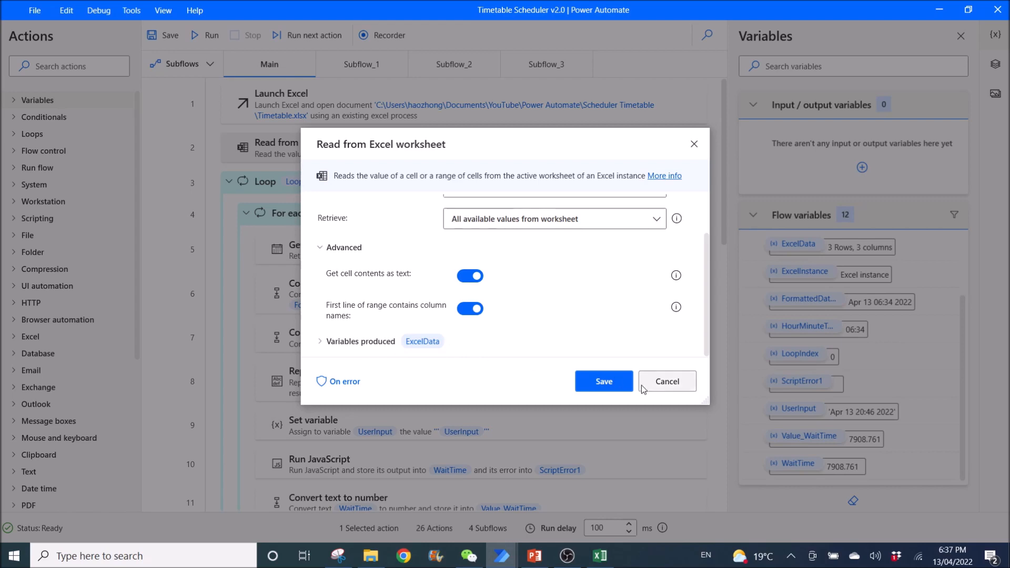
pyautogui.click(667, 381)
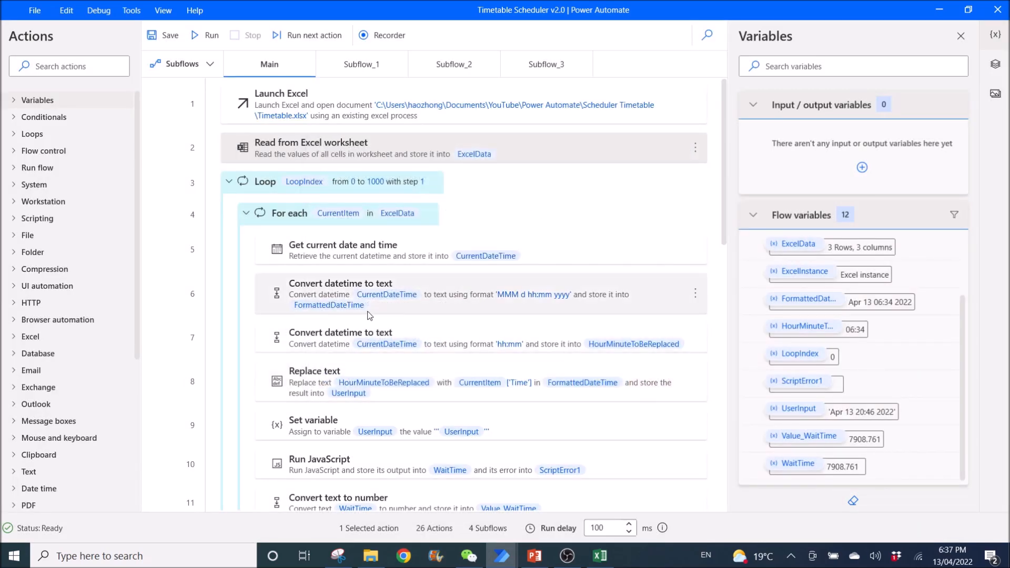
pyautogui.click(265, 181)
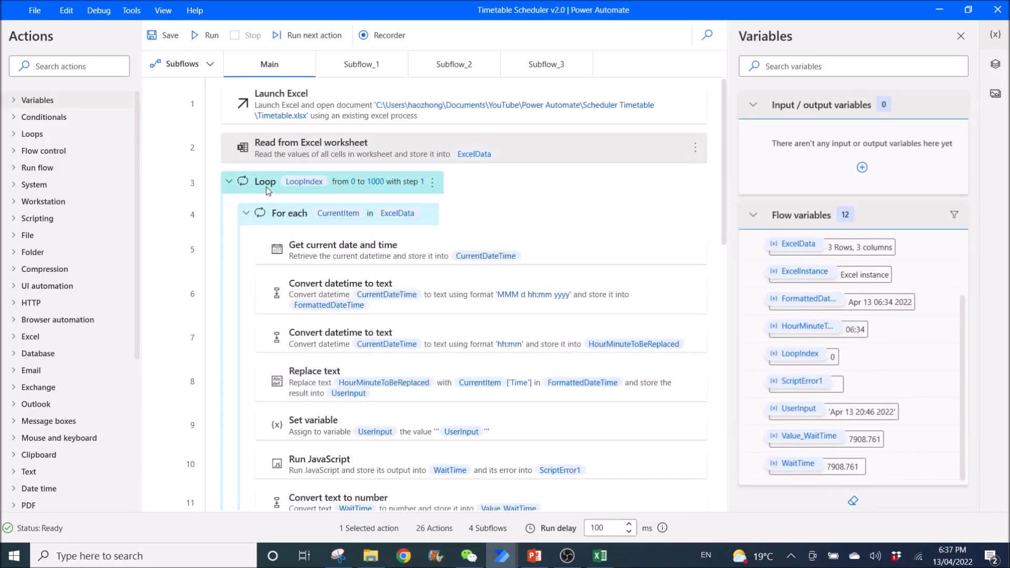
pyautogui.doubleClick(265, 182)
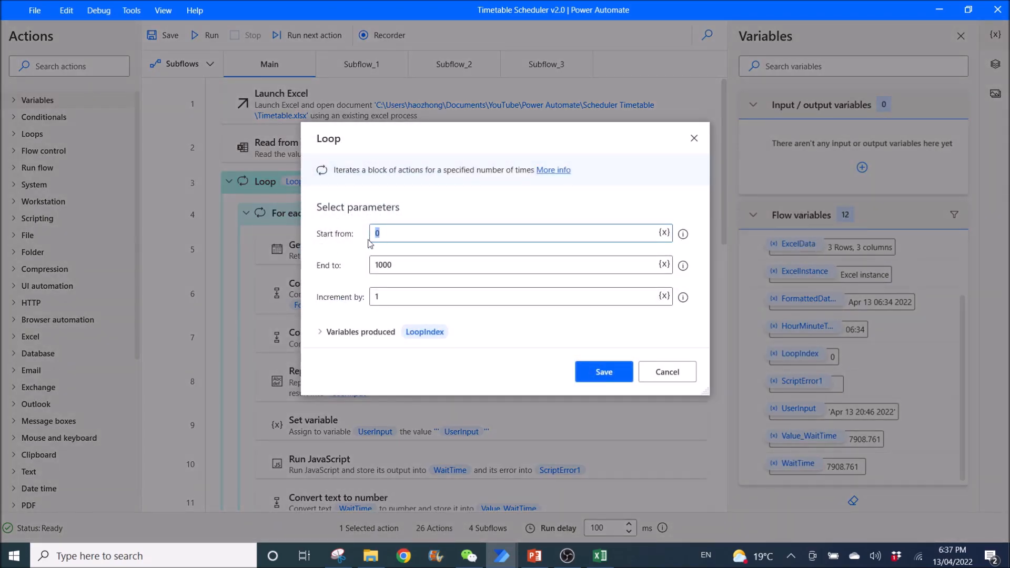
pyautogui.moveTo(333, 276)
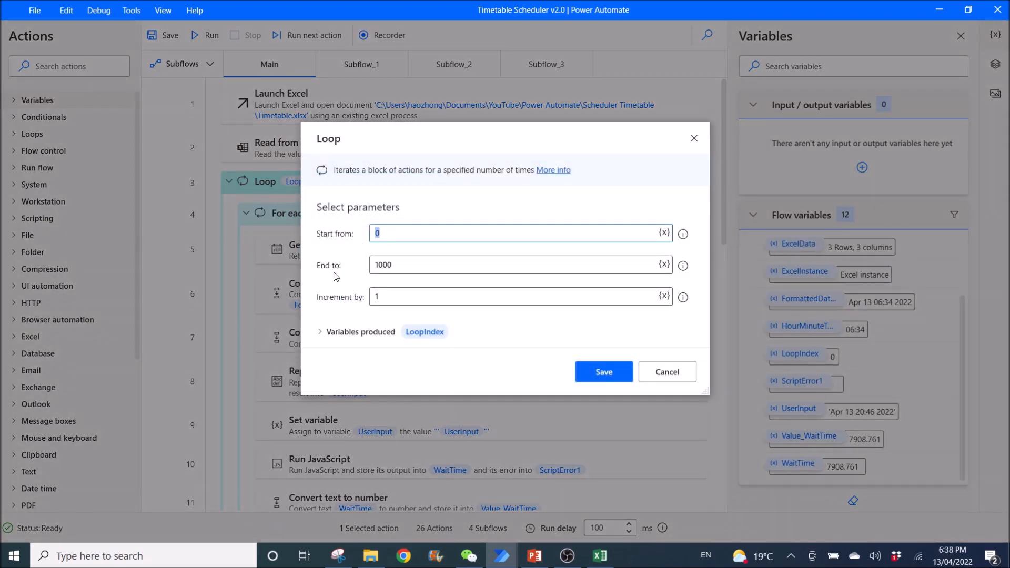
pyautogui.click(515, 265)
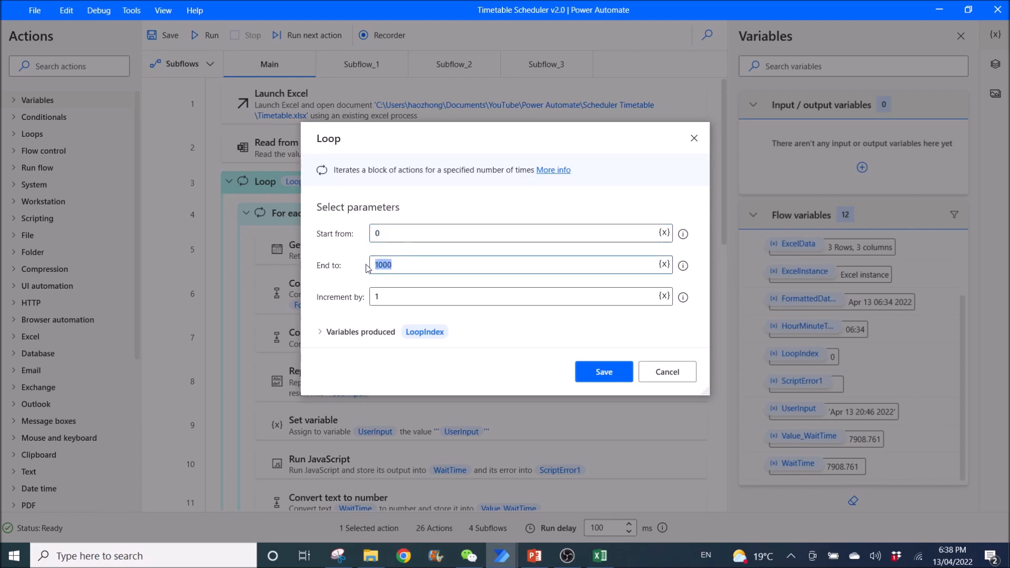
pyautogui.click(404, 265)
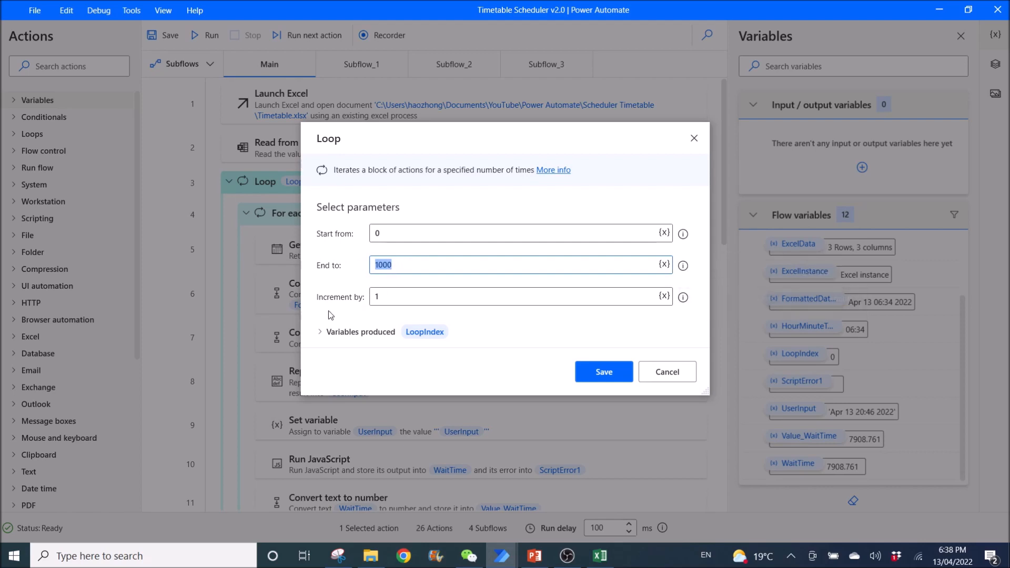
pyautogui.moveTo(364, 341)
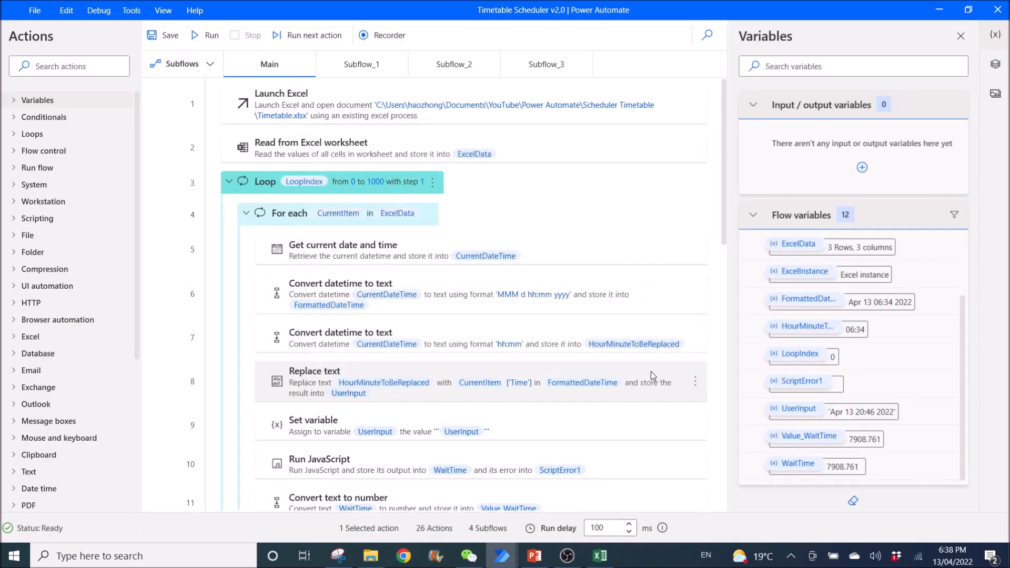
pyautogui.click(289, 213)
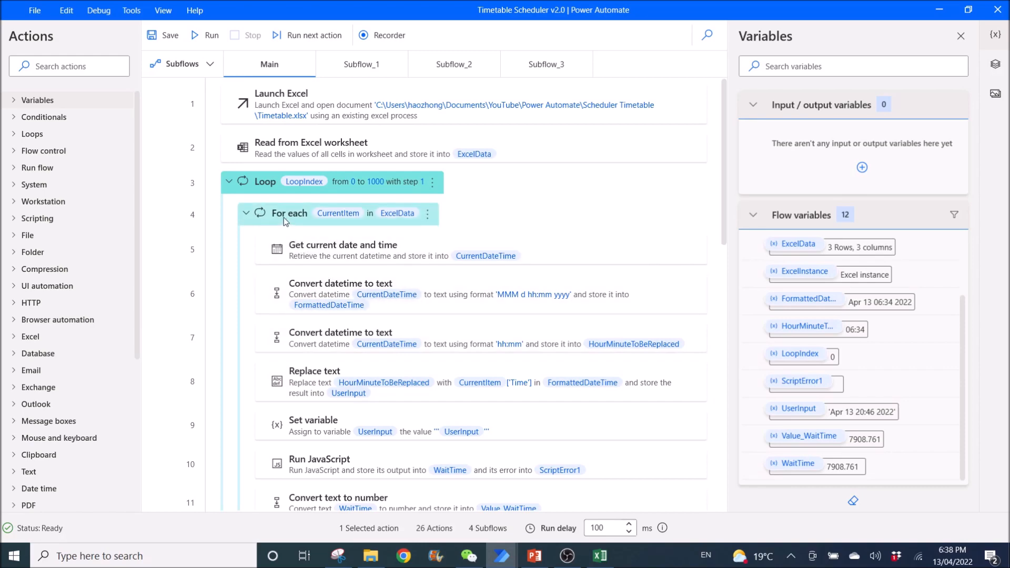
pyautogui.moveTo(358, 225)
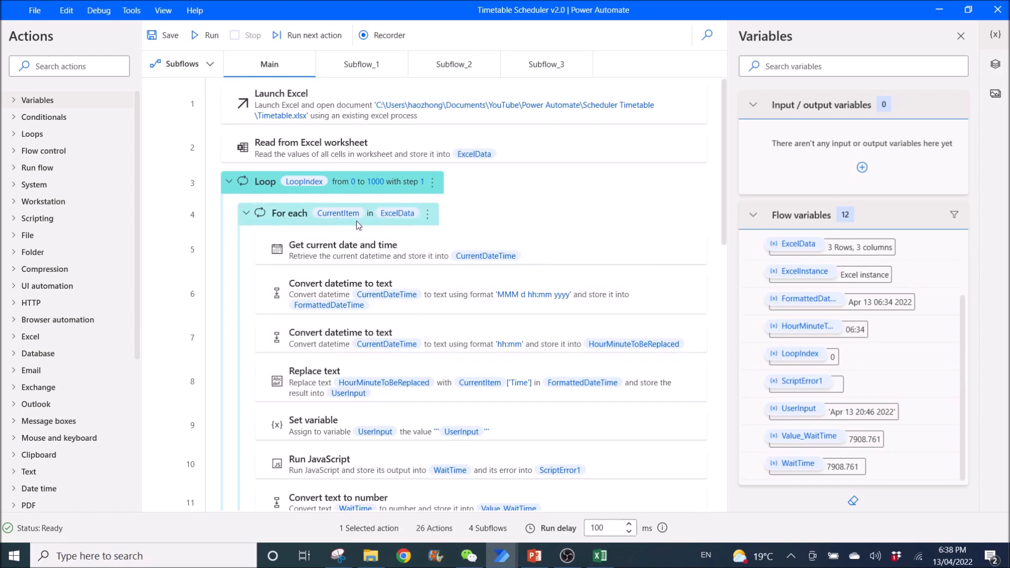
pyautogui.doubleClick(289, 214)
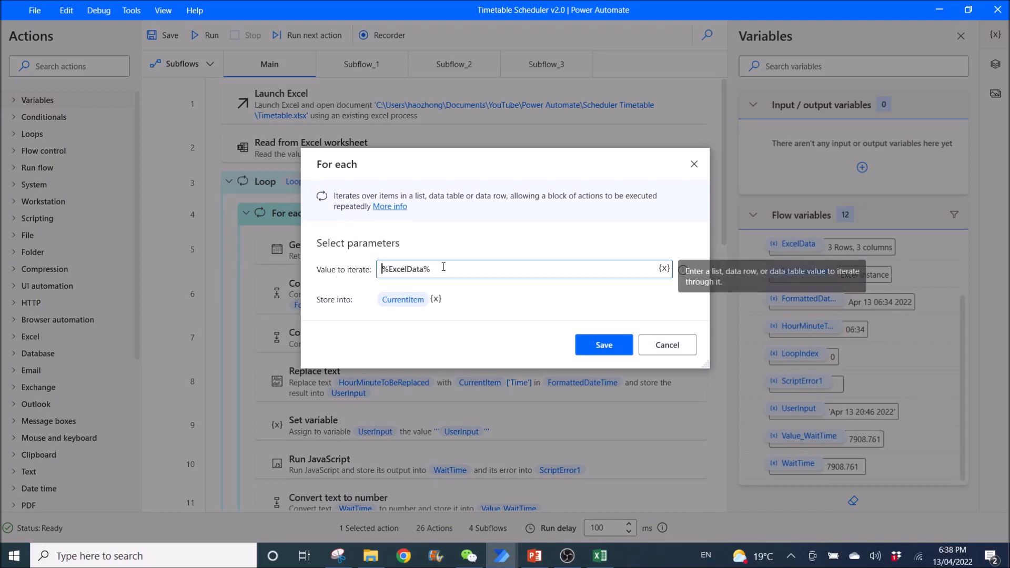
pyautogui.tripleClick(404, 269)
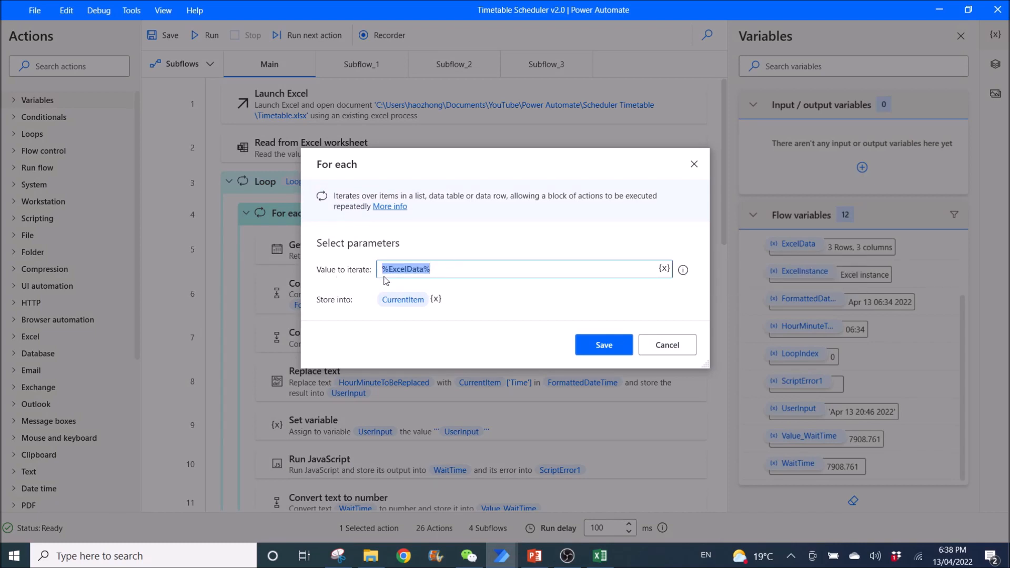
pyautogui.moveTo(441, 269)
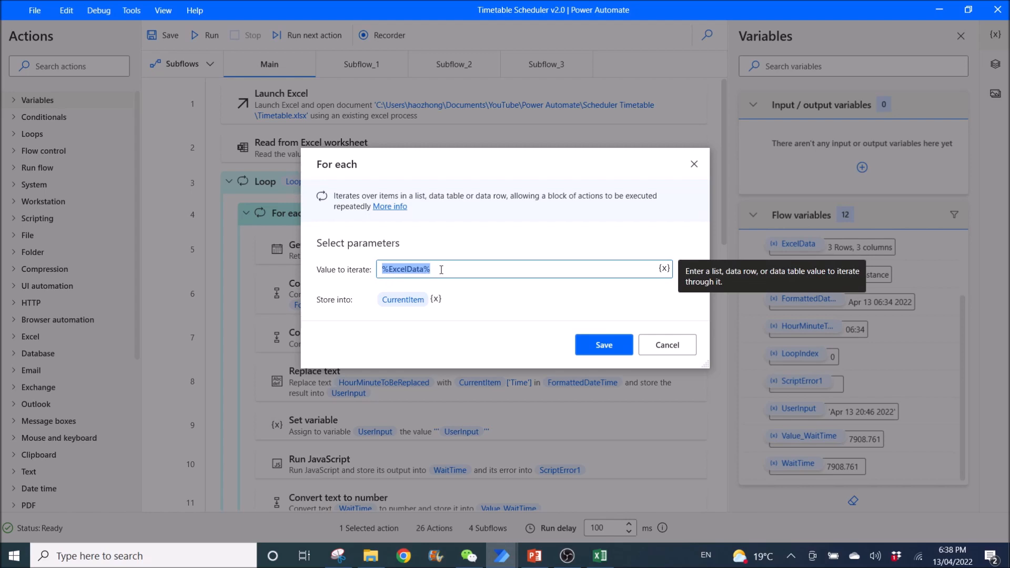
pyautogui.click(463, 323)
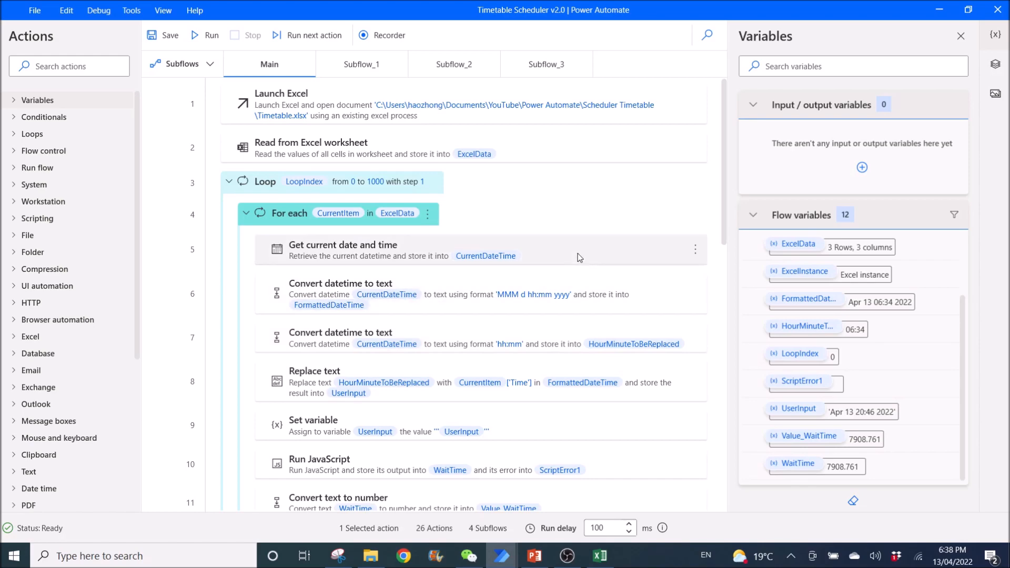
pyautogui.doubleClick(342, 250)
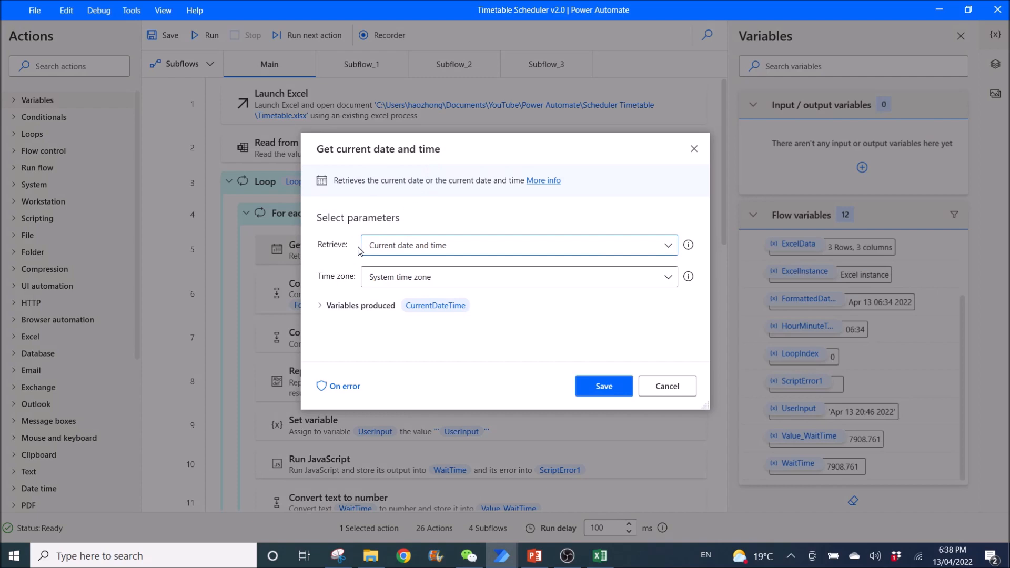
pyautogui.moveTo(393, 257)
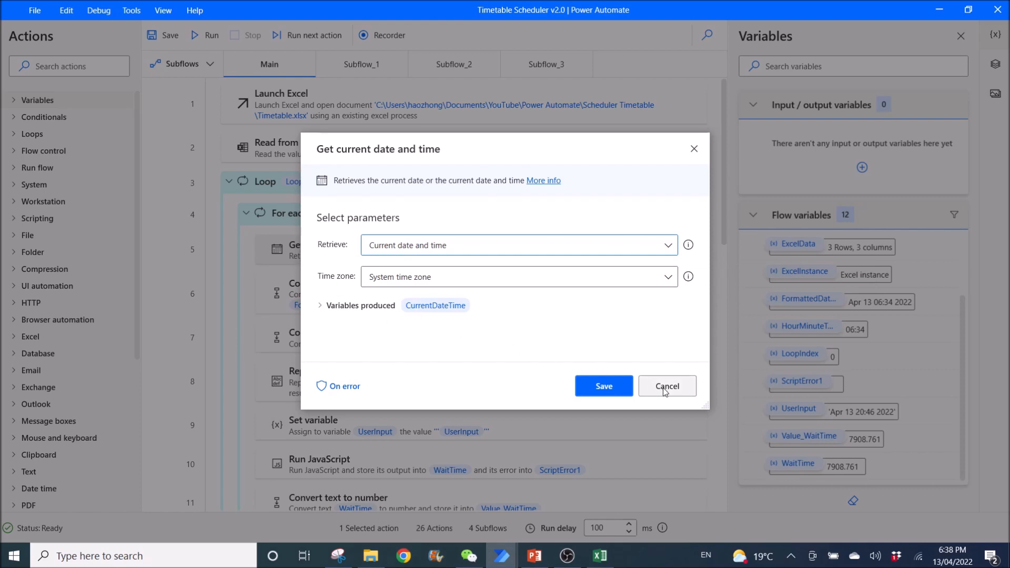
pyautogui.moveTo(332, 278)
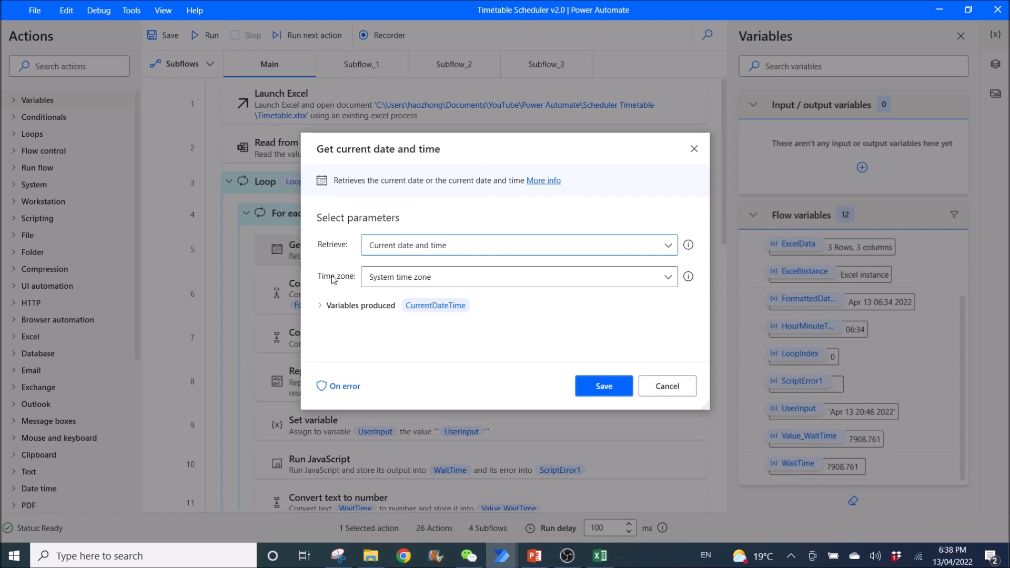
pyautogui.moveTo(340, 264)
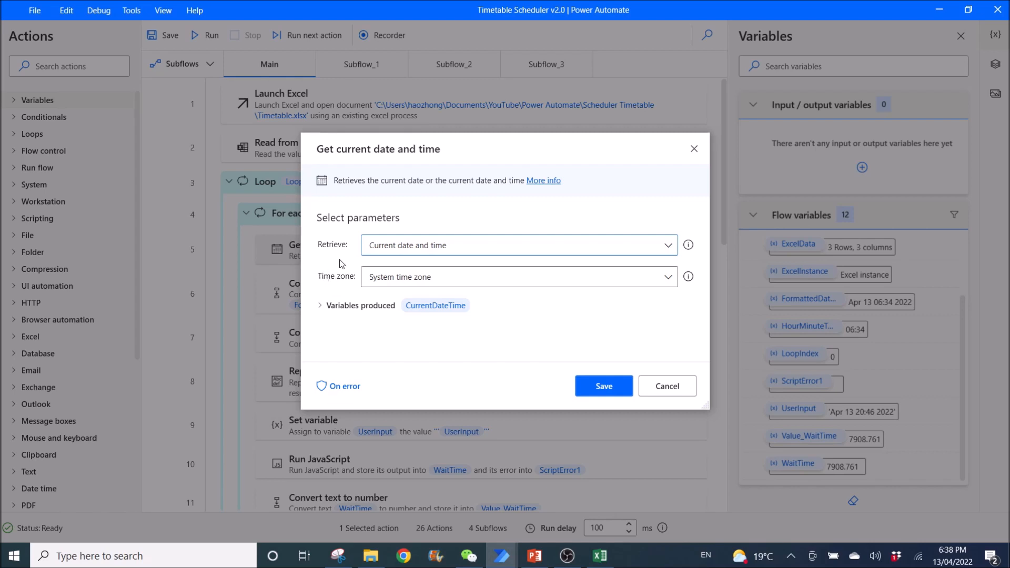
pyautogui.moveTo(317, 271)
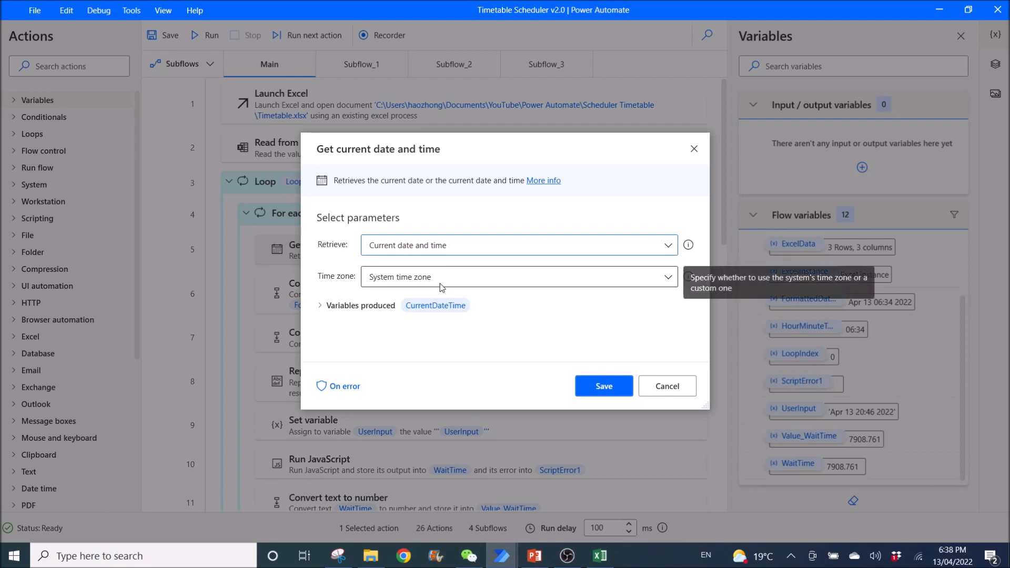
pyautogui.moveTo(380, 284)
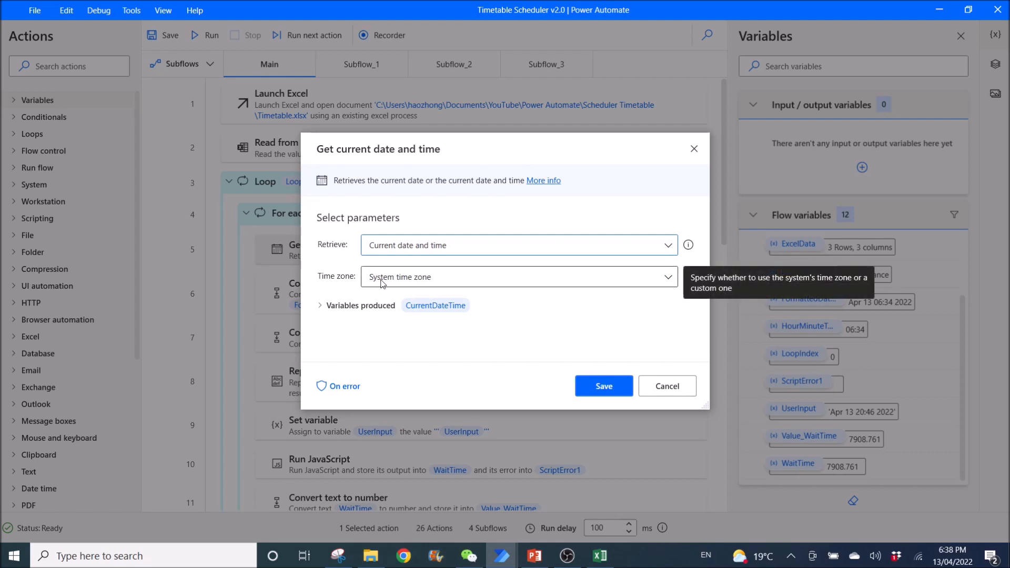
pyautogui.moveTo(392, 290)
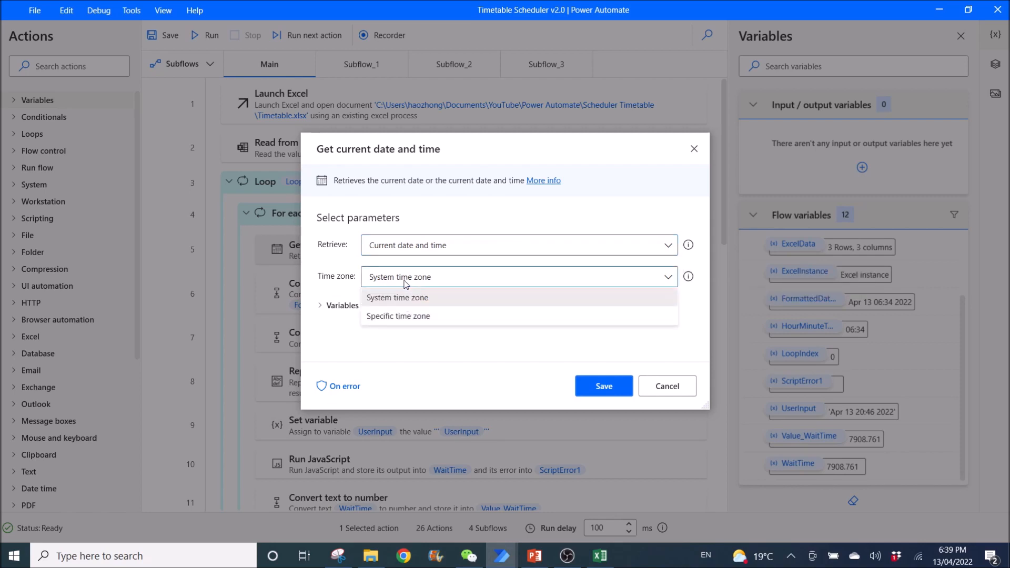
pyautogui.click(397, 297)
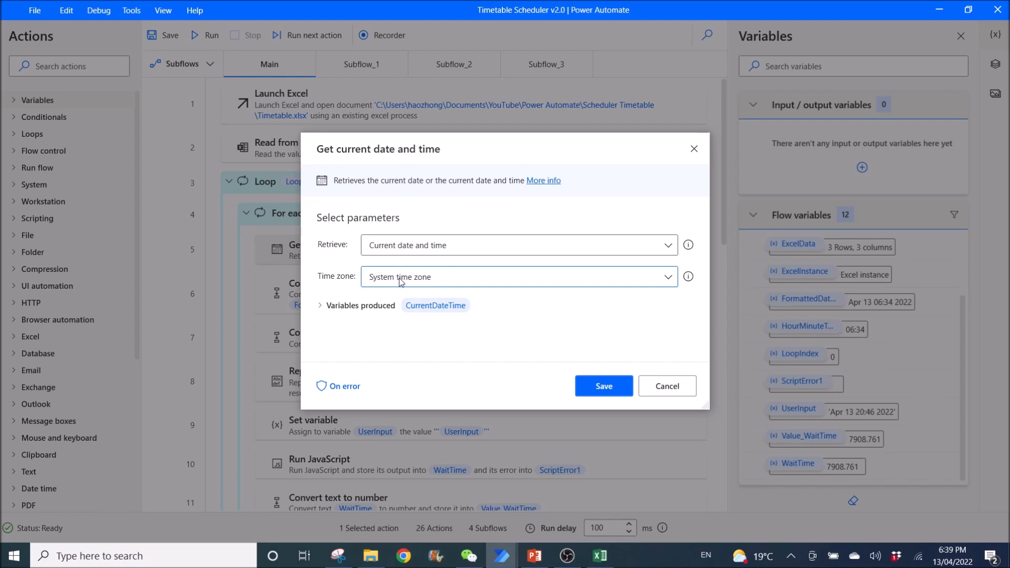
pyautogui.click(519, 276)
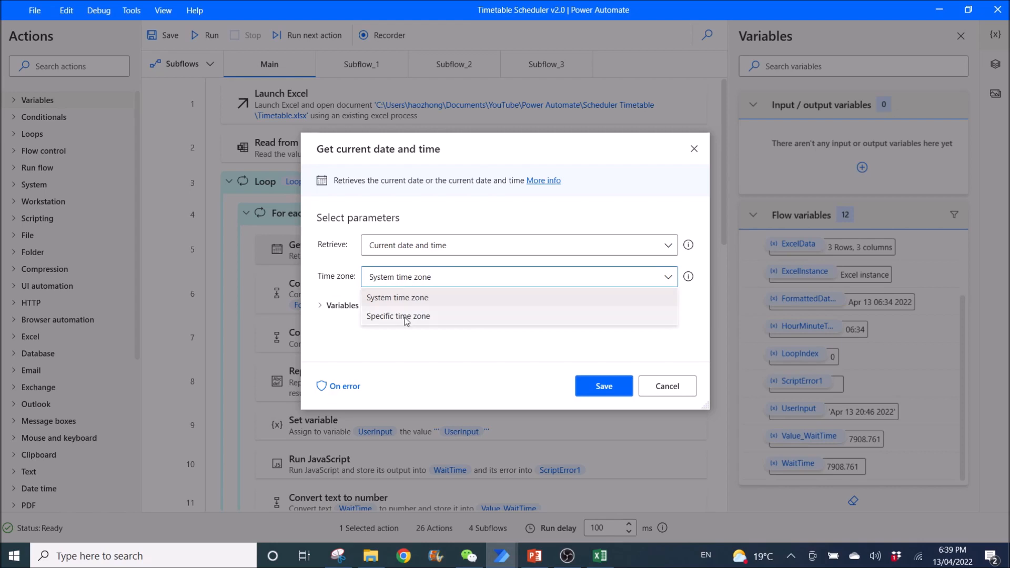
pyautogui.click(397, 297)
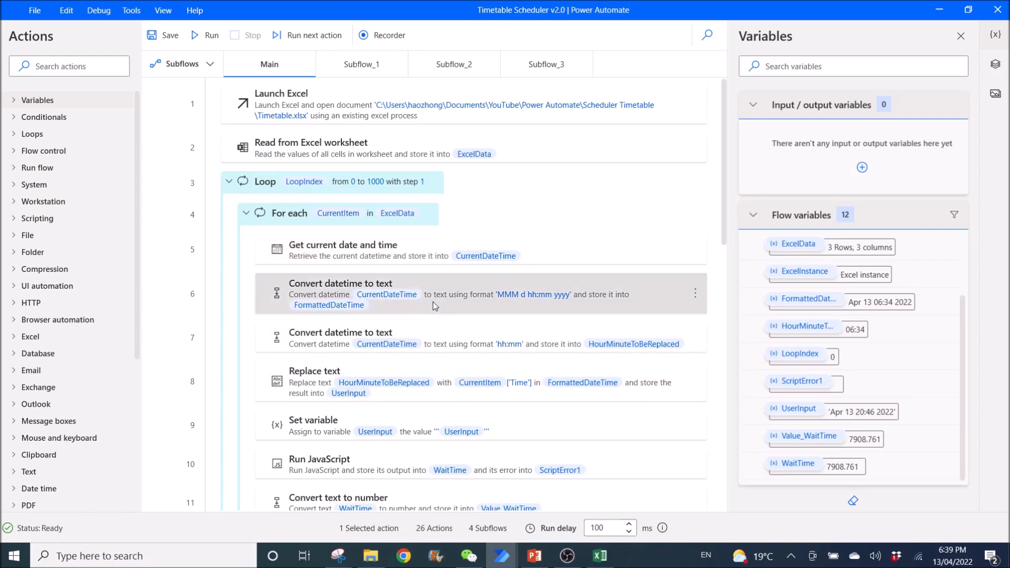
pyautogui.doubleClick(340, 283)
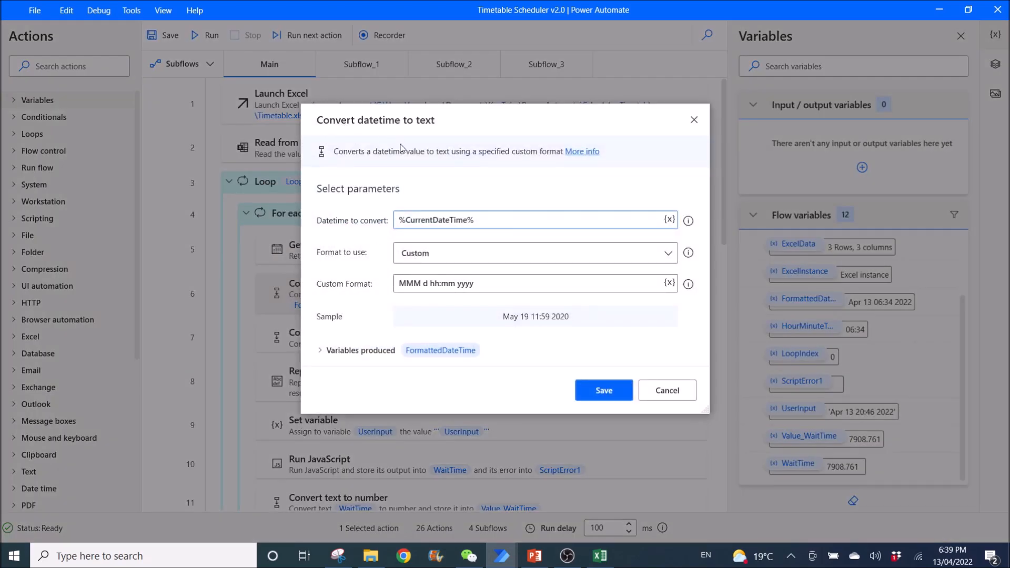
pyautogui.click(534, 220)
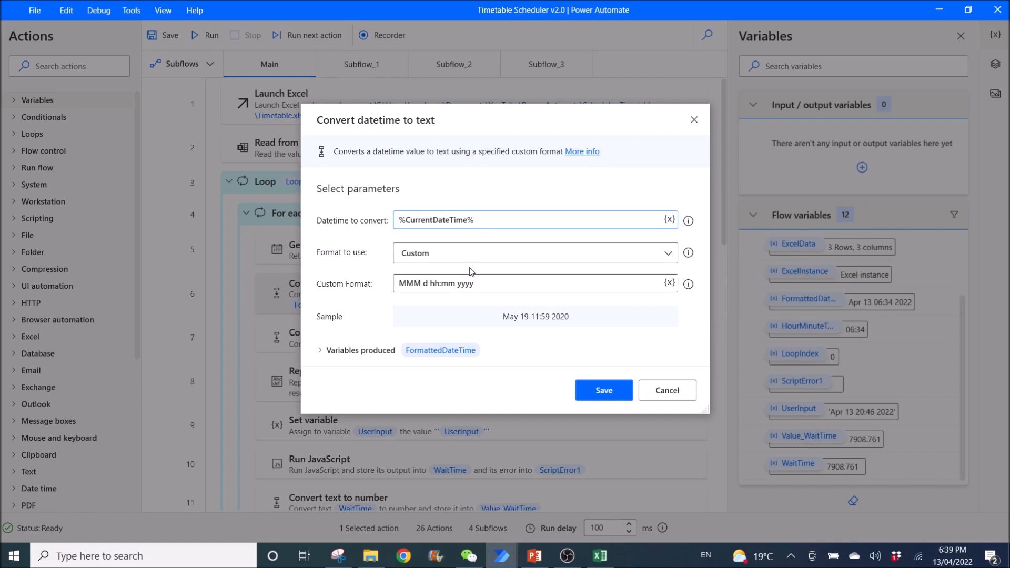
pyautogui.moveTo(413, 363)
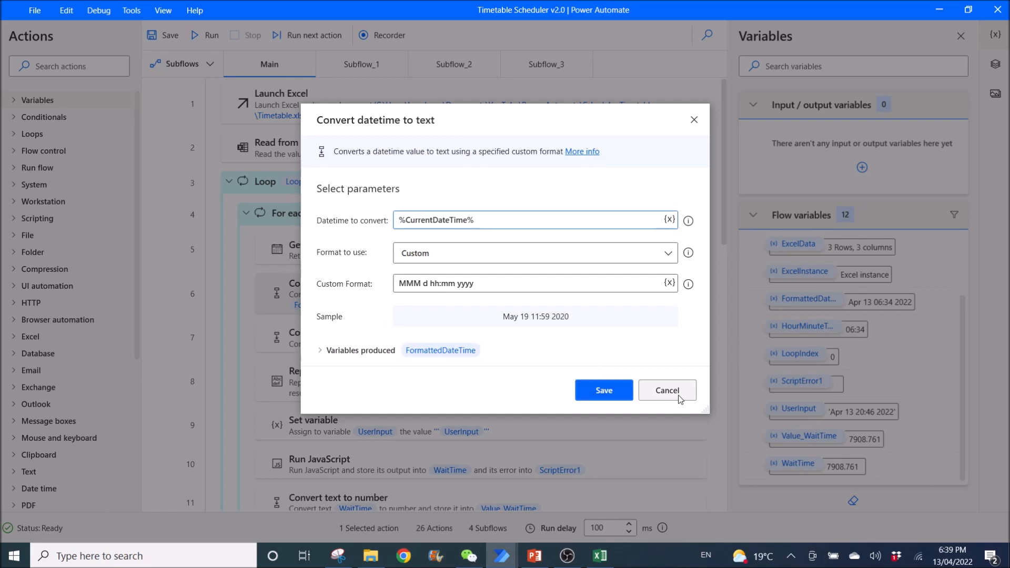
pyautogui.click(666, 391)
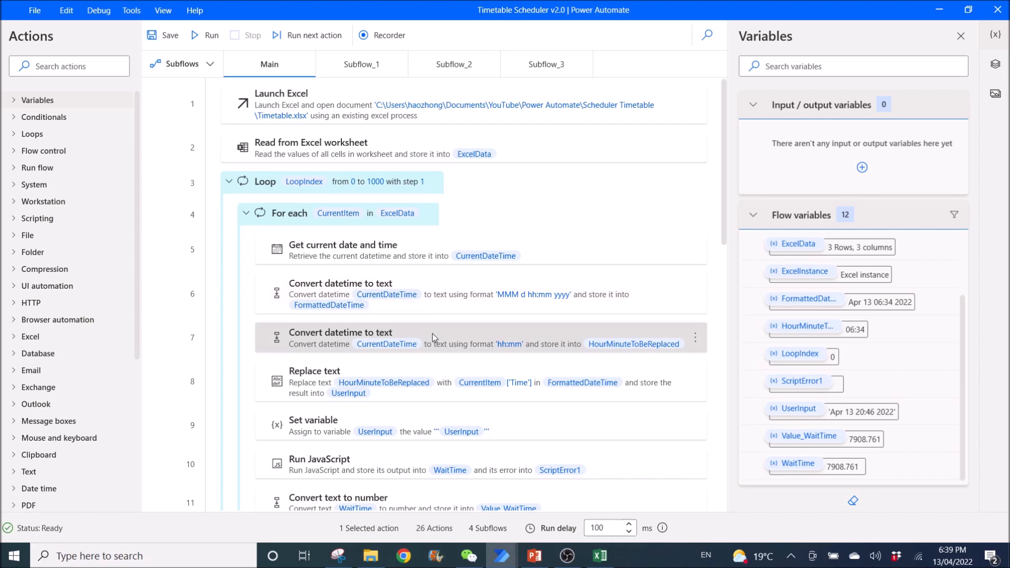
pyautogui.doubleClick(340, 338)
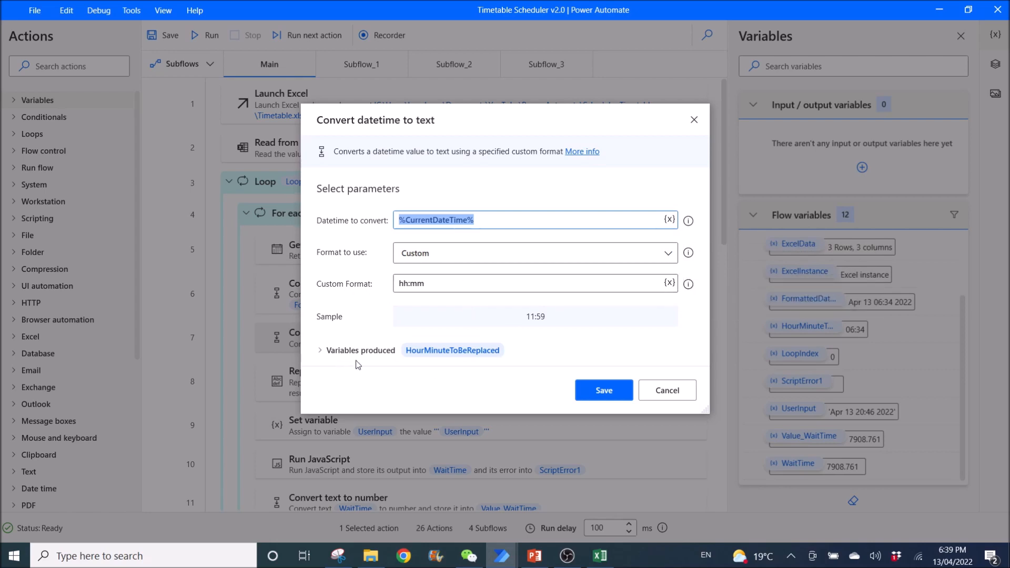
pyautogui.moveTo(451, 349)
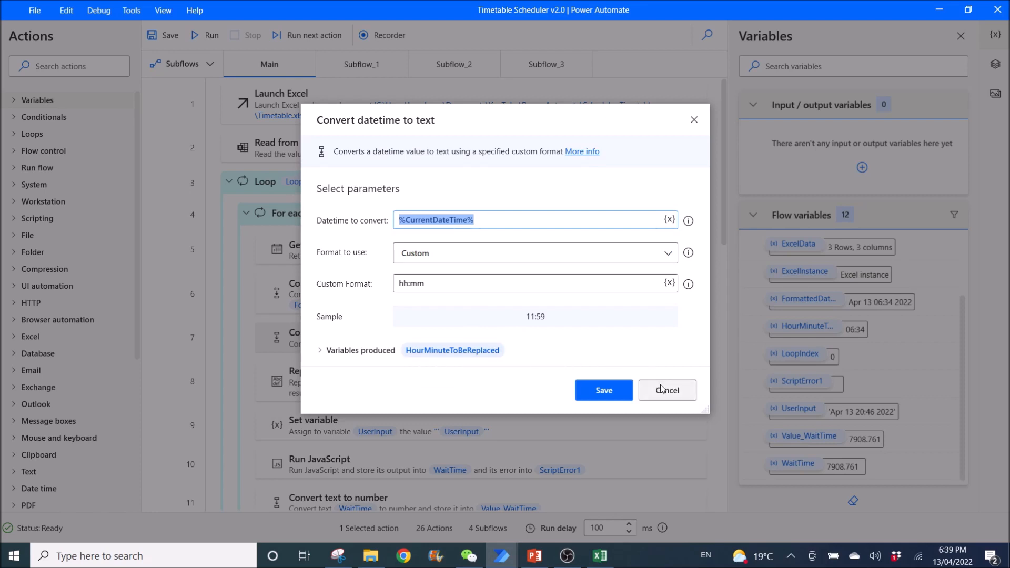
pyautogui.click(667, 389)
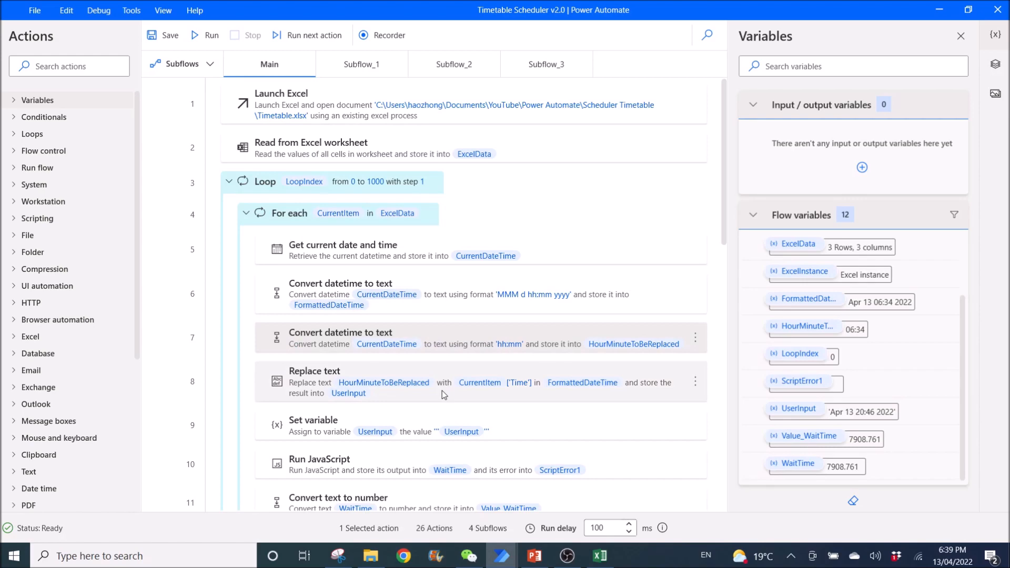
pyautogui.click(438, 382)
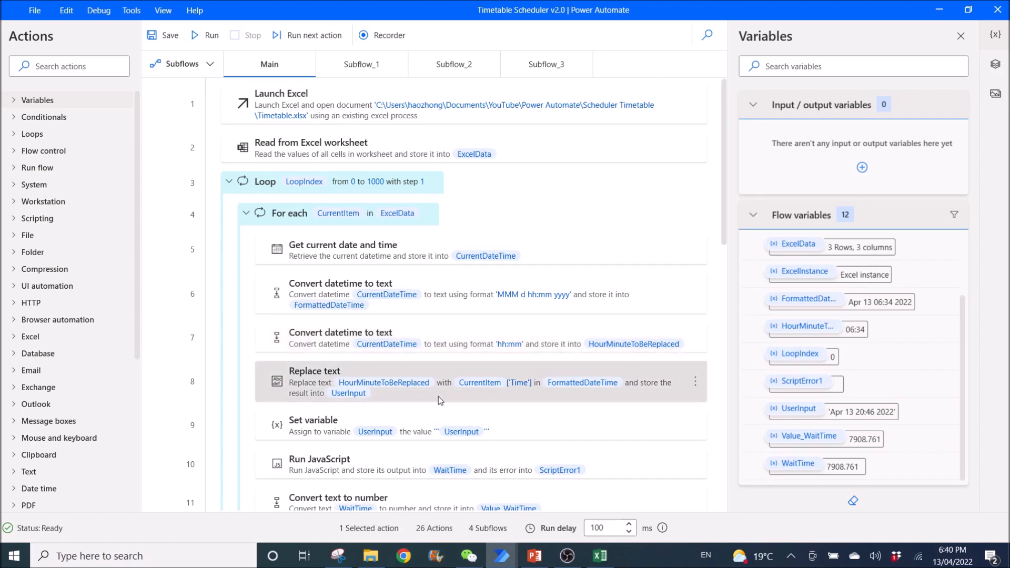
pyautogui.doubleClick(315, 381)
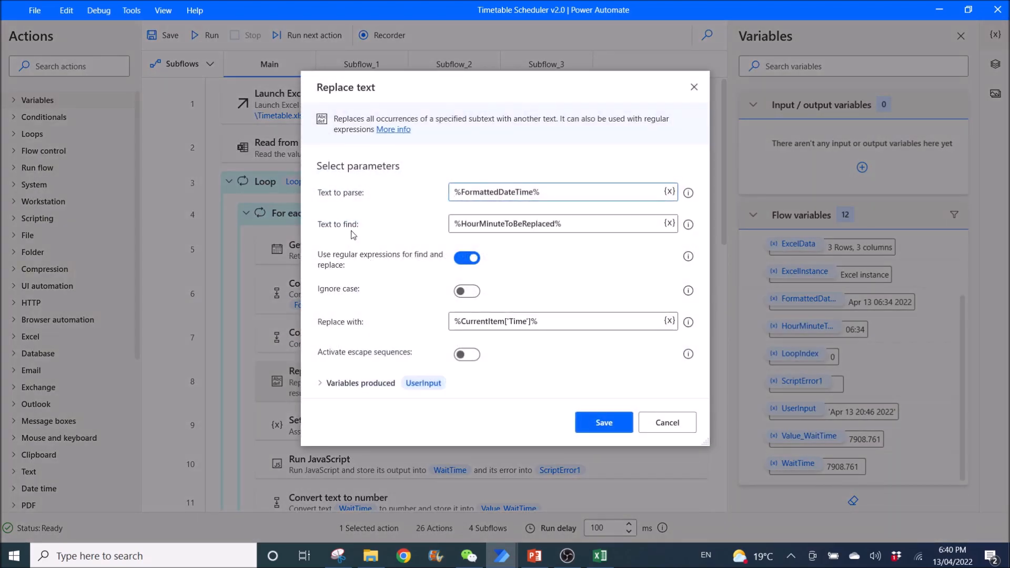
pyautogui.click(557, 192)
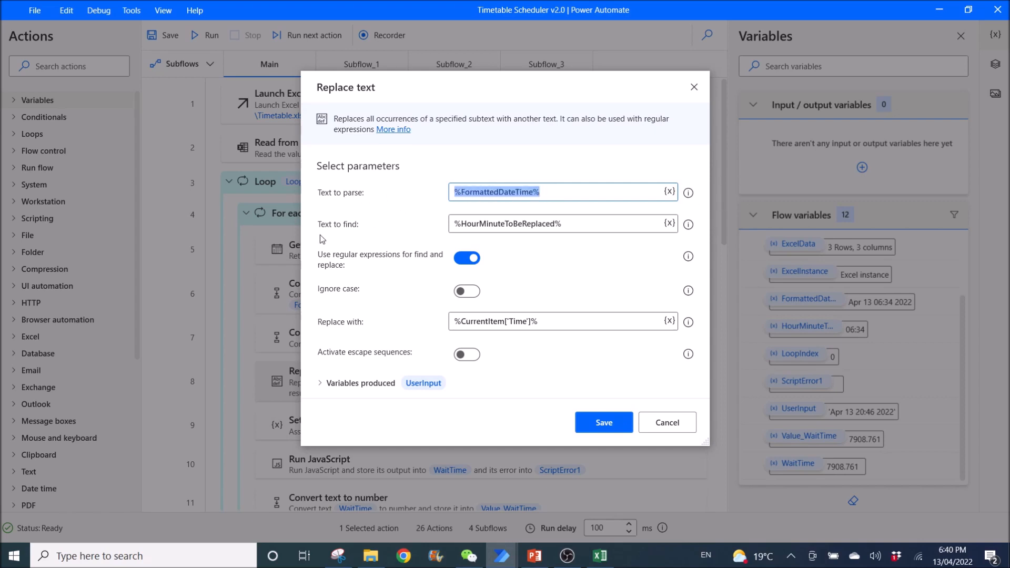
pyautogui.click(560, 223)
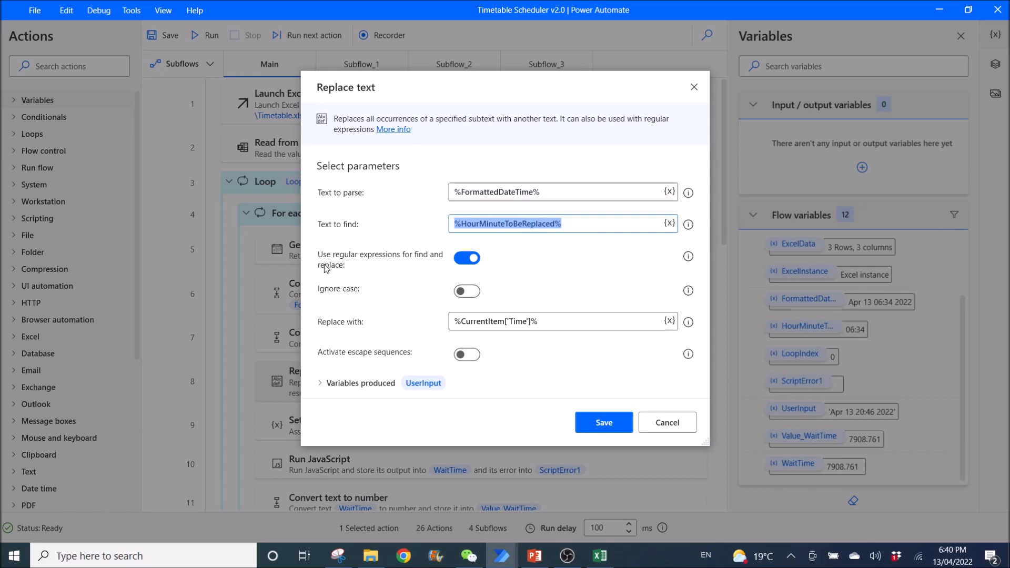
pyautogui.moveTo(421, 263)
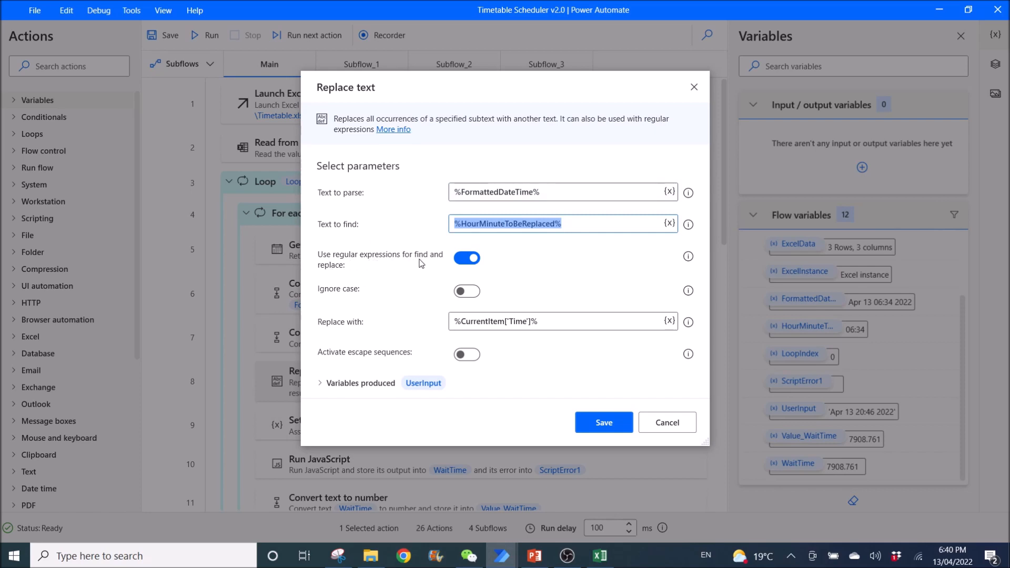
pyautogui.moveTo(342, 276)
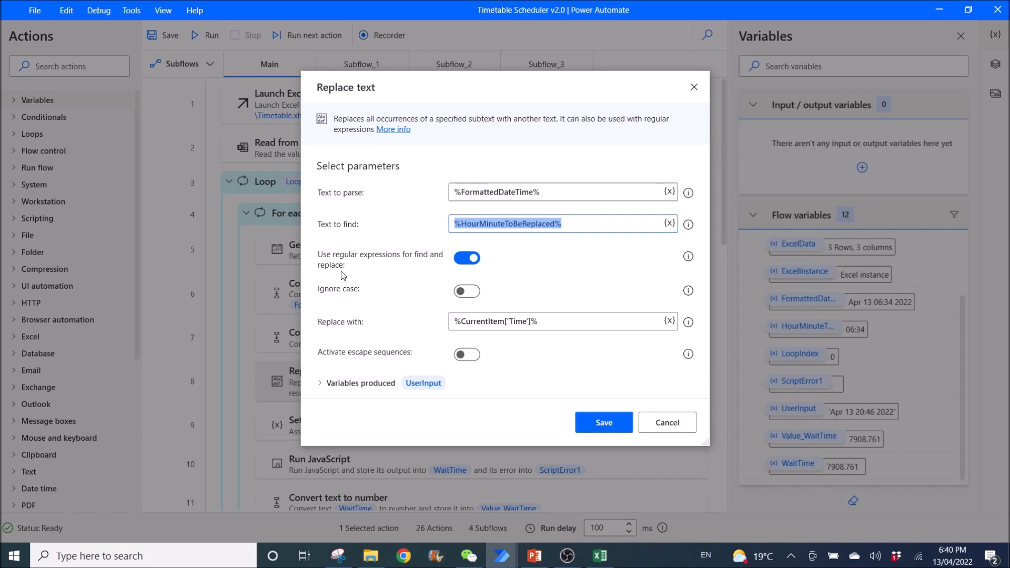
pyautogui.moveTo(349, 301)
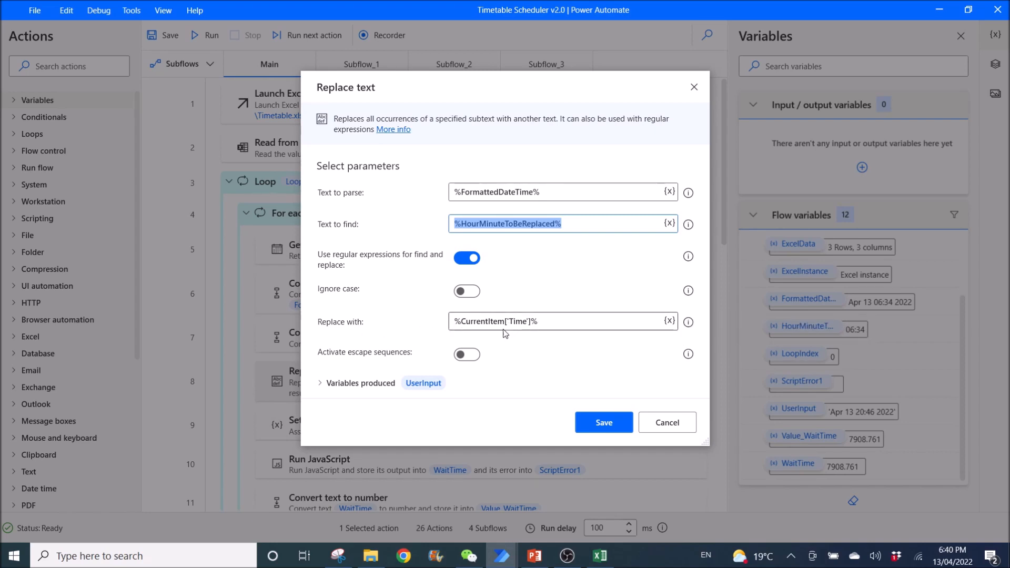
pyautogui.moveTo(510, 322)
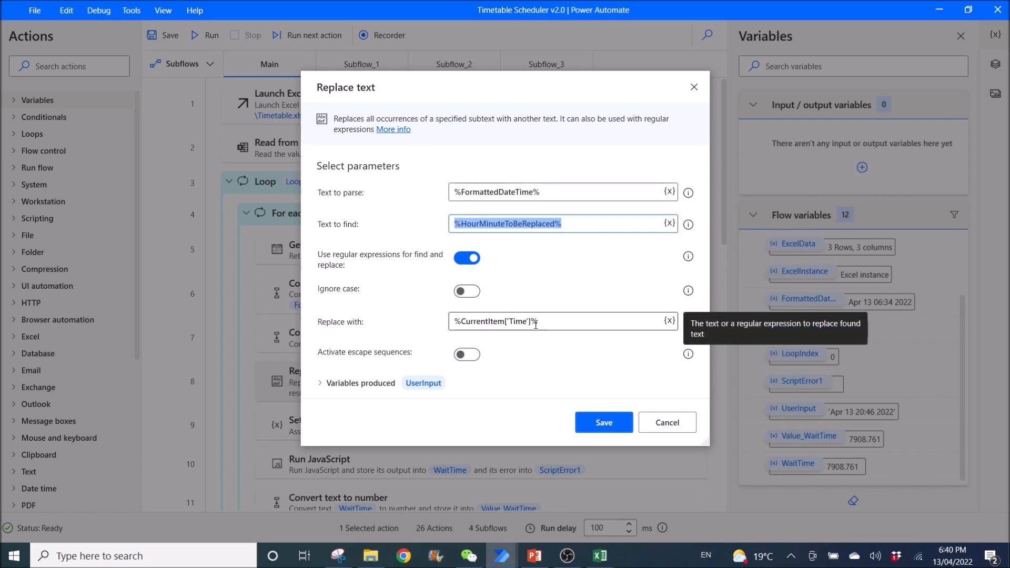
pyautogui.moveTo(524, 378)
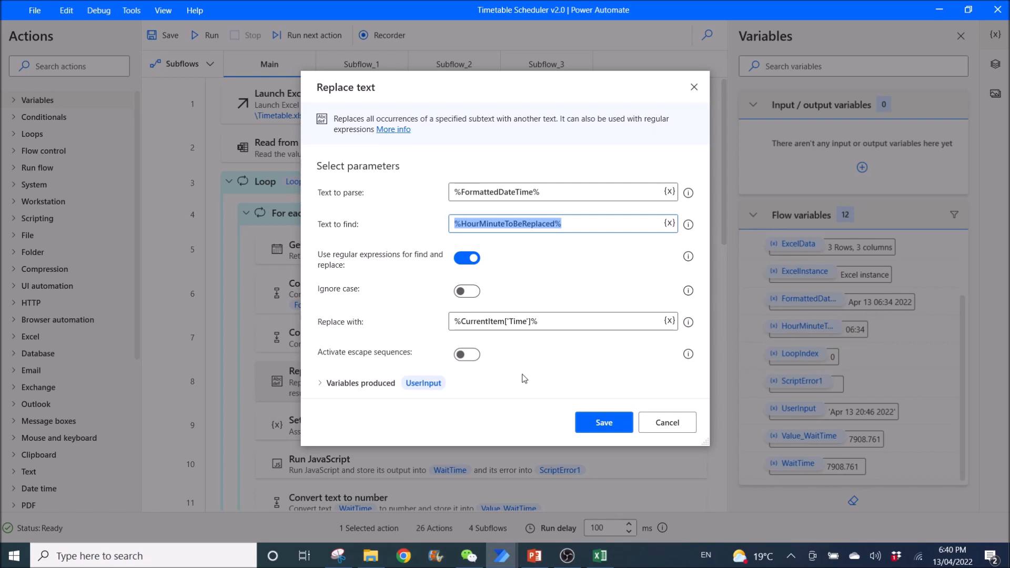
pyautogui.moveTo(369, 363)
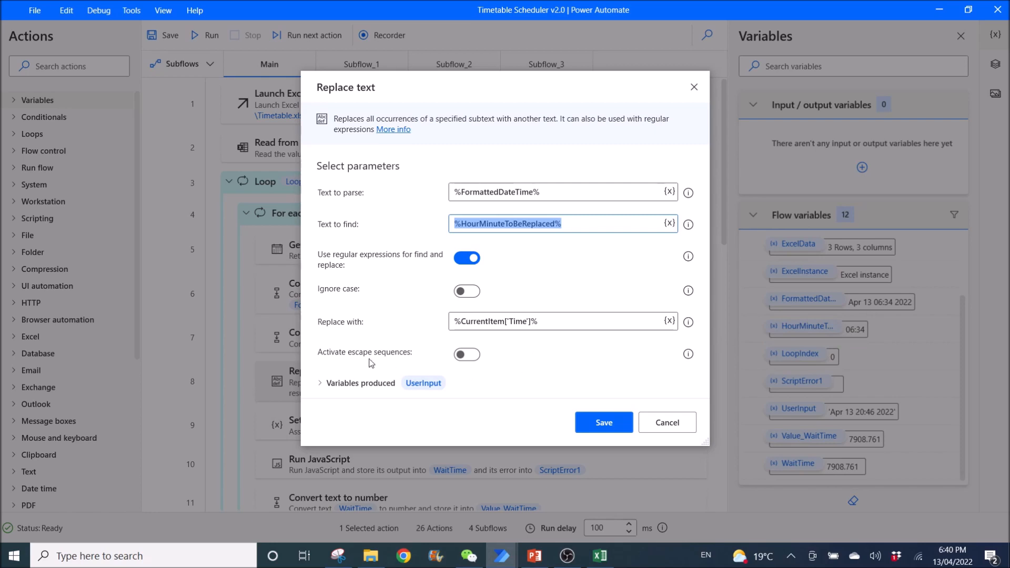
pyautogui.moveTo(466, 354)
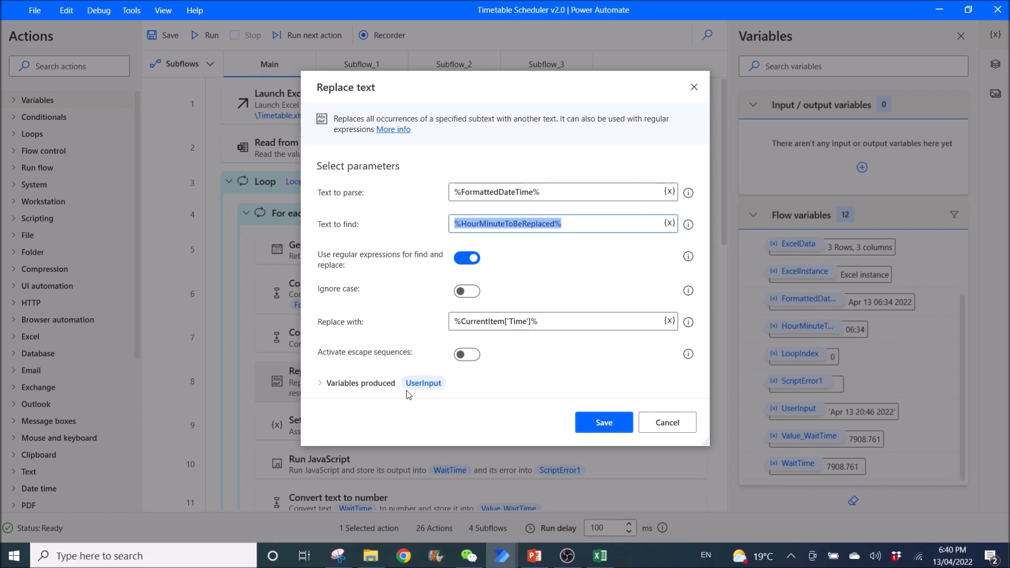
pyautogui.moveTo(423, 383)
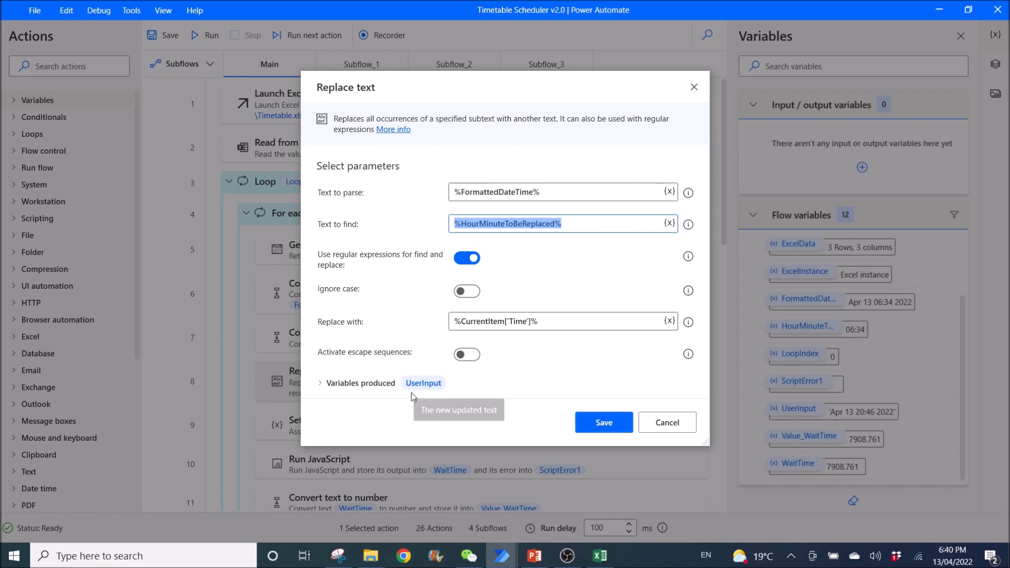
pyautogui.moveTo(667, 422)
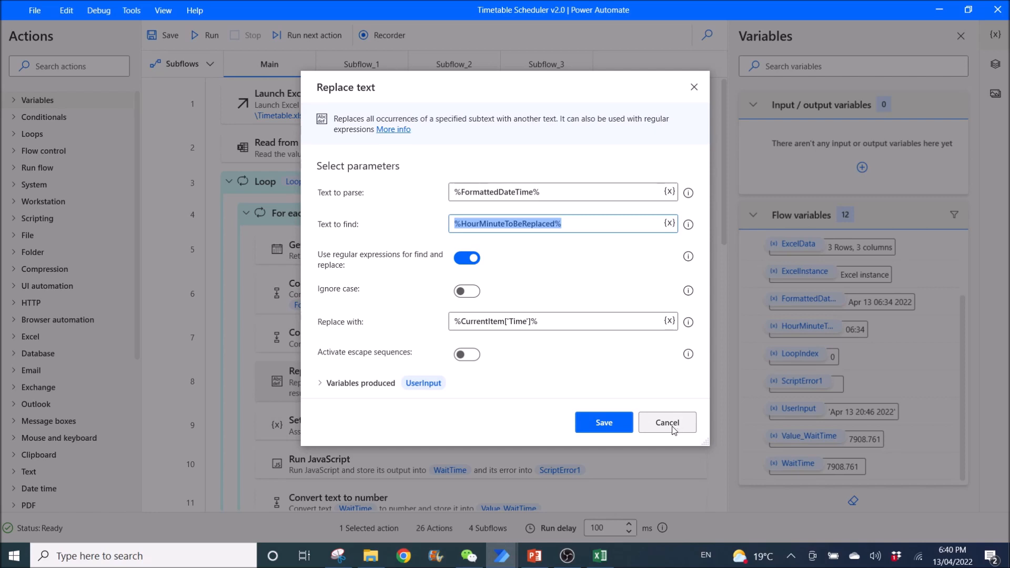
pyautogui.moveTo(499, 251)
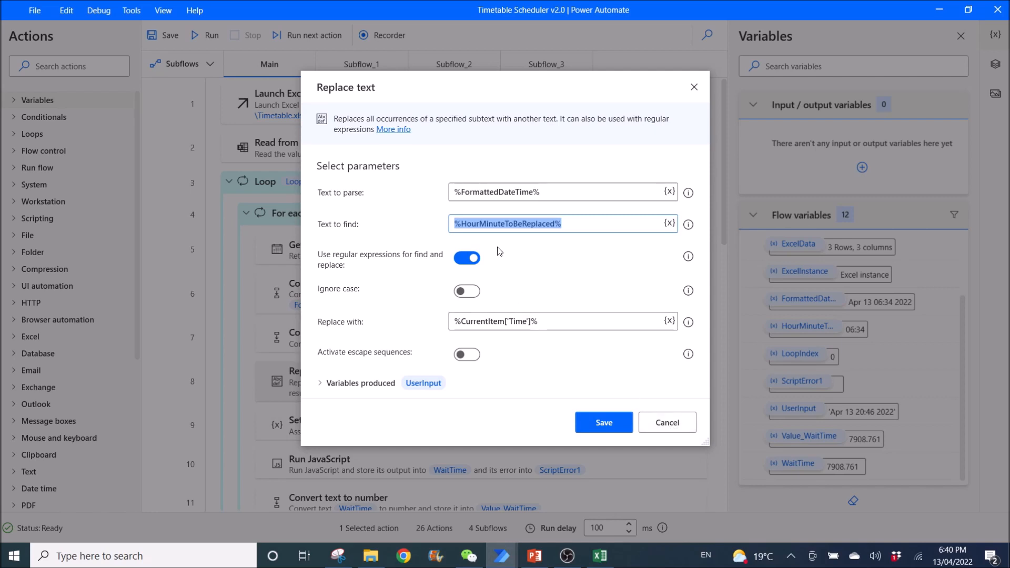
pyautogui.moveTo(558, 192)
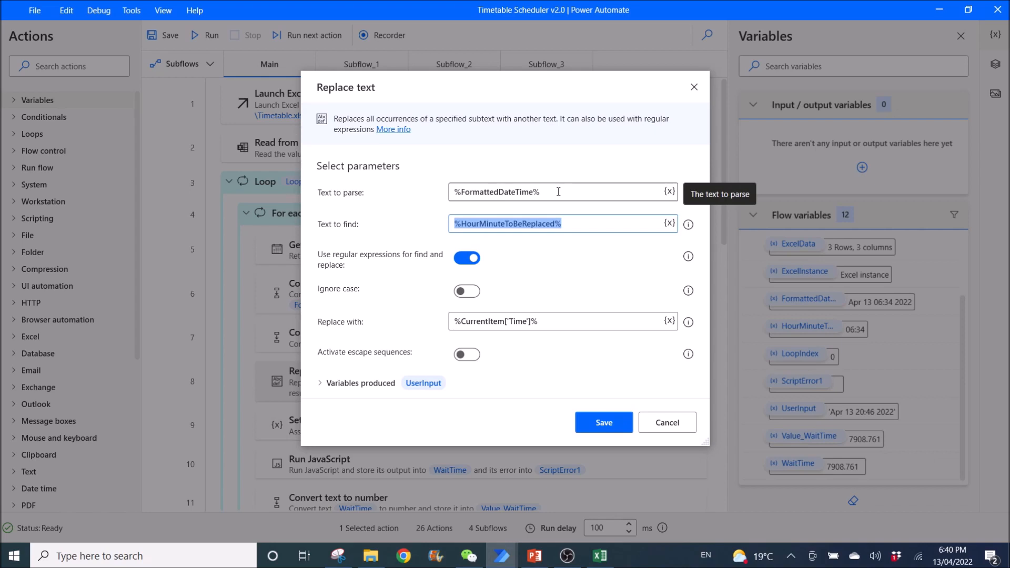
pyautogui.moveTo(556, 334)
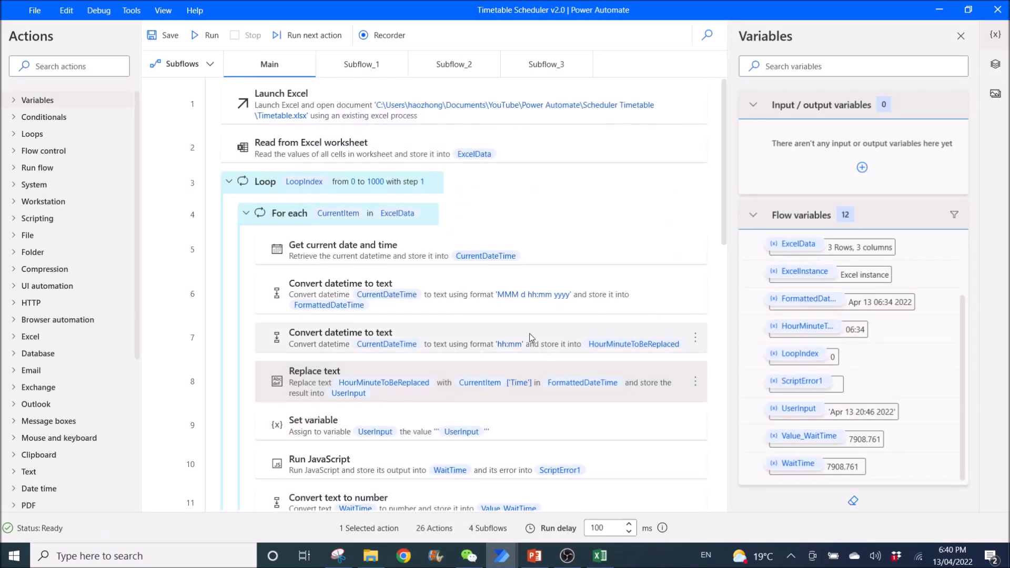
pyautogui.scroll(-3)
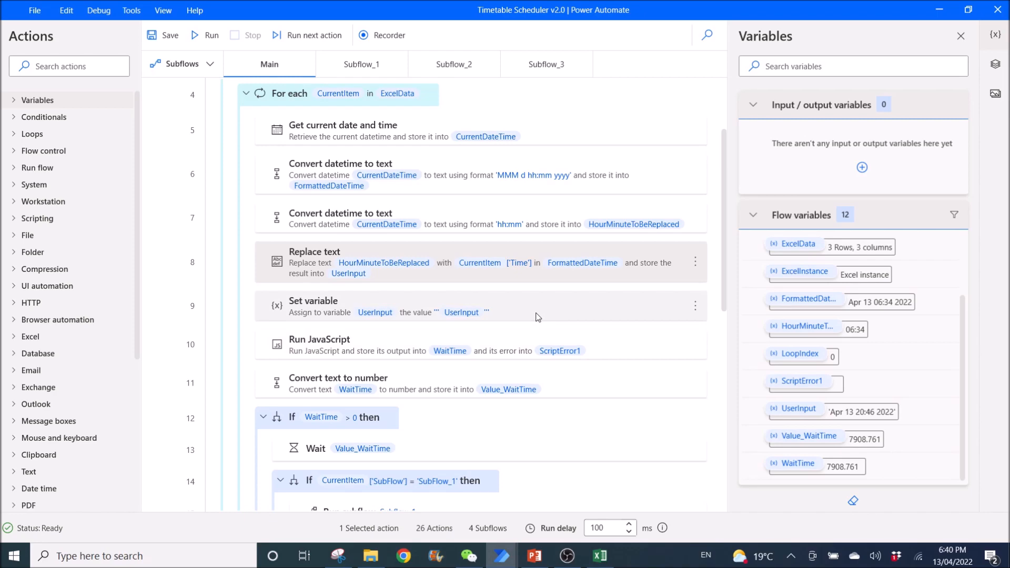
pyautogui.doubleClick(314, 305)
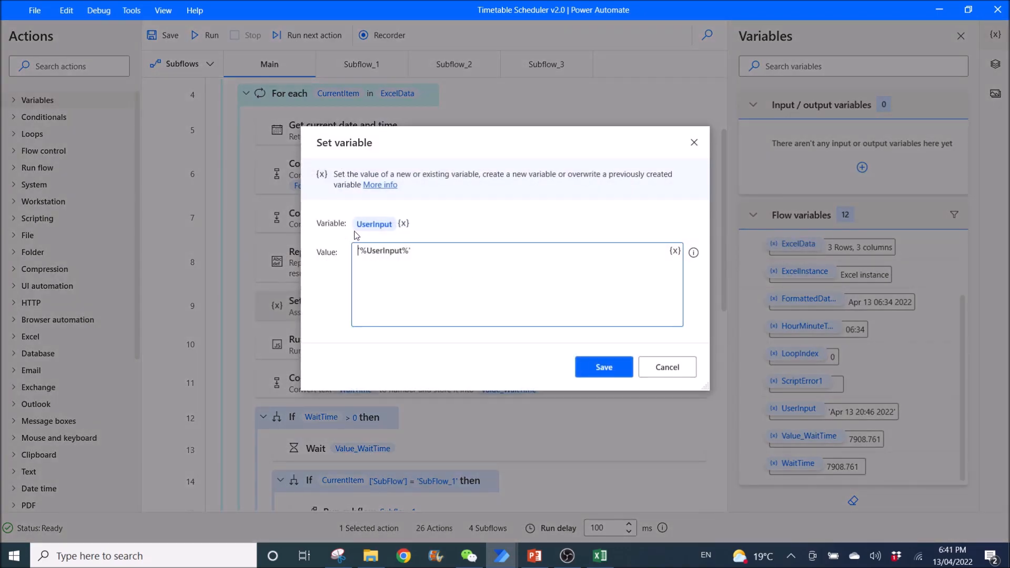
pyautogui.moveTo(359, 262)
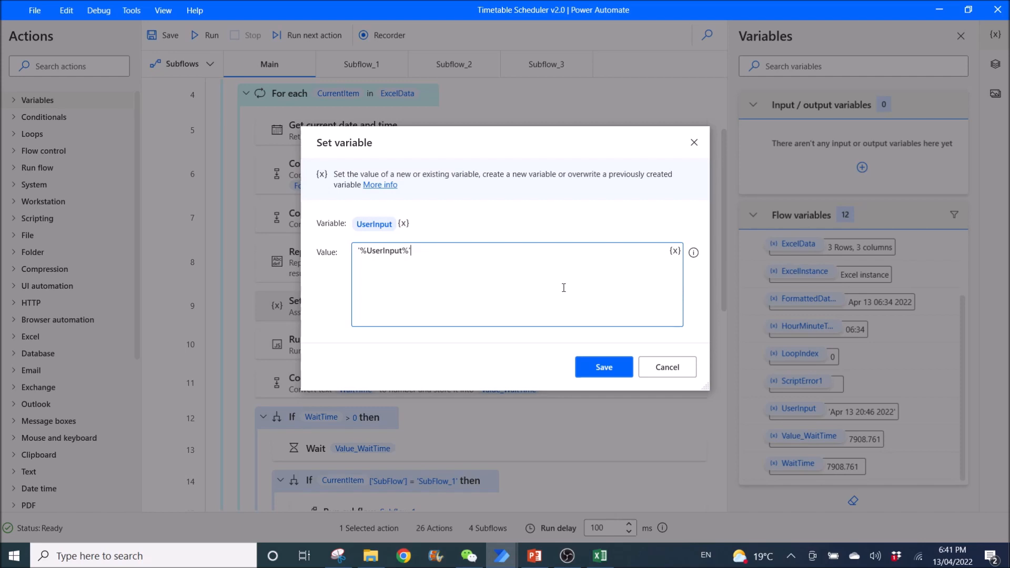
pyautogui.moveTo(418, 256)
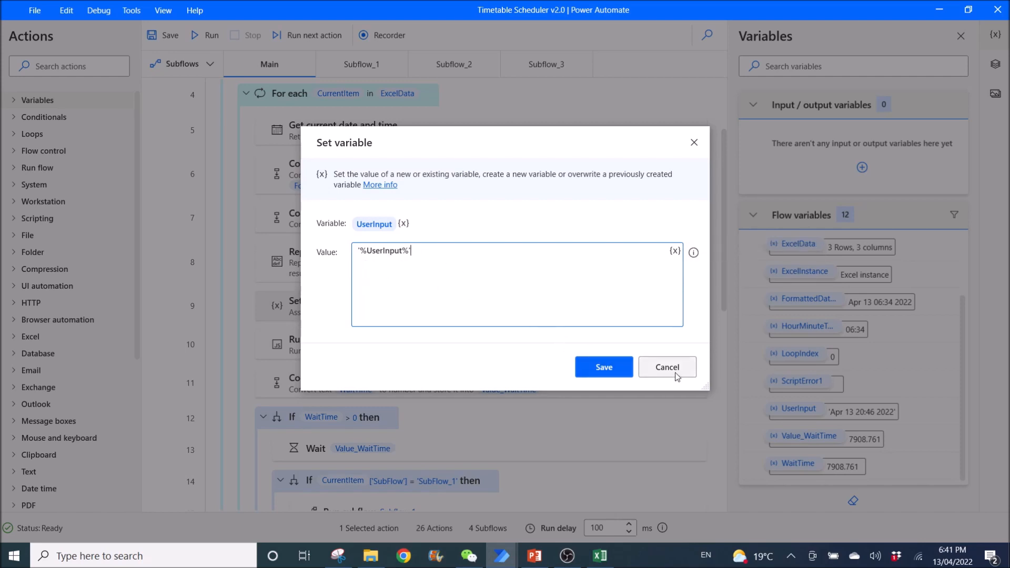
pyautogui.click(667, 367)
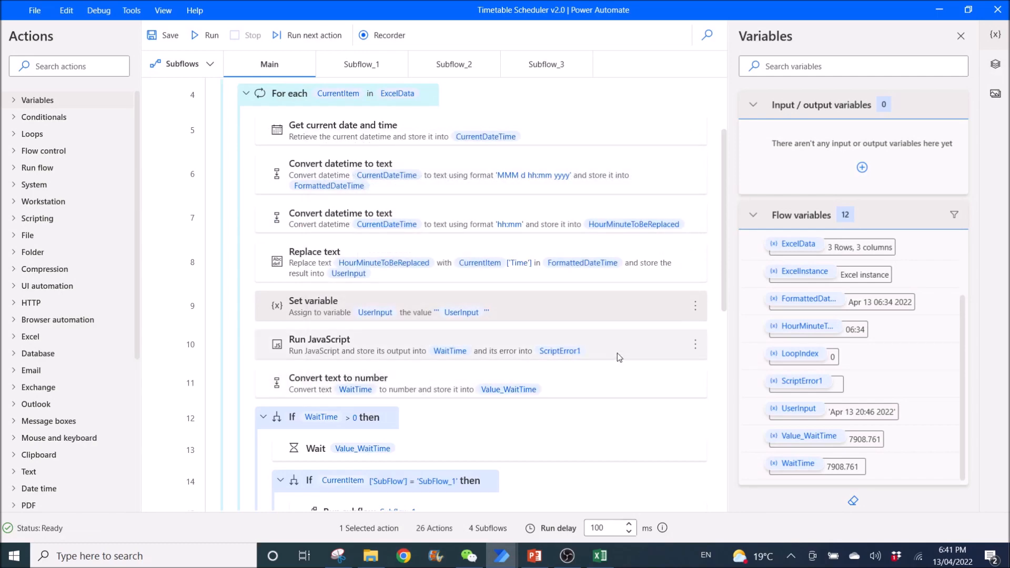
pyautogui.doubleClick(319, 340)
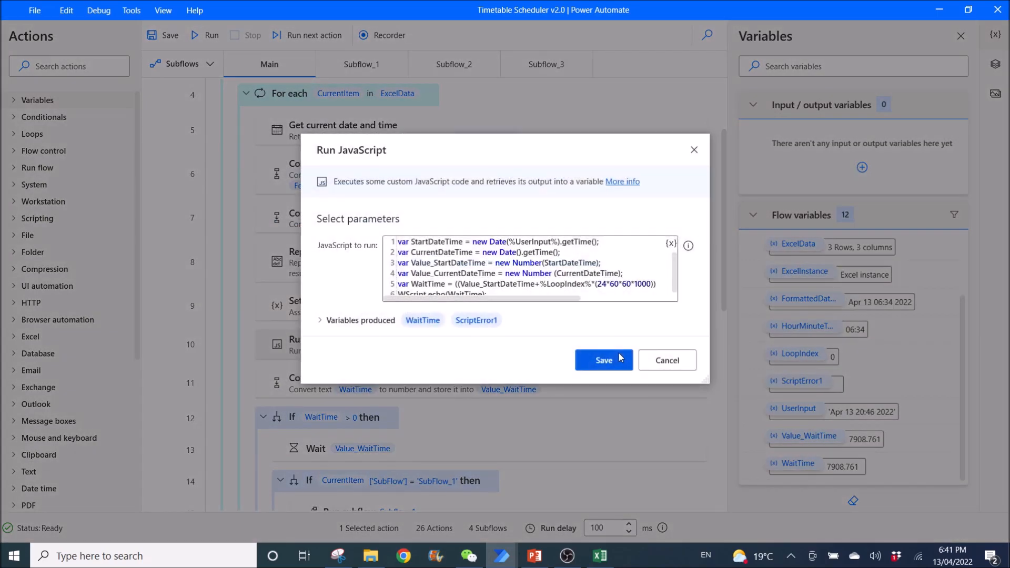
pyautogui.moveTo(527, 295)
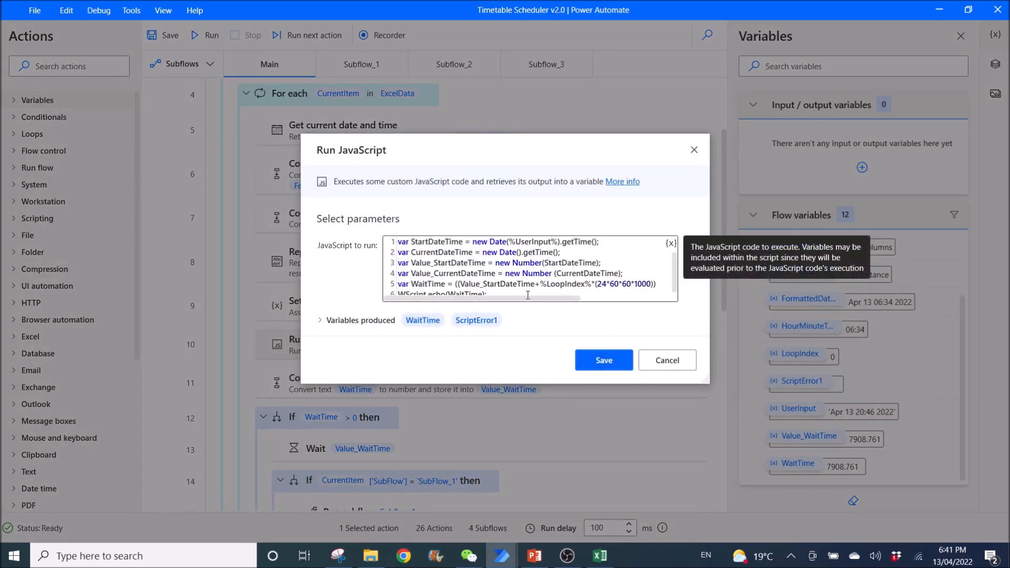
pyautogui.moveTo(599, 309)
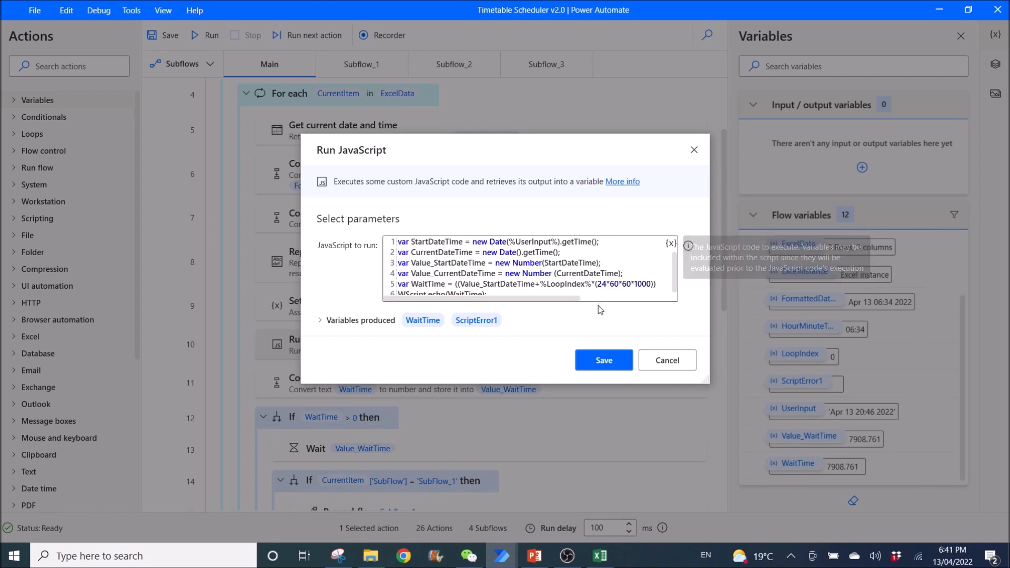
pyautogui.moveTo(596, 311)
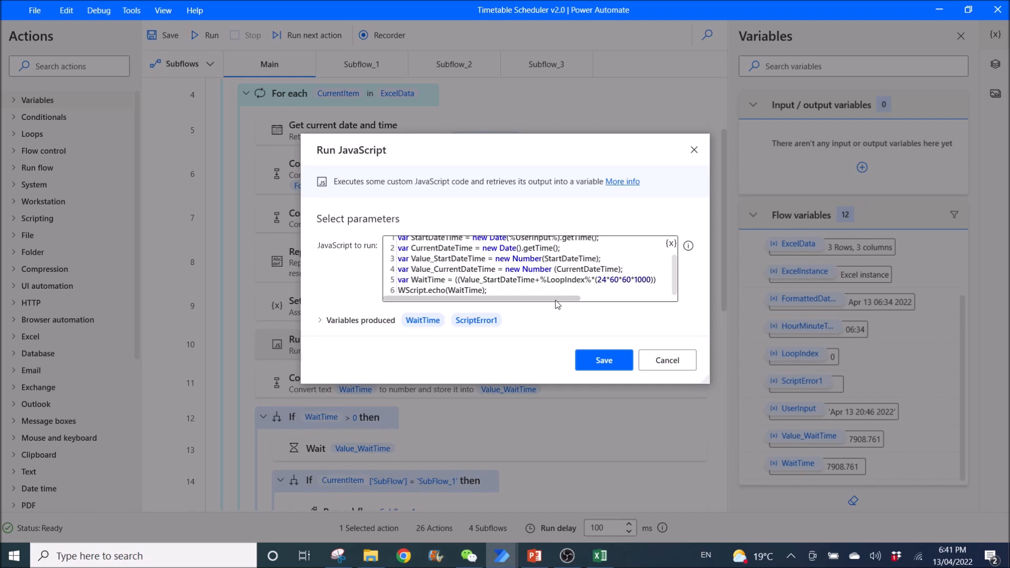
pyautogui.moveTo(266, 266)
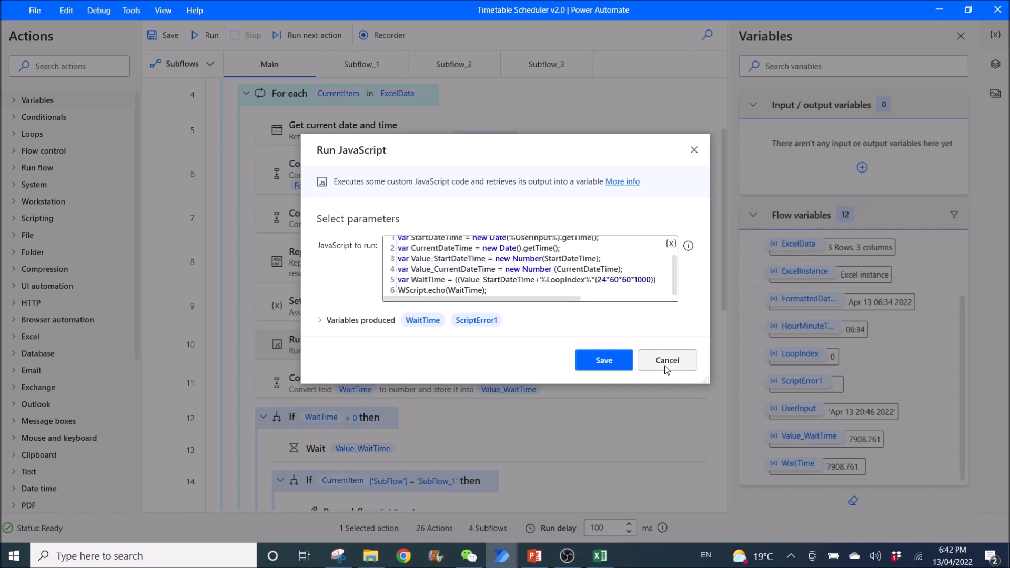
pyautogui.click(667, 360)
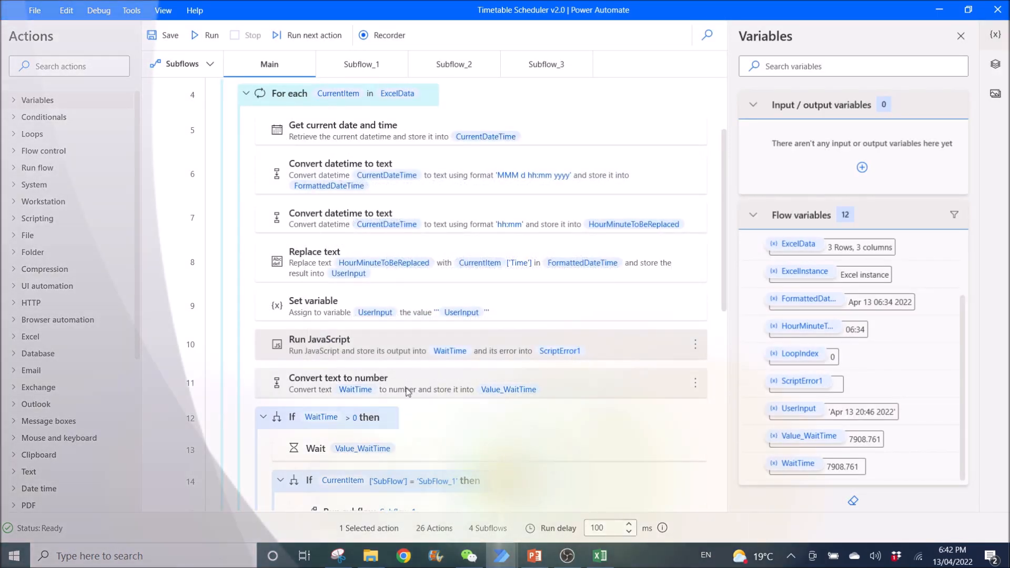
pyautogui.doubleClick(337, 378)
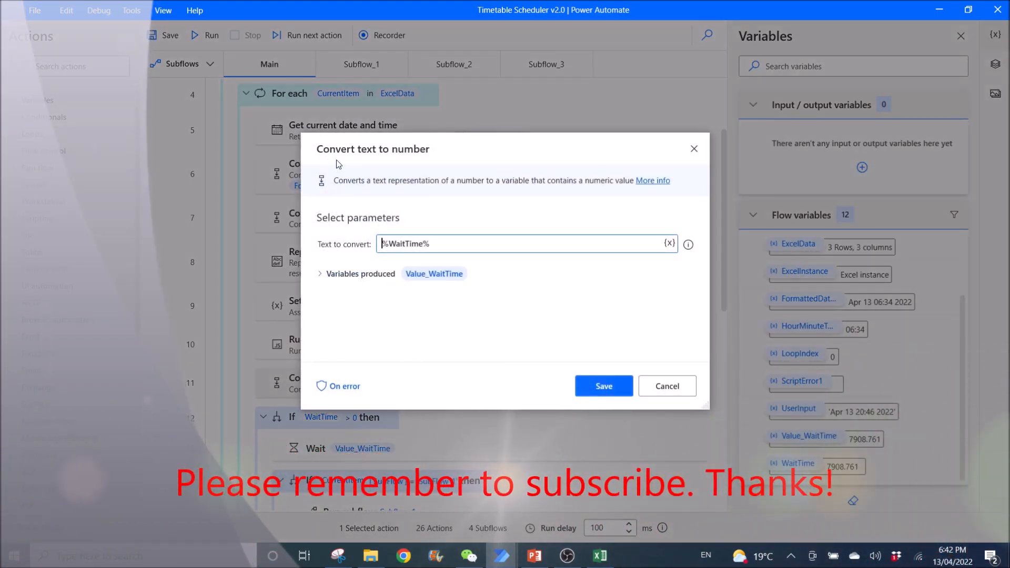
pyautogui.moveTo(376, 254)
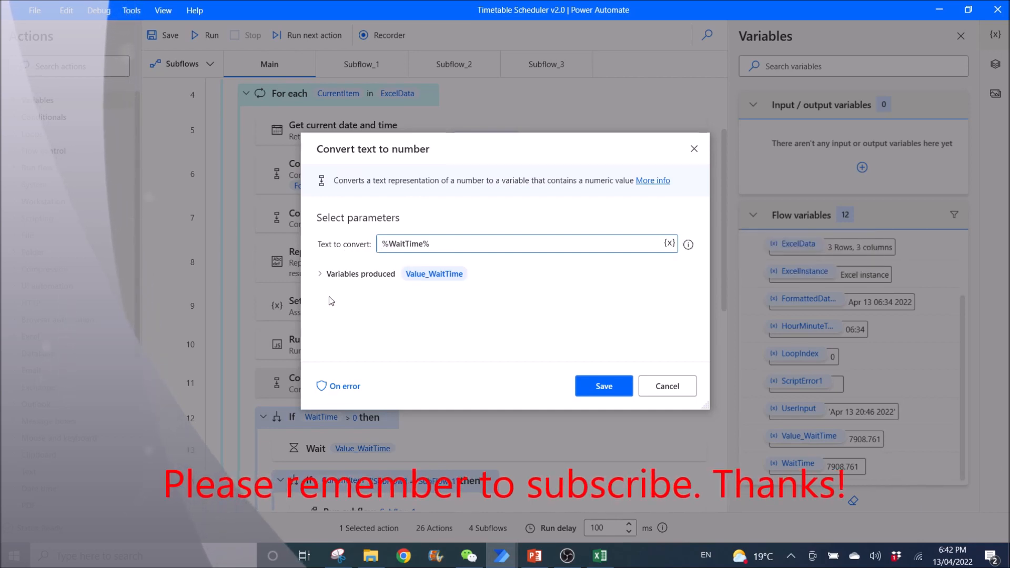
pyautogui.moveTo(433, 274)
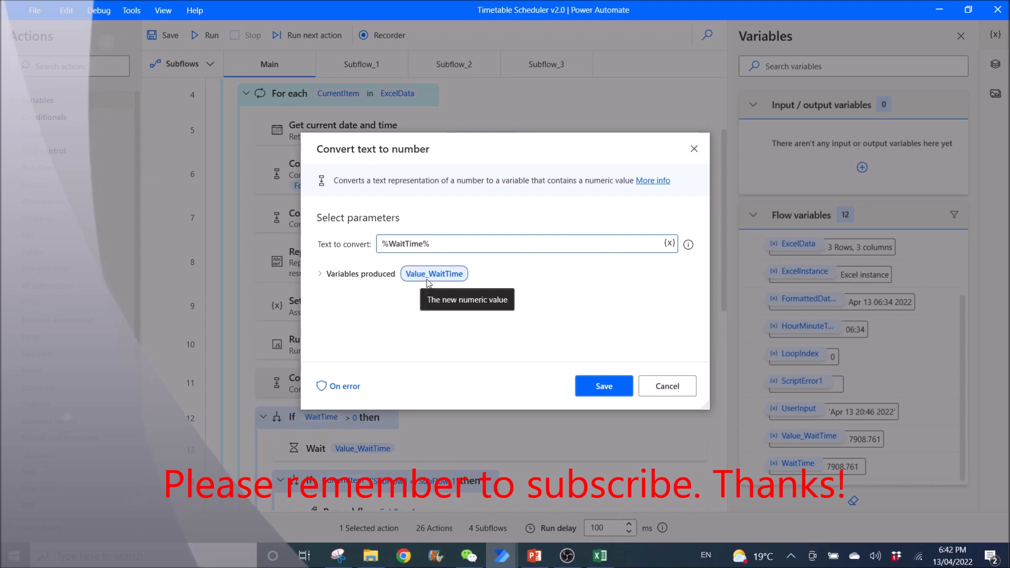
pyautogui.click(668, 386)
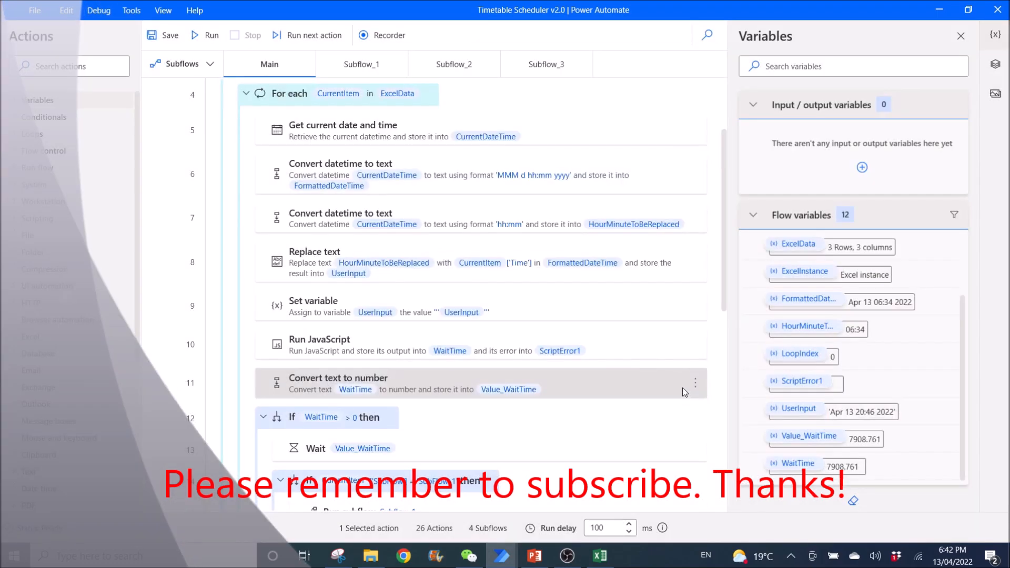
pyautogui.scroll(-3)
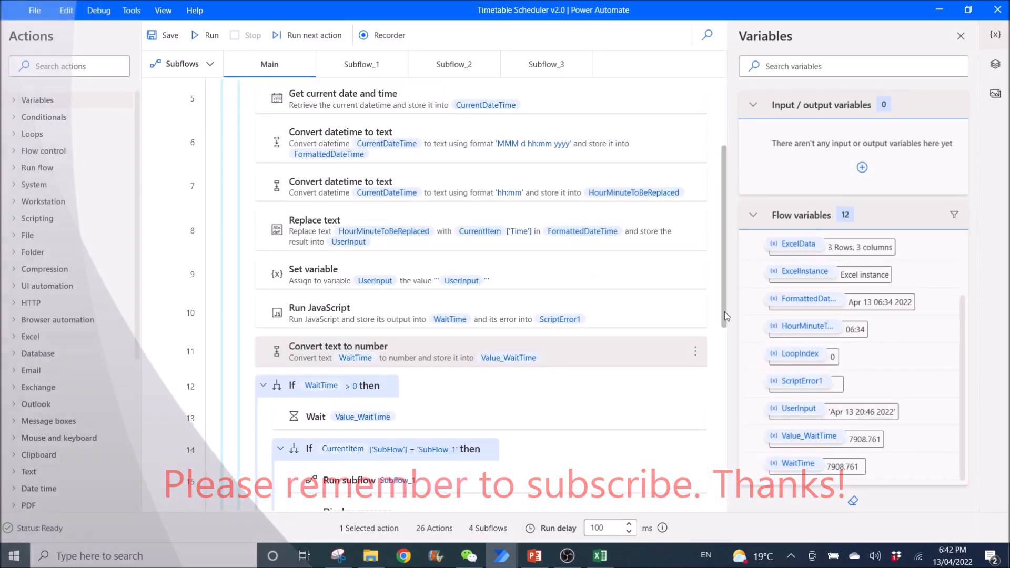
pyautogui.scroll(-3)
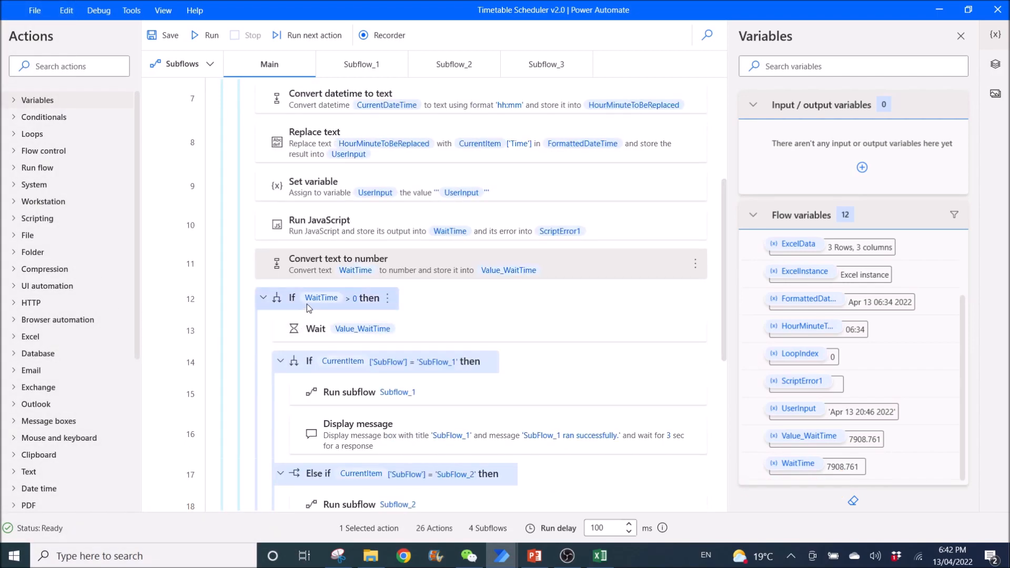
pyautogui.doubleClick(320, 298)
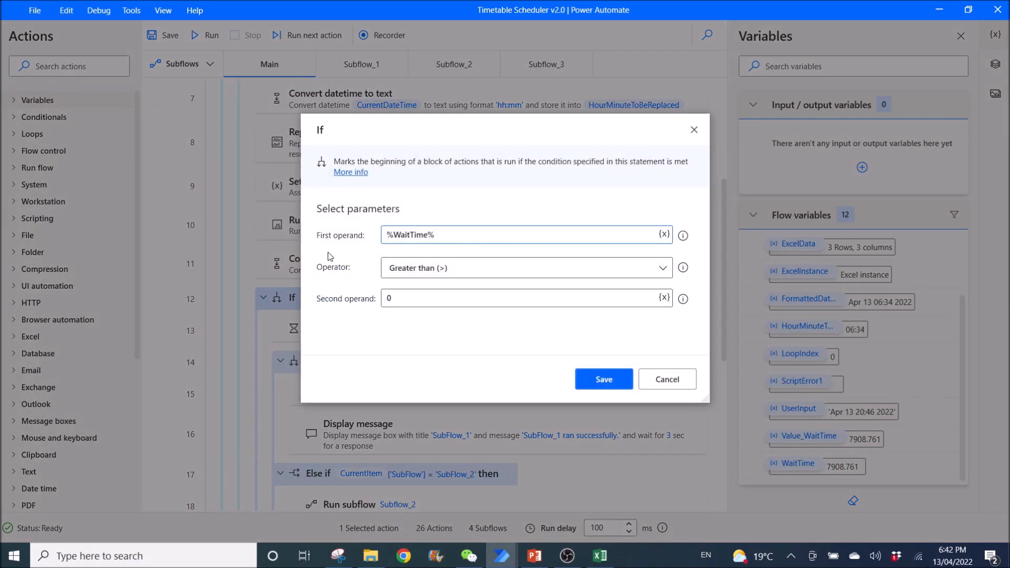
pyautogui.moveTo(342, 254)
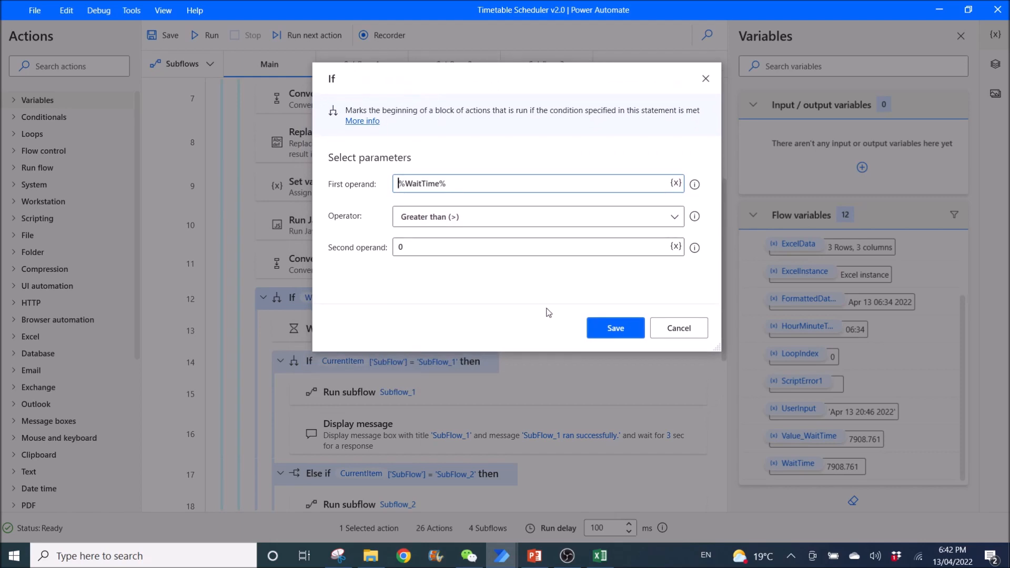
pyautogui.moveTo(679, 329)
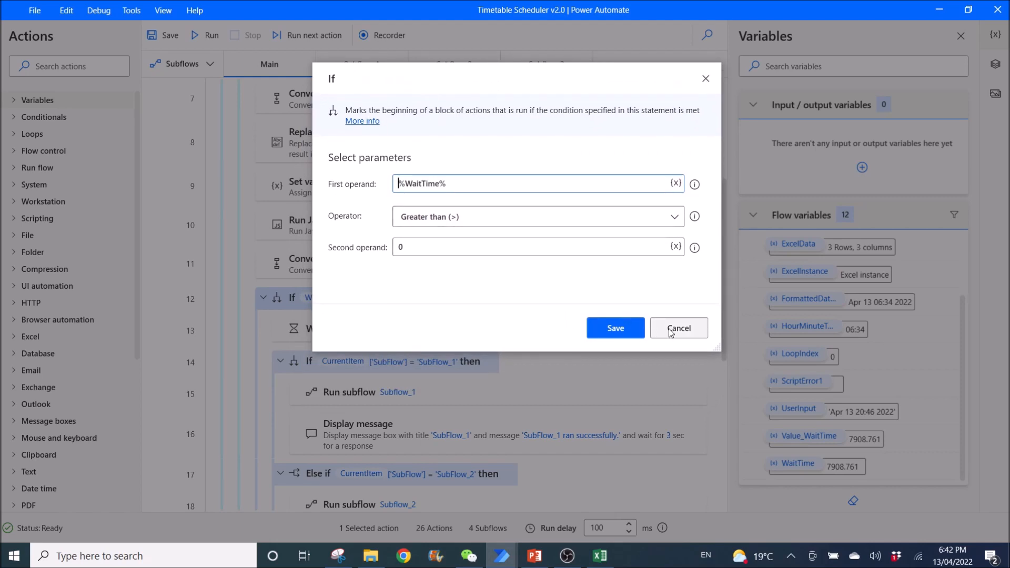
pyautogui.click(679, 329)
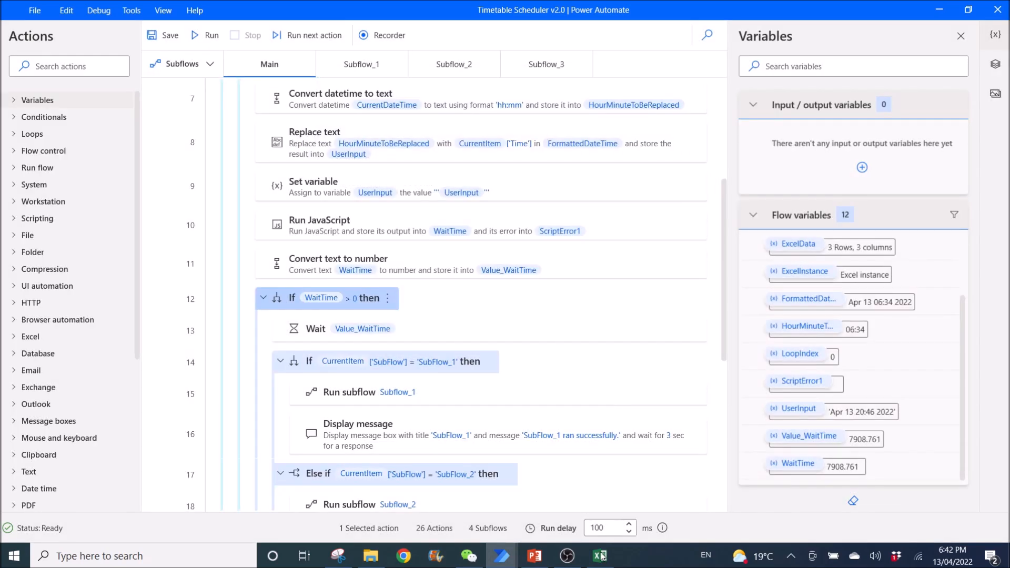
pyautogui.click(599, 556)
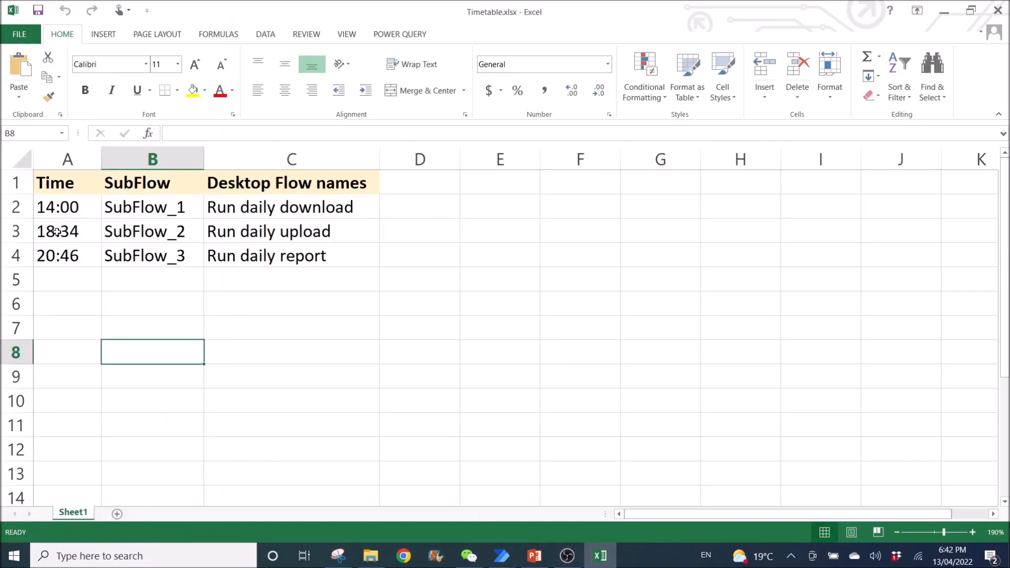
pyautogui.click(68, 232)
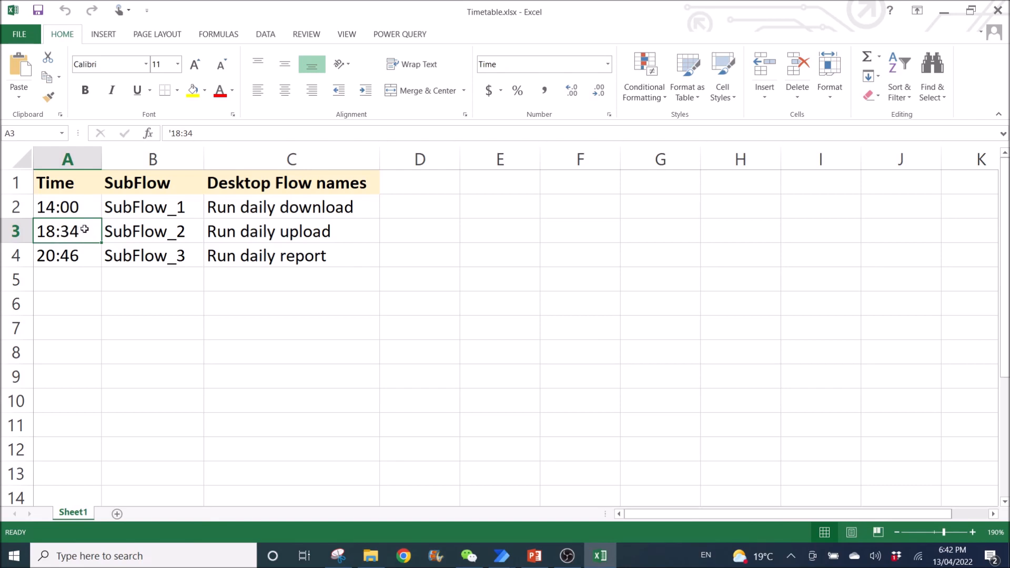
pyautogui.moveTo(42, 208)
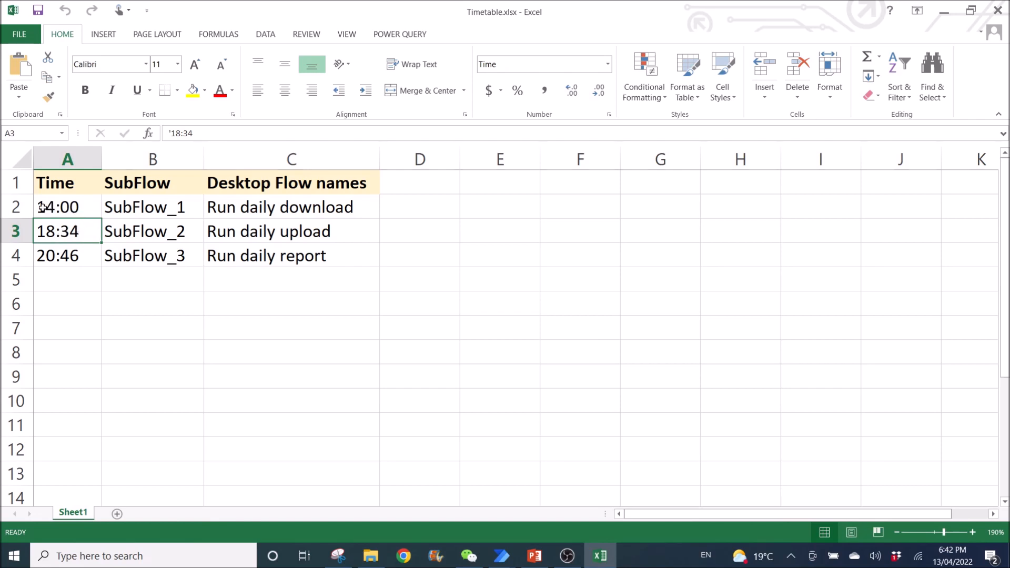
pyautogui.click(68, 208)
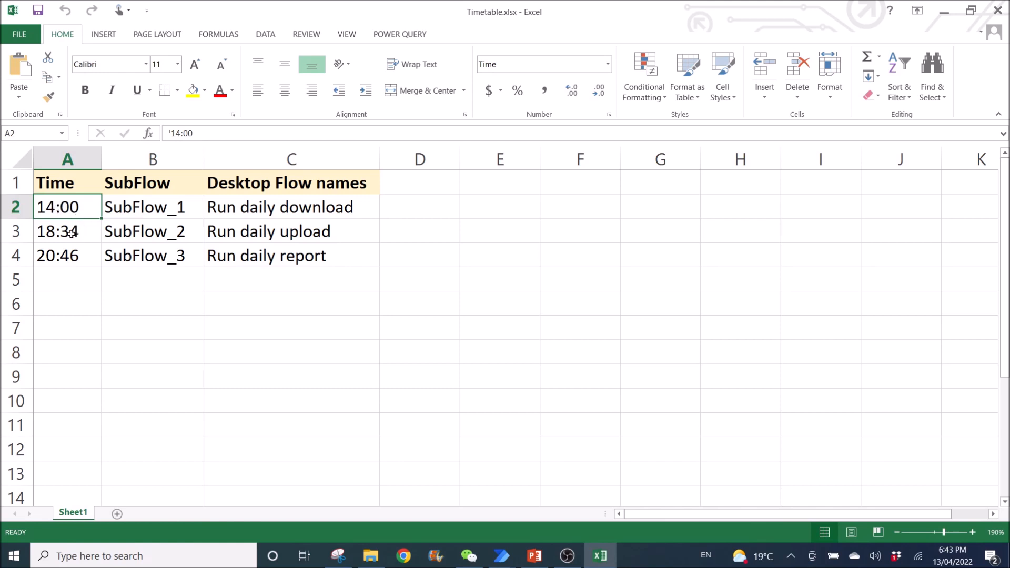
pyautogui.click(67, 230)
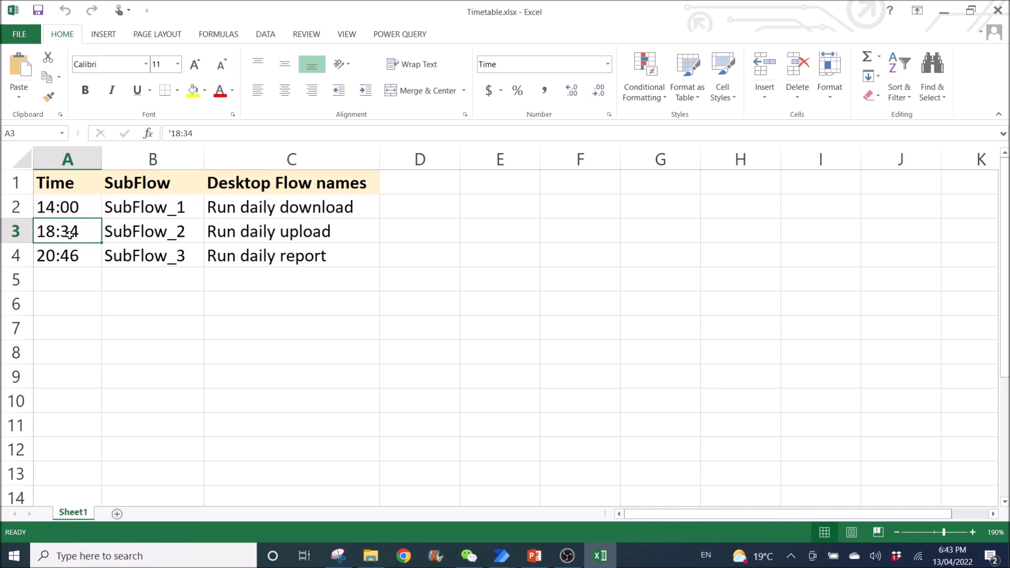
pyautogui.moveTo(86, 233)
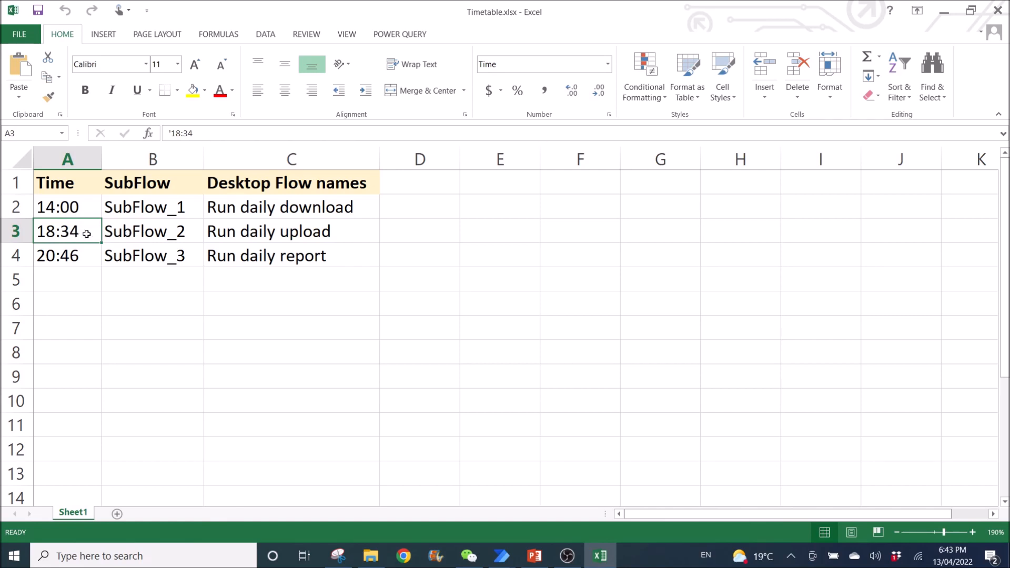
pyautogui.moveTo(125, 230)
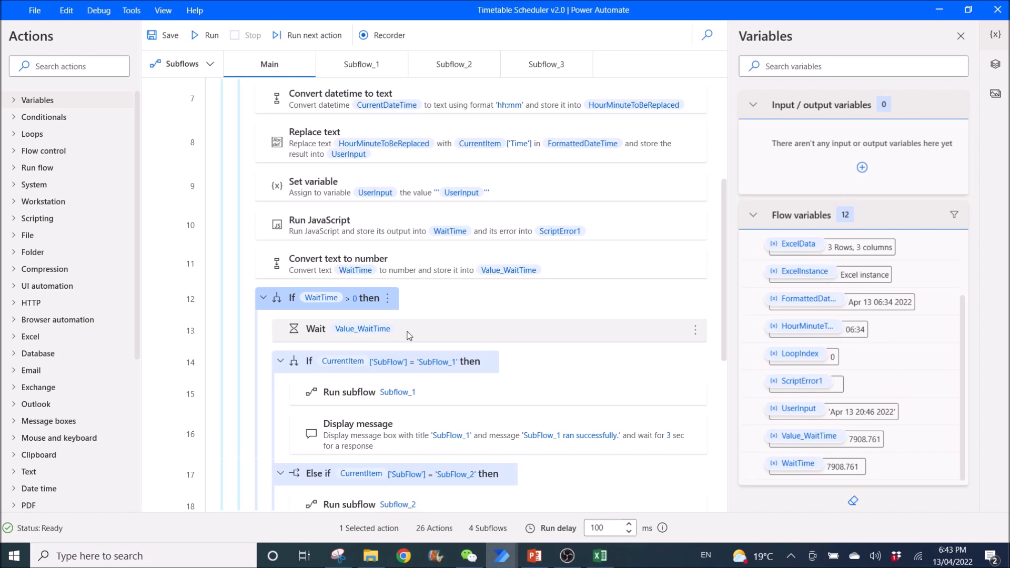
pyautogui.doubleClick(316, 328)
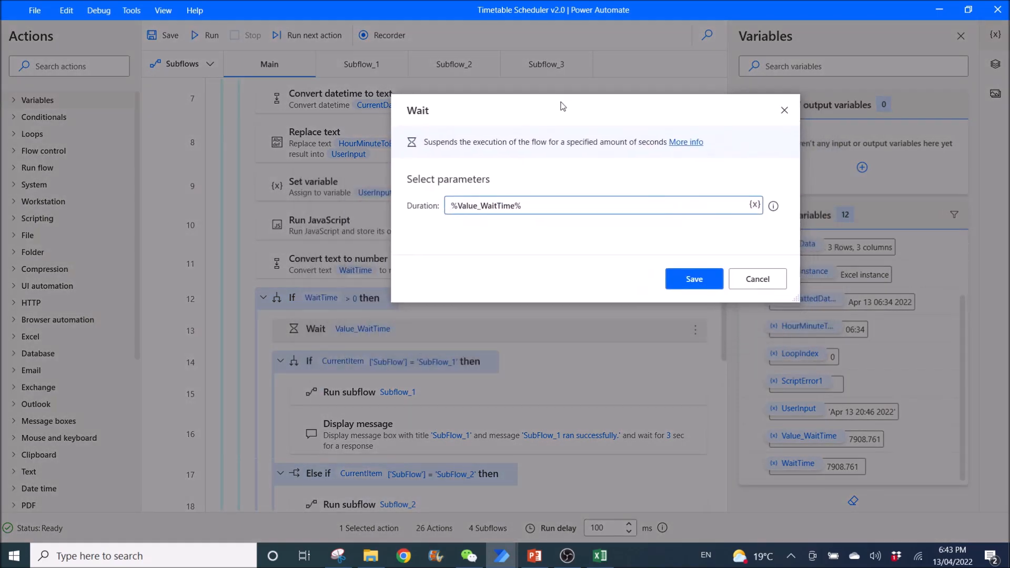
pyautogui.moveTo(419, 126)
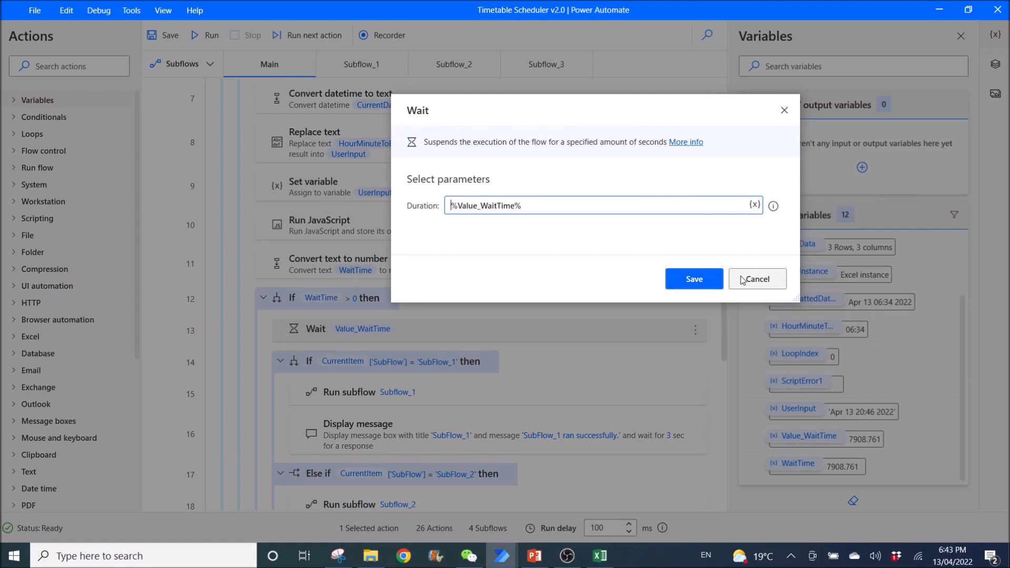
pyautogui.click(756, 278)
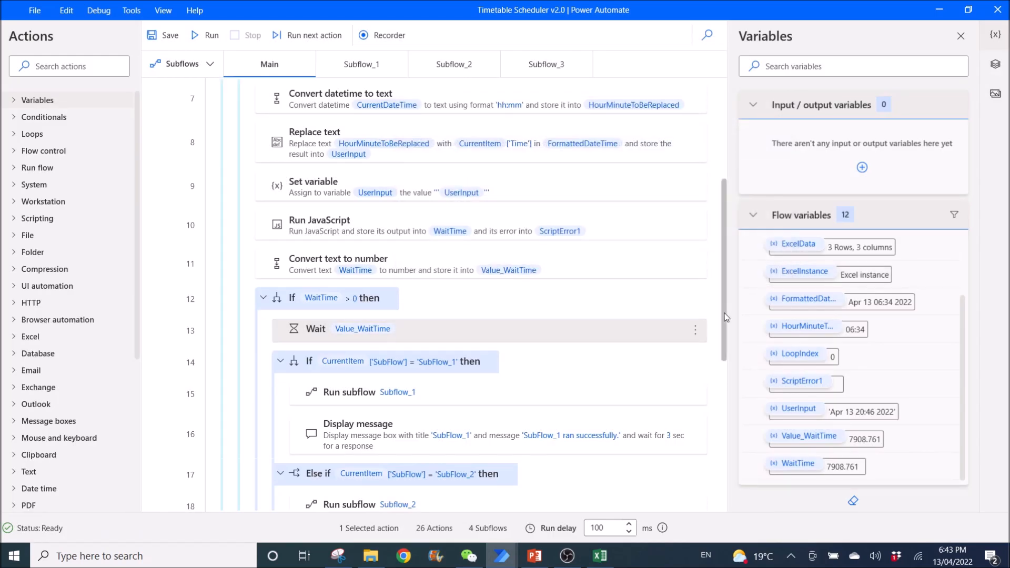
# Review the If CurrentItem['SubFlow'] = 'SubFlow_1' condition, cancel without changes, and switch to the Timetable workbook.
pyautogui.scroll(-3)
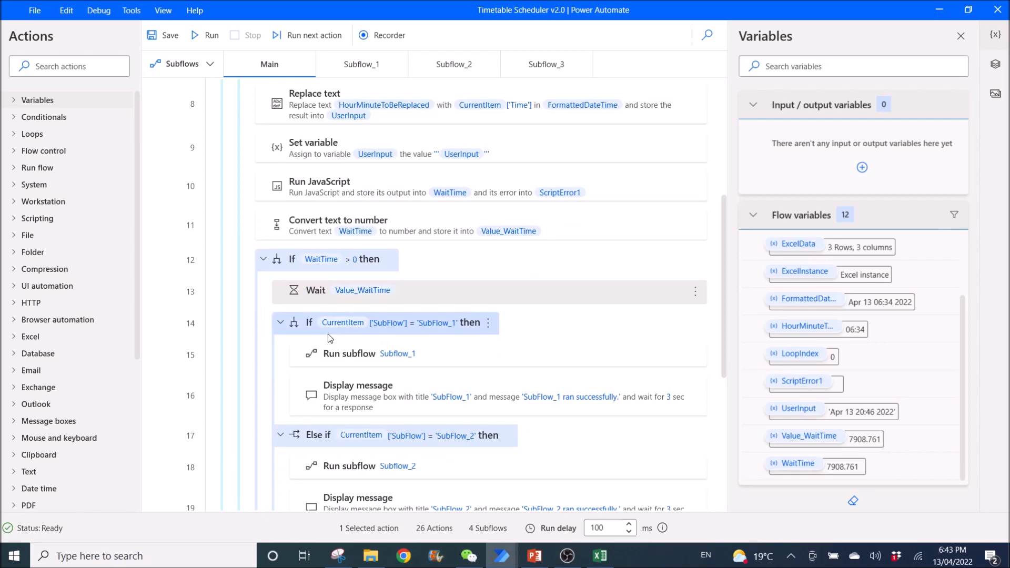
pyautogui.moveTo(334, 335)
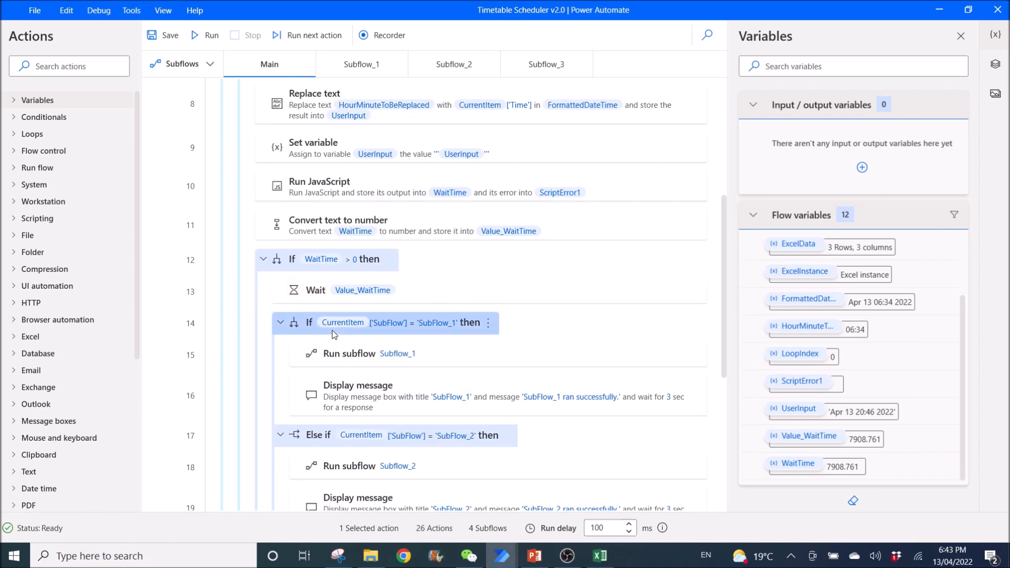
pyautogui.doubleClick(386, 322)
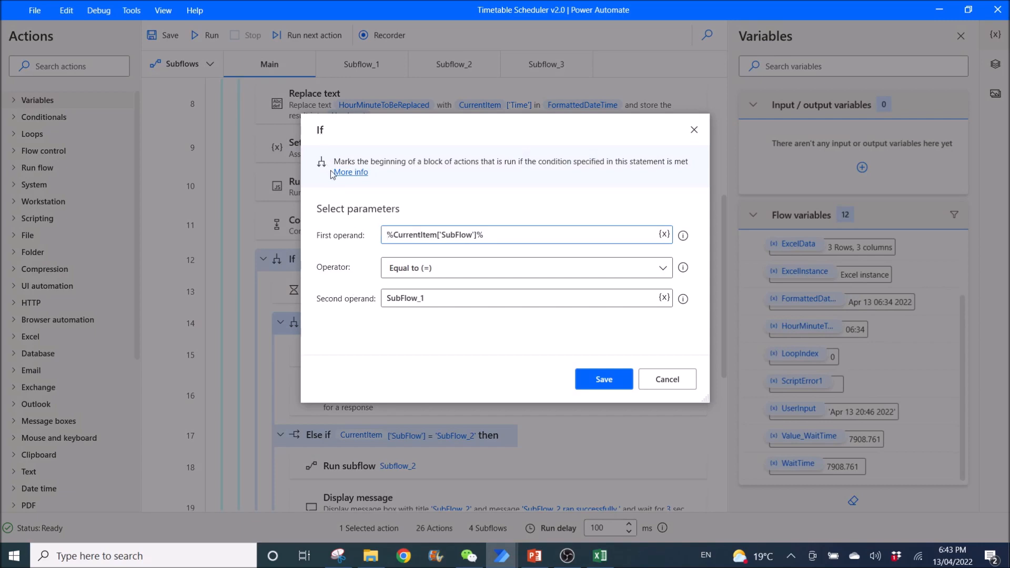
pyautogui.click(435, 235)
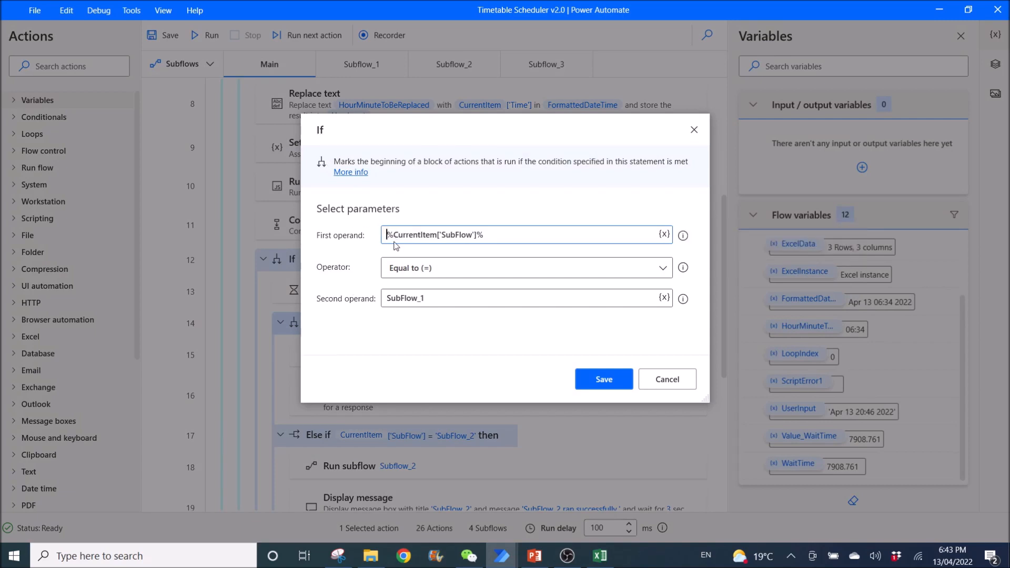
pyautogui.moveTo(438, 237)
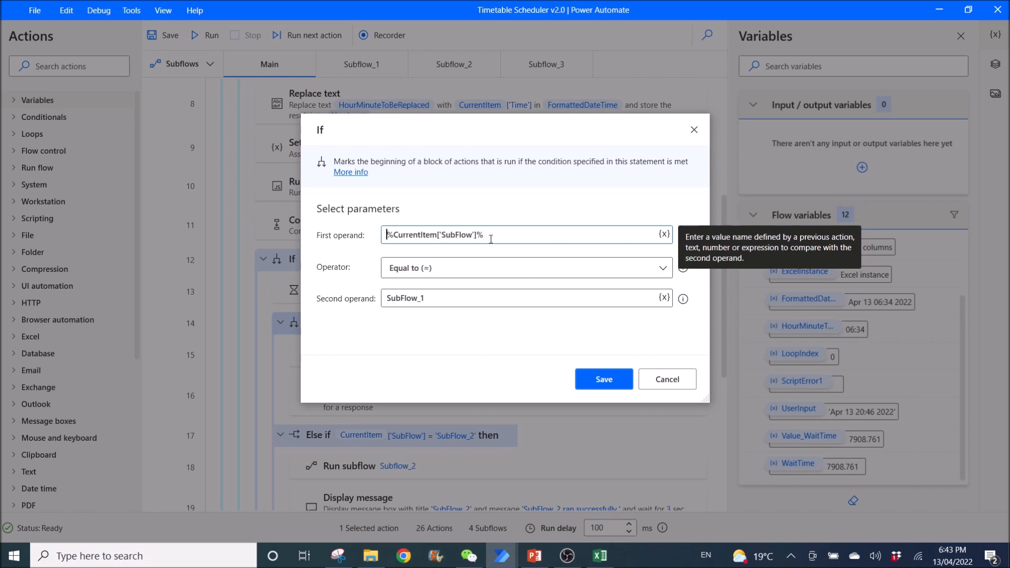
pyautogui.moveTo(437, 281)
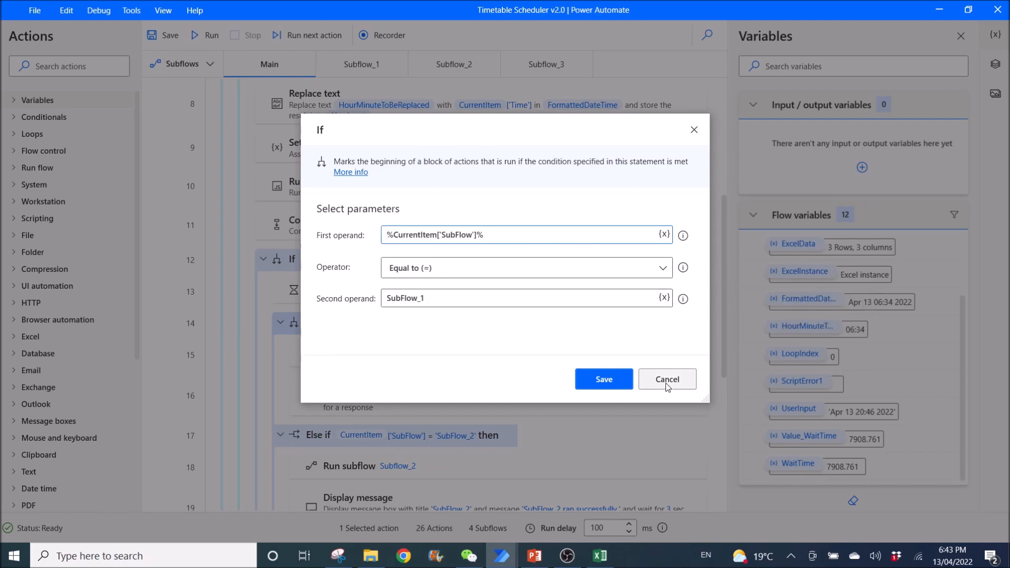
pyautogui.click(667, 379)
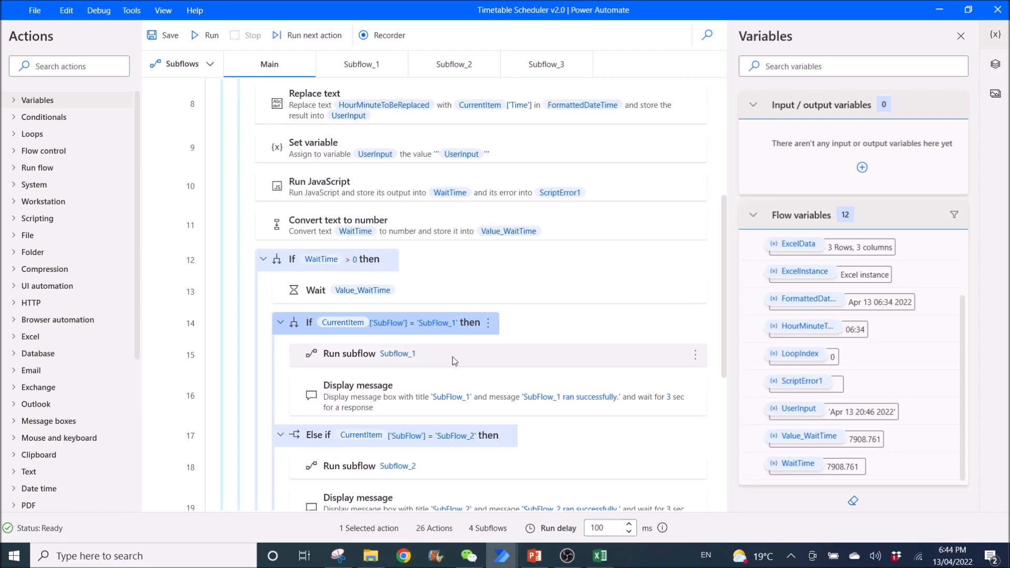
pyautogui.moveTo(443, 367)
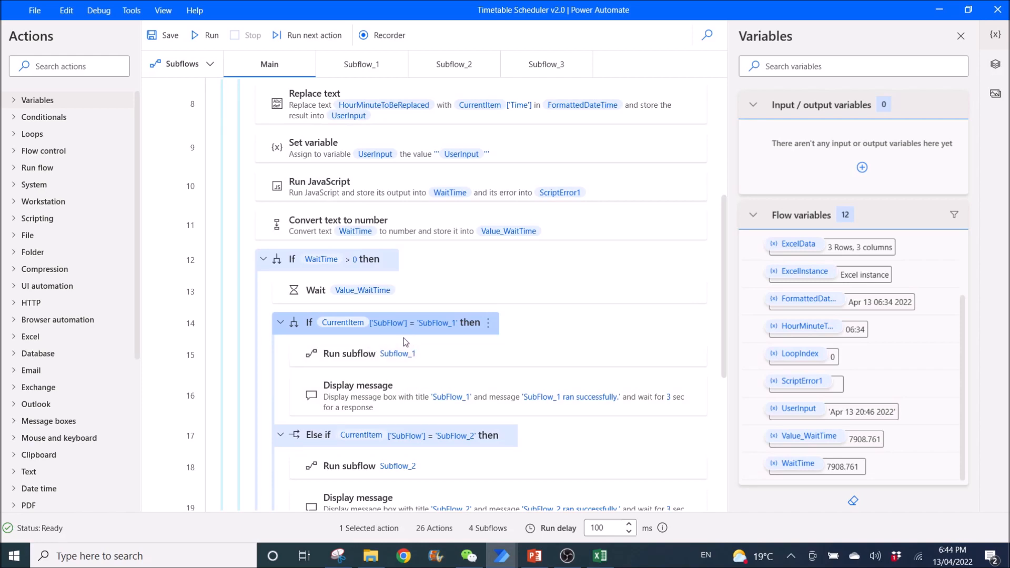
pyautogui.click(599, 556)
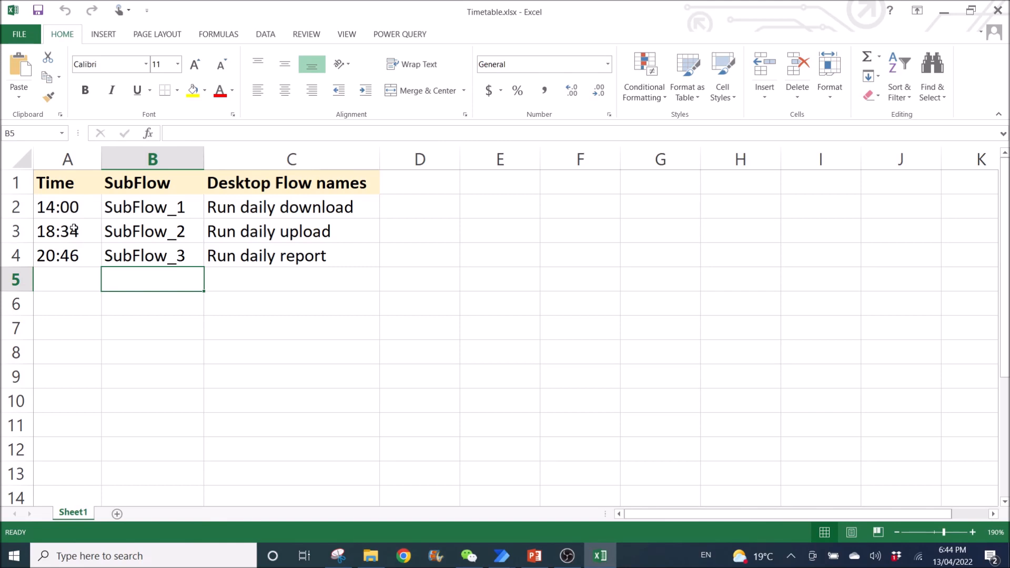
pyautogui.click(67, 231)
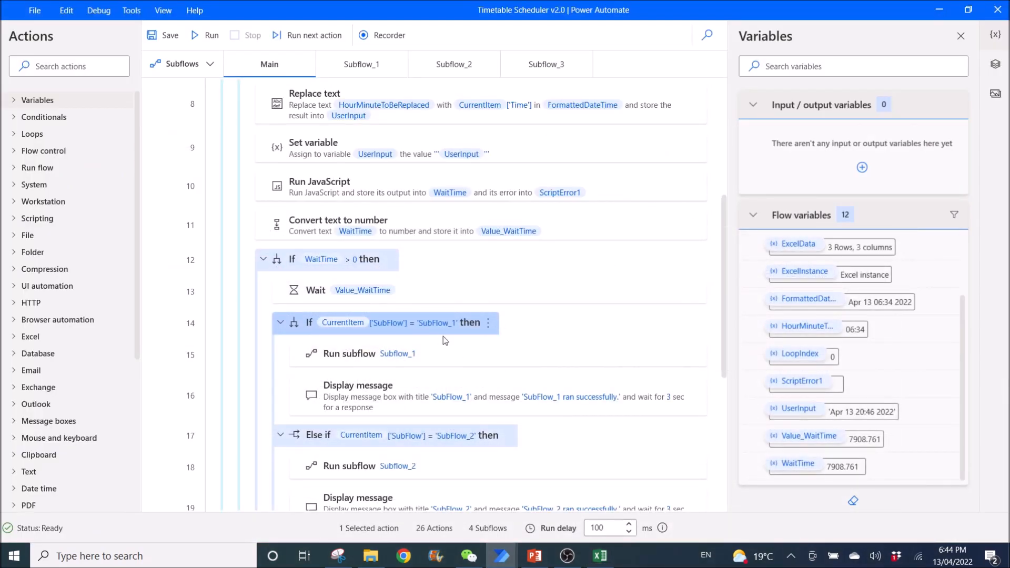
pyautogui.moveTo(318, 309)
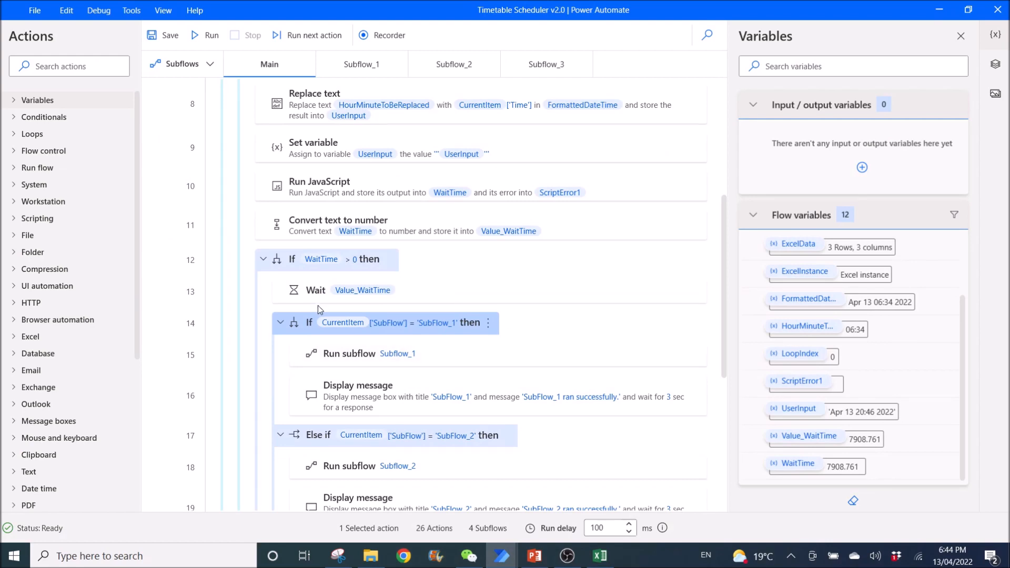
pyautogui.moveTo(423, 360)
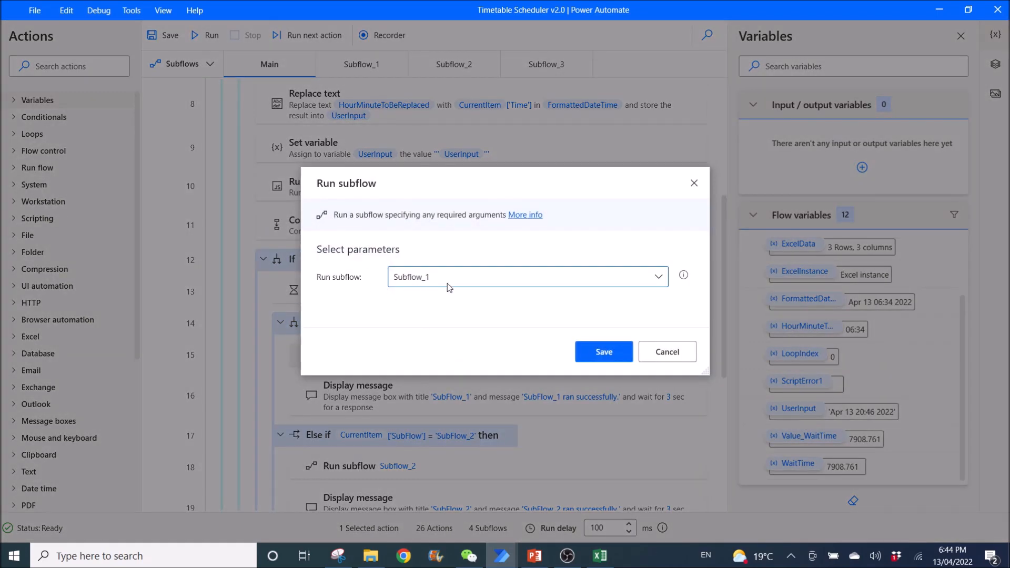
pyautogui.click(667, 352)
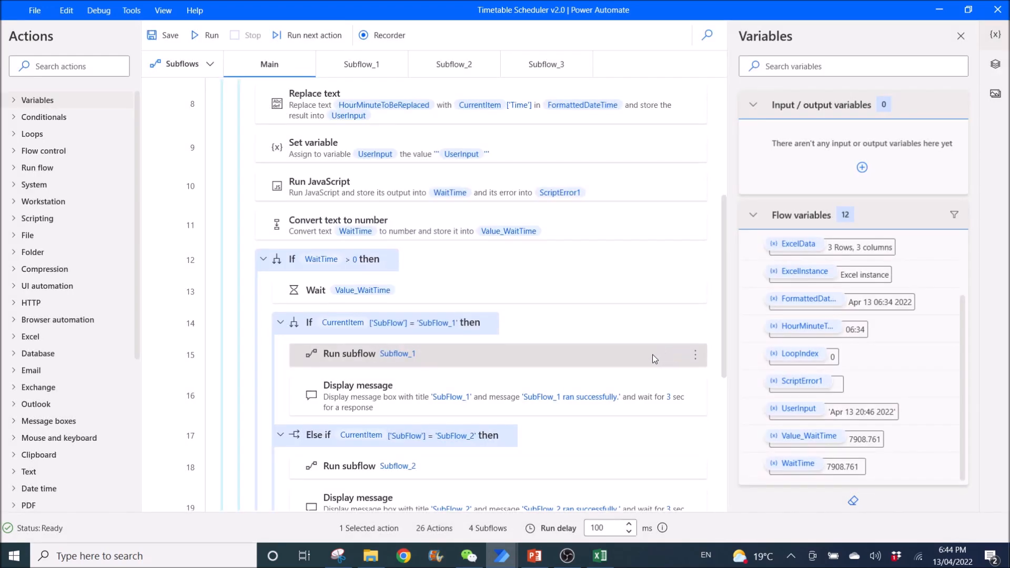
pyautogui.moveTo(361, 65)
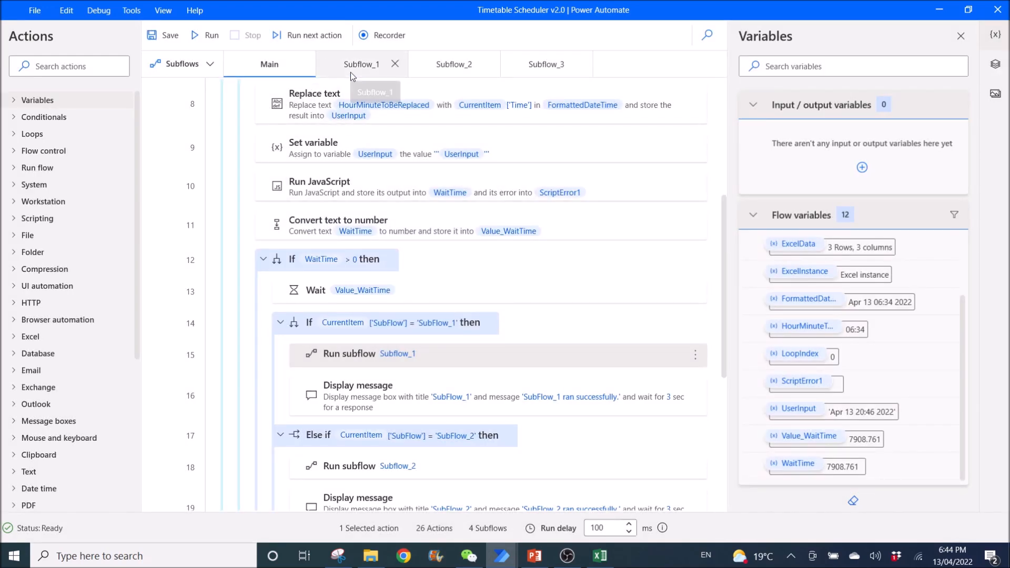
# View Subflow_2 and Subflow_1, list the subflows, and inspect Subflow_1's Run desktop flow step for Simple work flow 1.
pyautogui.click(454, 64)
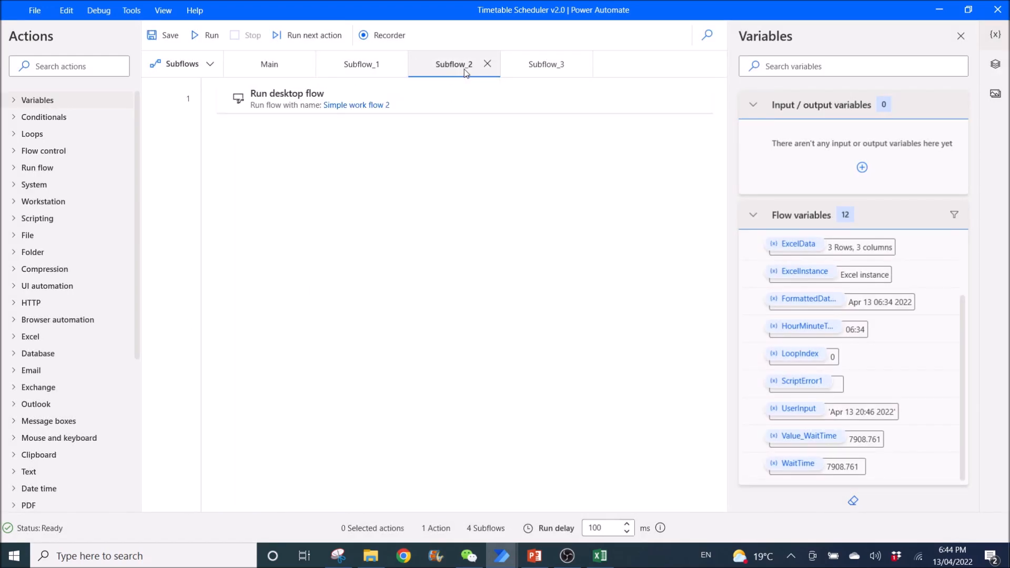
pyautogui.click(361, 64)
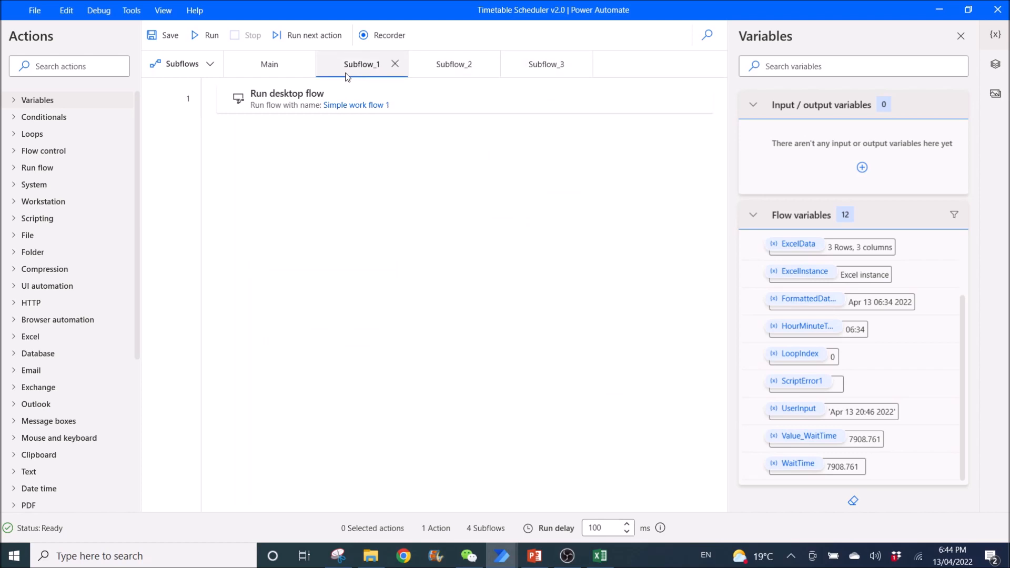
pyautogui.moveTo(354, 70)
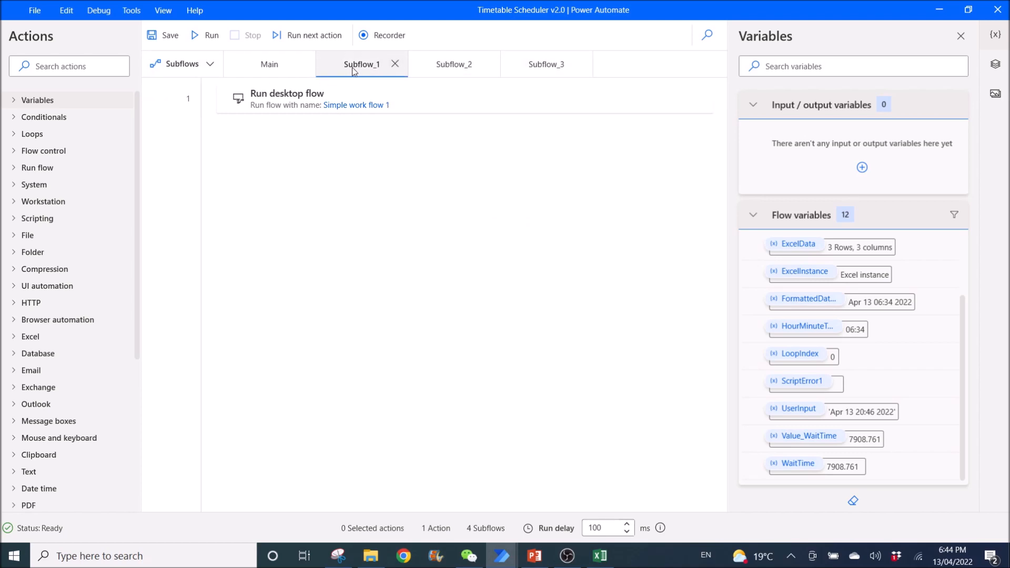
pyautogui.click(182, 64)
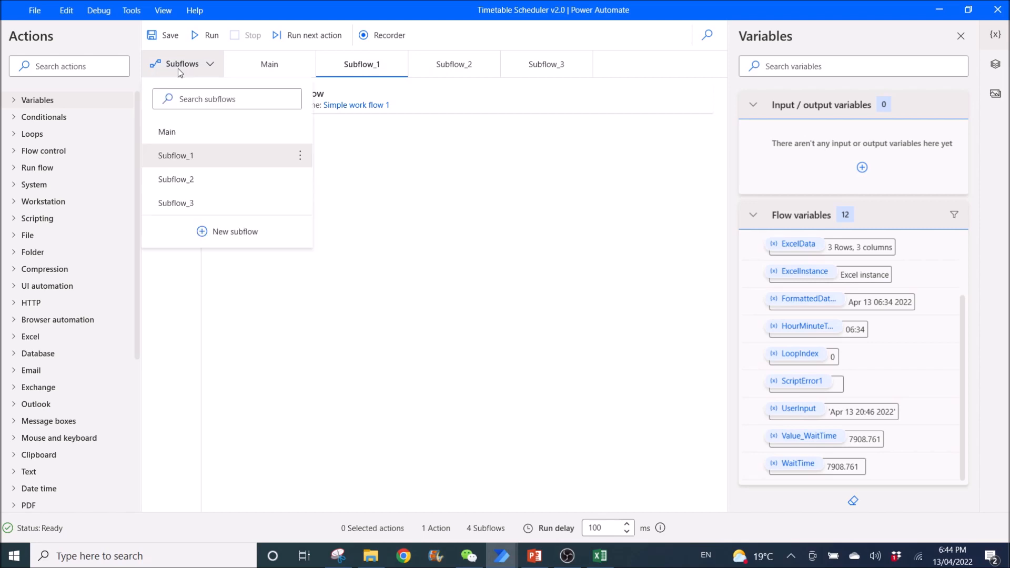
pyautogui.moveTo(178, 69)
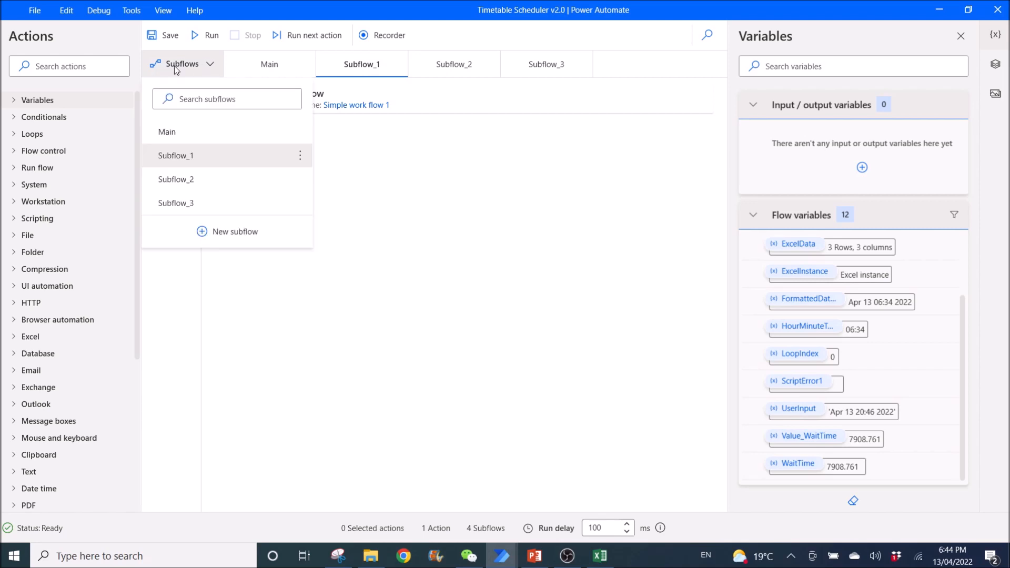
pyautogui.moveTo(231, 232)
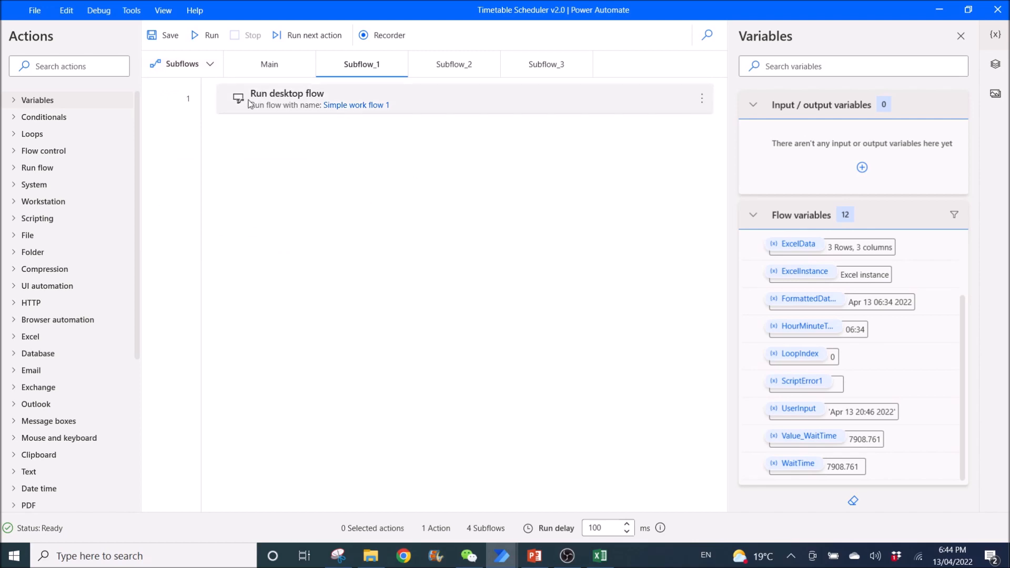
pyautogui.moveTo(386, 101)
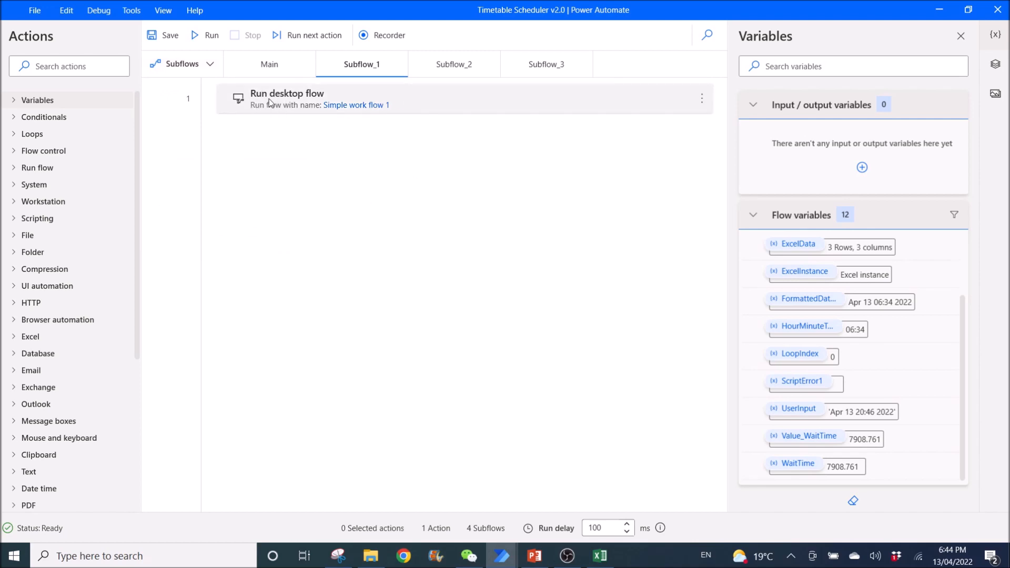
pyautogui.moveTo(246, 122)
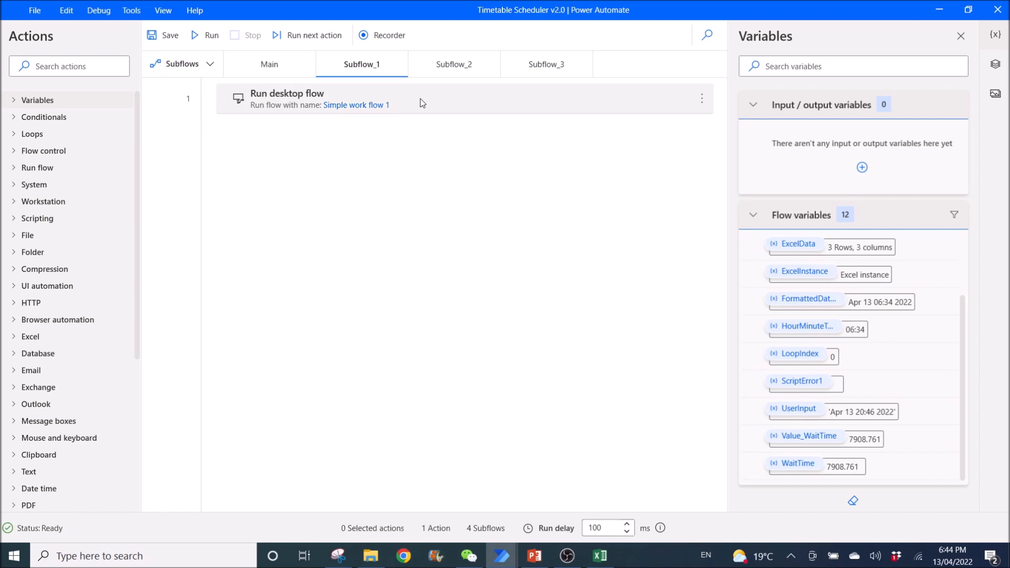
pyautogui.doubleClick(286, 99)
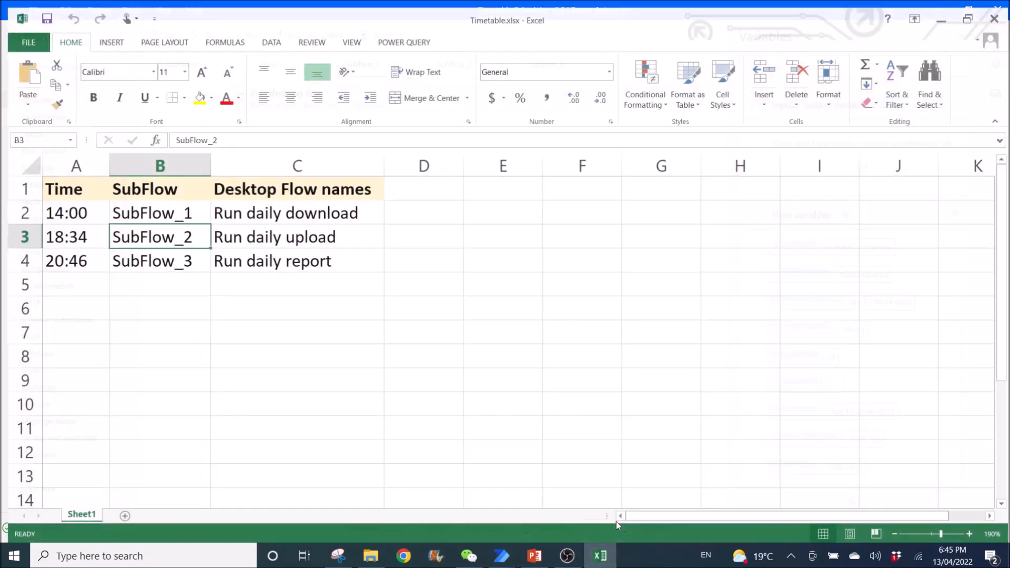
# Look over the Desktop Flow names column, including Run daily download, then leave Excel for the flow.
pyautogui.click(291, 207)
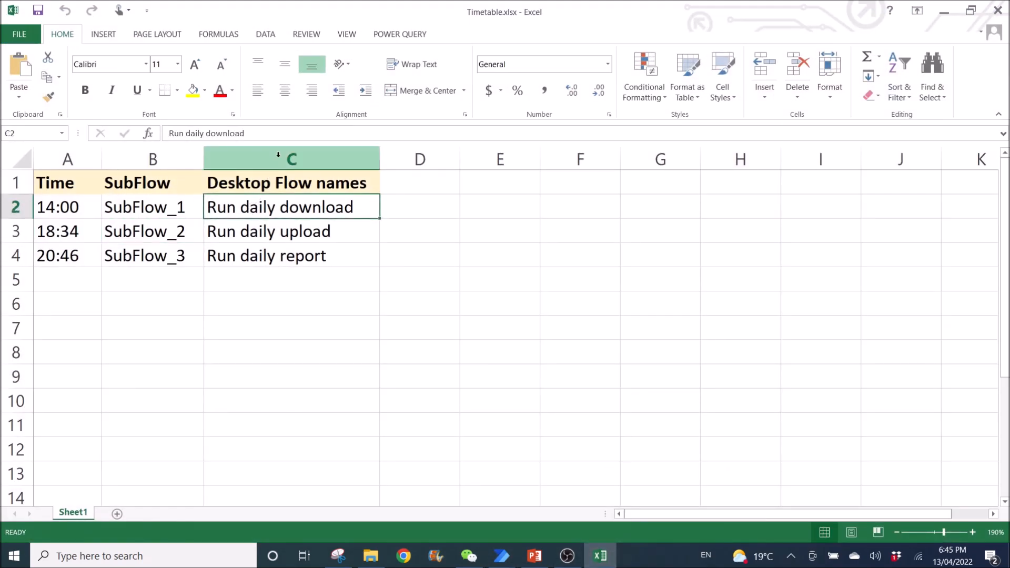
pyautogui.click(291, 159)
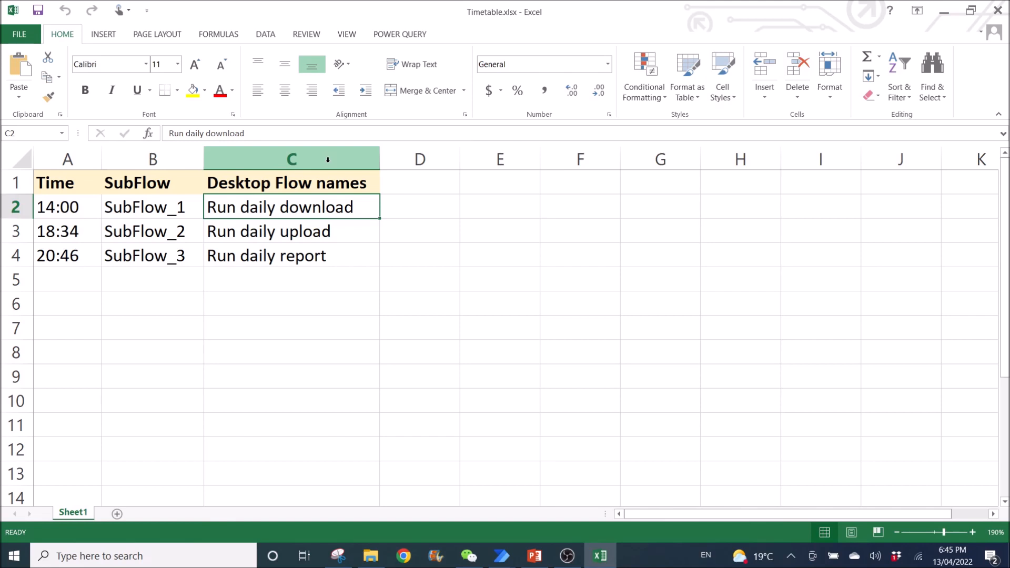
pyautogui.click(292, 158)
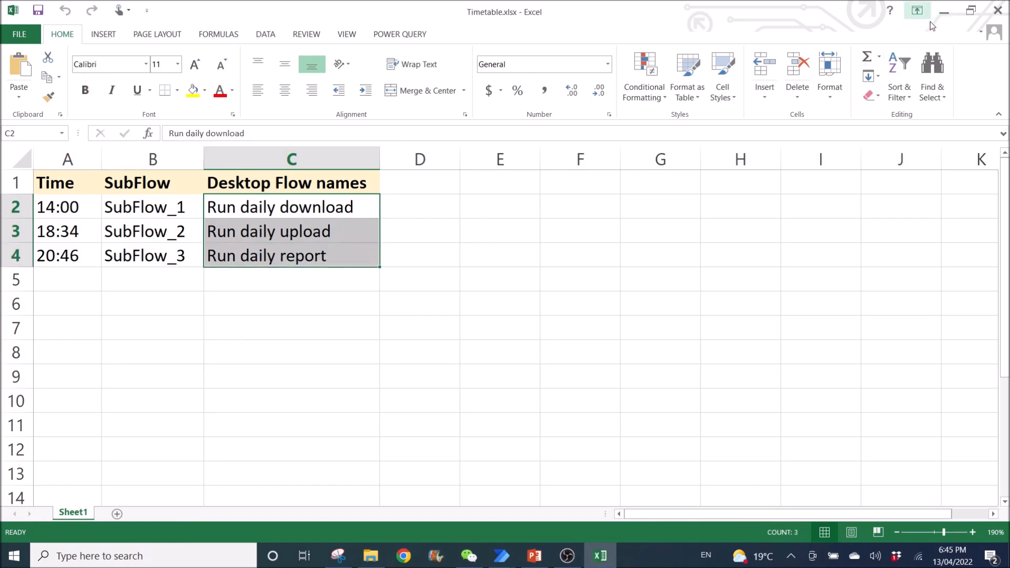
pyautogui.moveTo(945, 11)
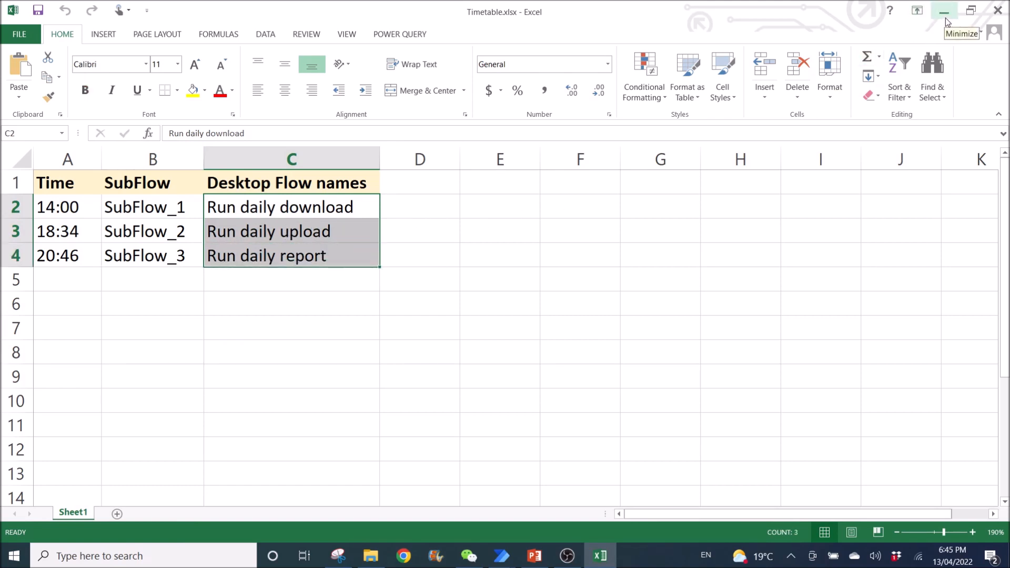
pyautogui.click(292, 159)
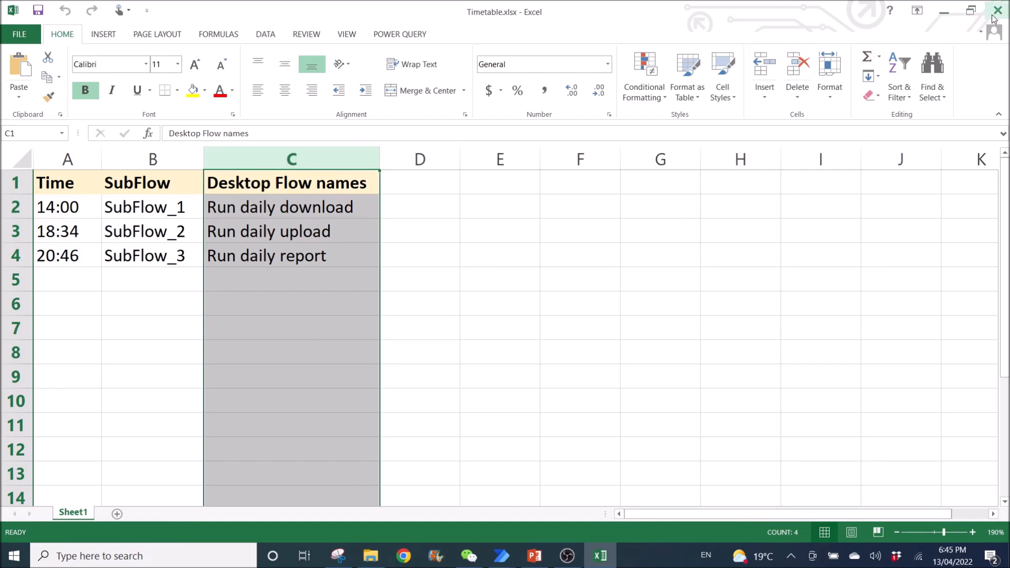
pyautogui.click(499, 556)
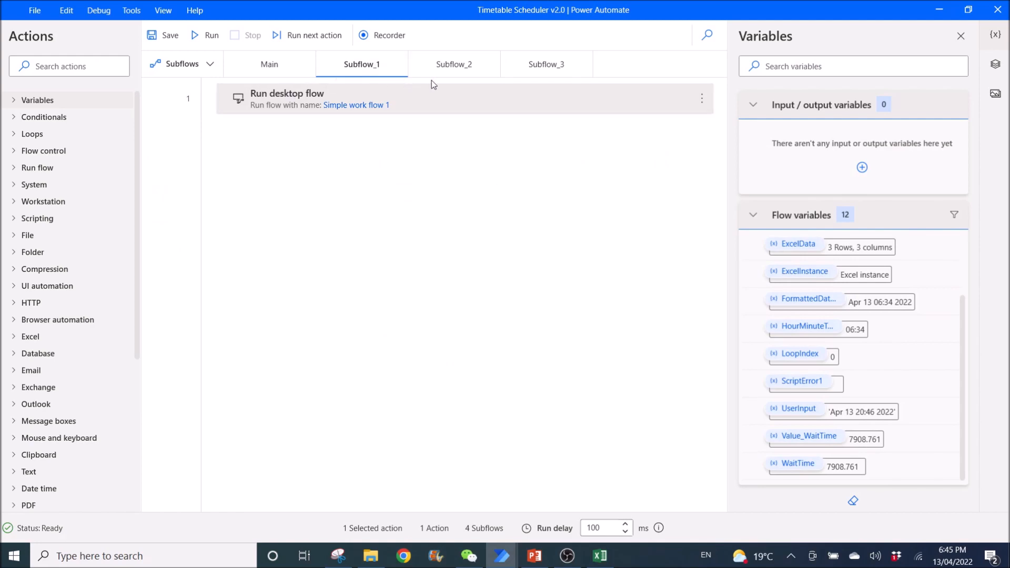
# Check Subflow_2 and Subflow_3 run Simple work flow 2 and 3, then return to the Main flow.
pyautogui.click(454, 64)
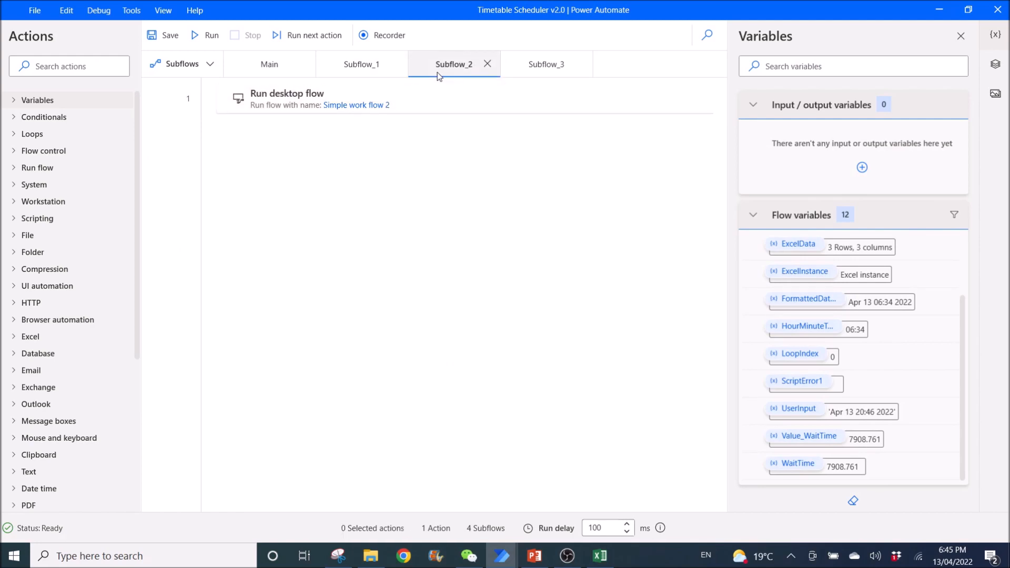
pyautogui.click(547, 64)
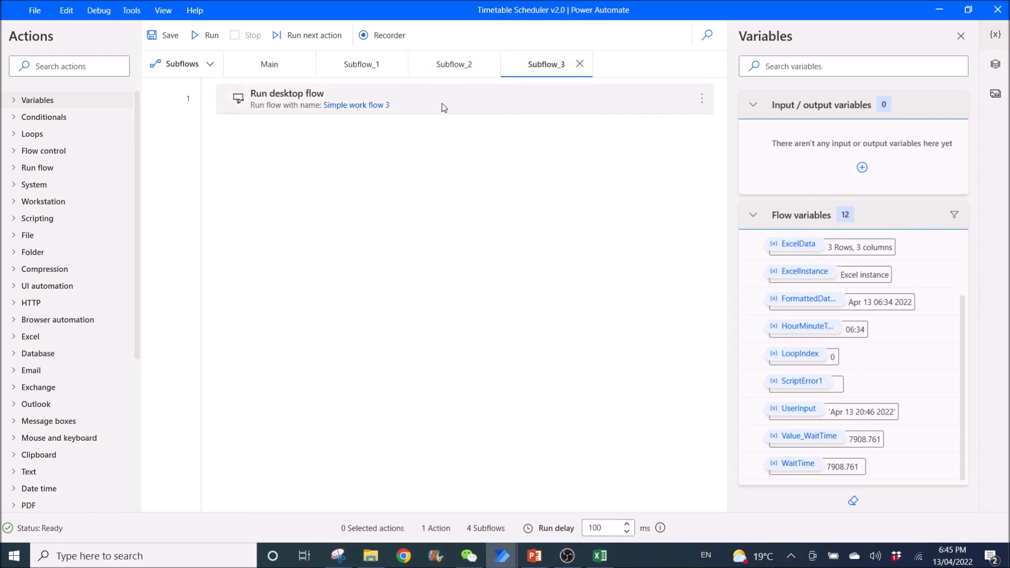
pyautogui.click(453, 64)
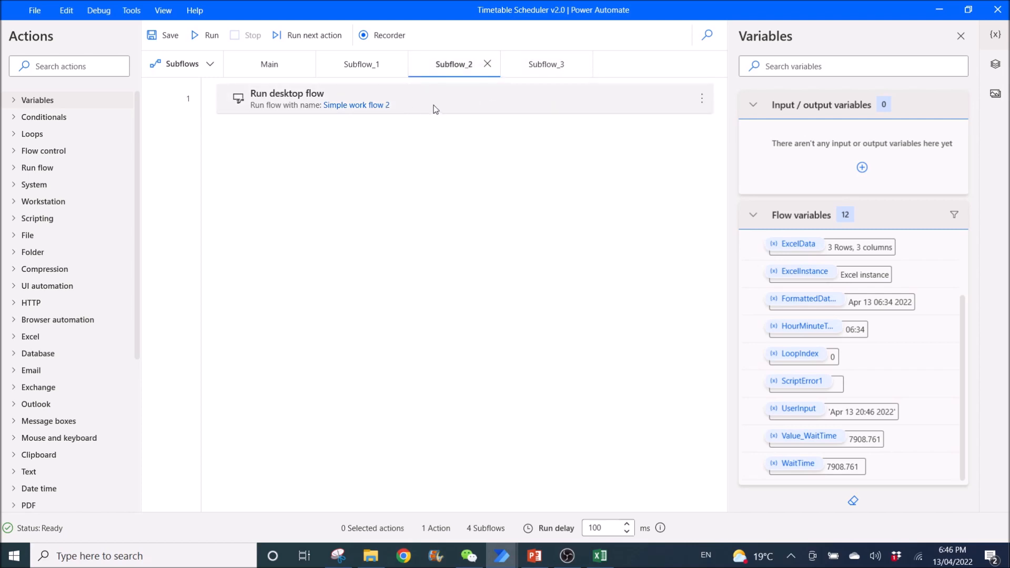
pyautogui.click(268, 64)
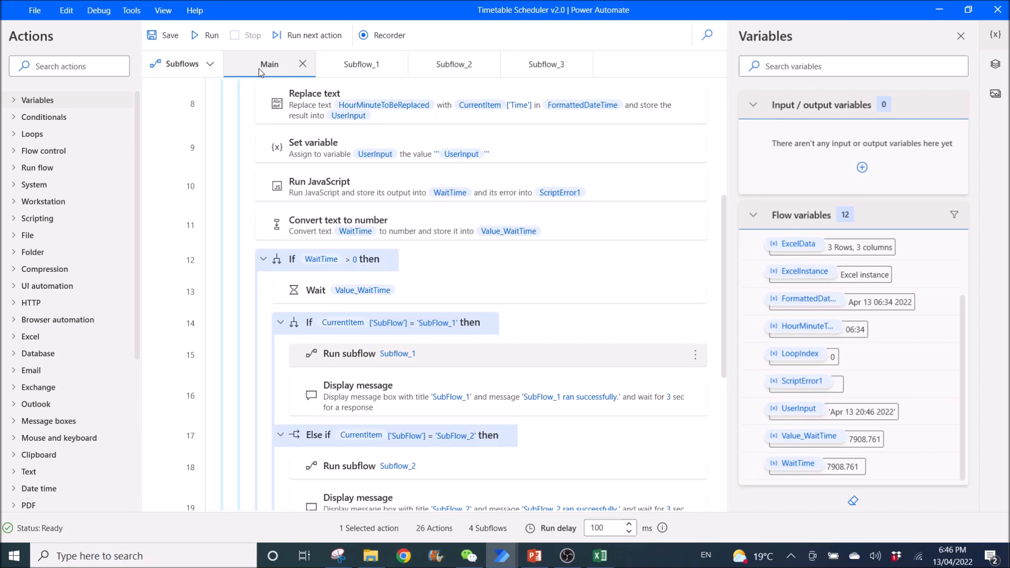
pyautogui.moveTo(452, 342)
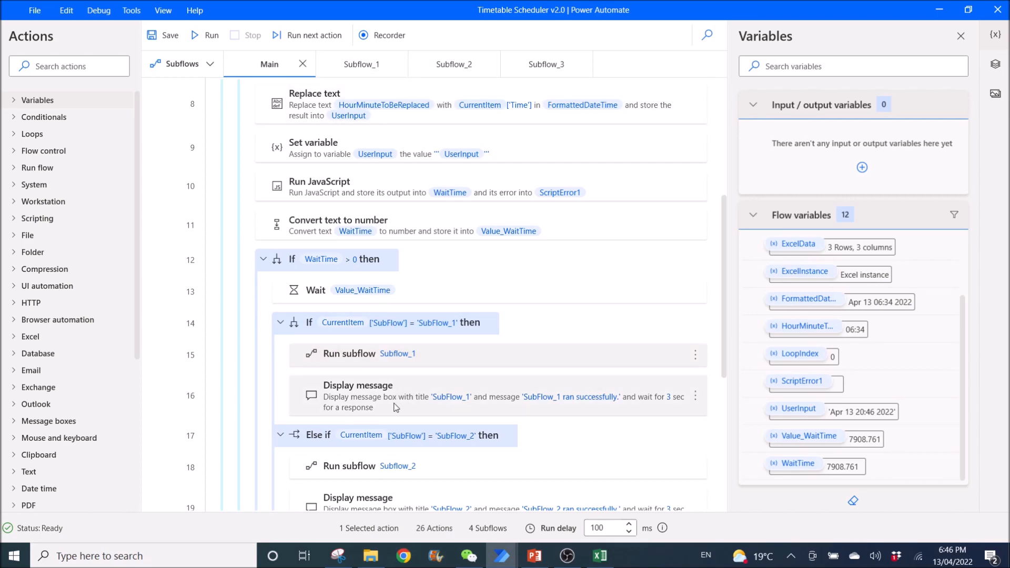
# Open the SubFlow_1 'ran successfully' Display message action for editing its timeout.
pyautogui.doubleClick(357, 396)
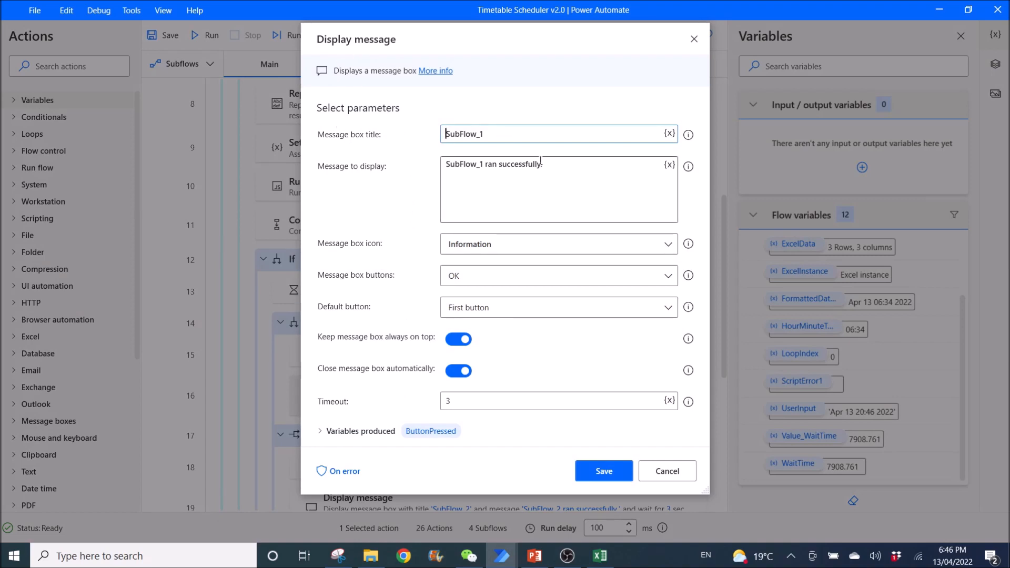
pyautogui.moveTo(570, 170)
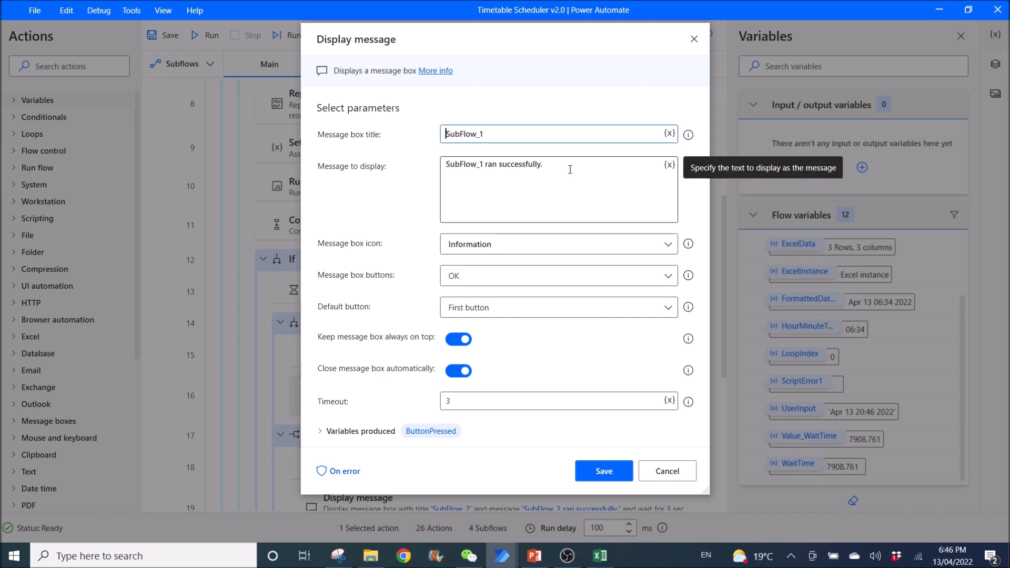
pyautogui.moveTo(416, 144)
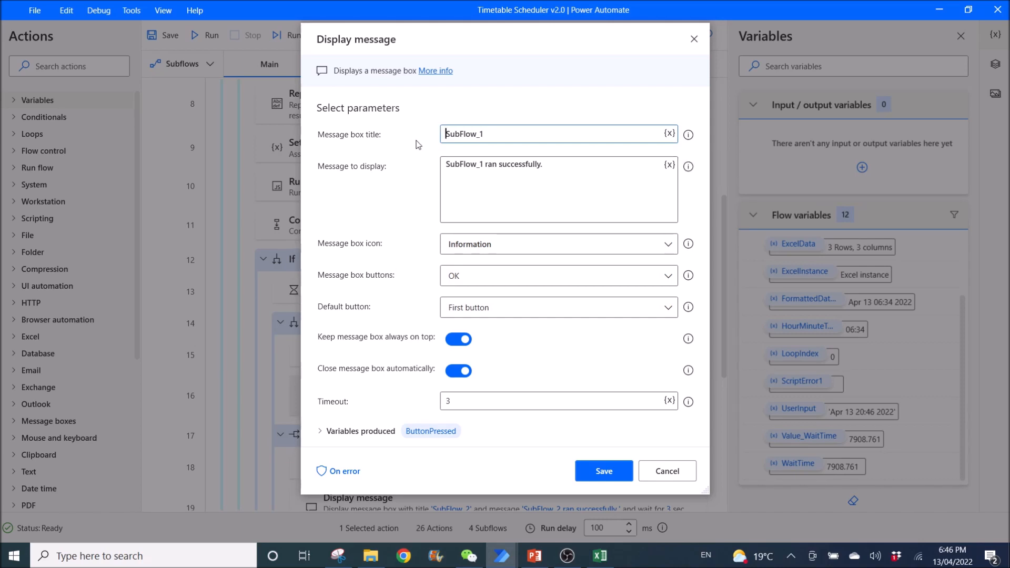
pyautogui.moveTo(592, 120)
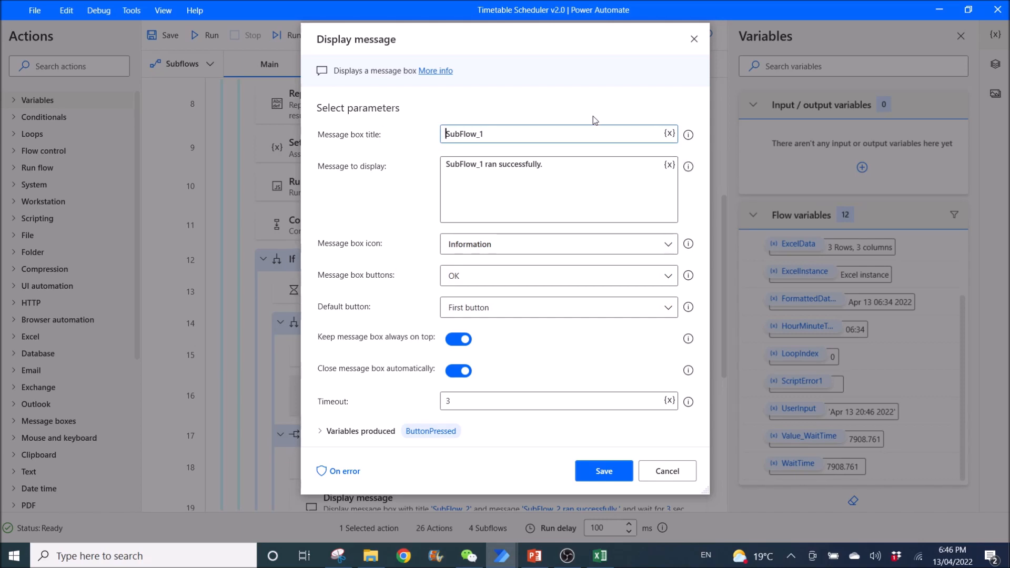
pyautogui.moveTo(313, 155)
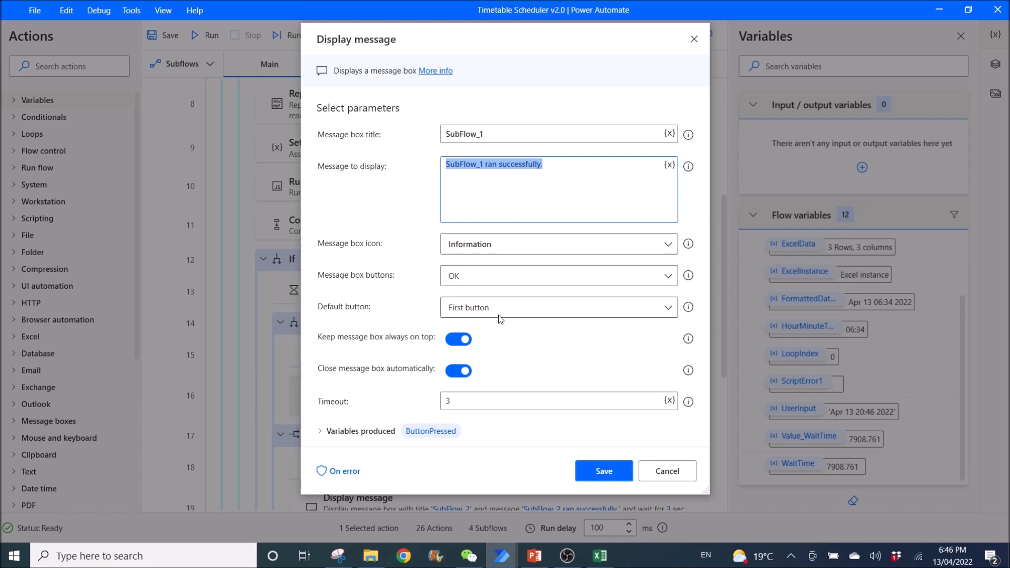
pyautogui.moveTo(396, 349)
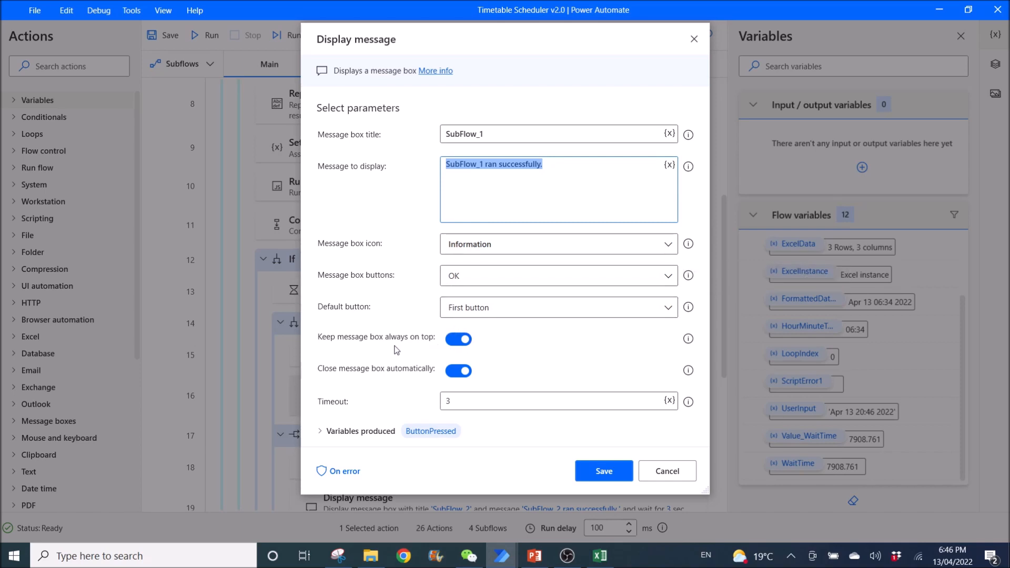
pyautogui.moveTo(390, 383)
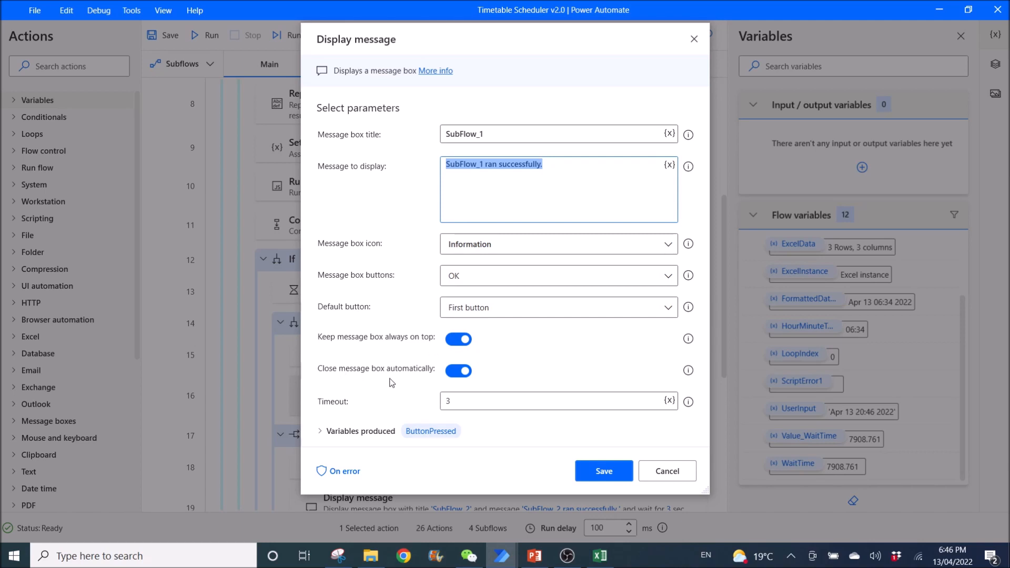
pyautogui.moveTo(459, 372)
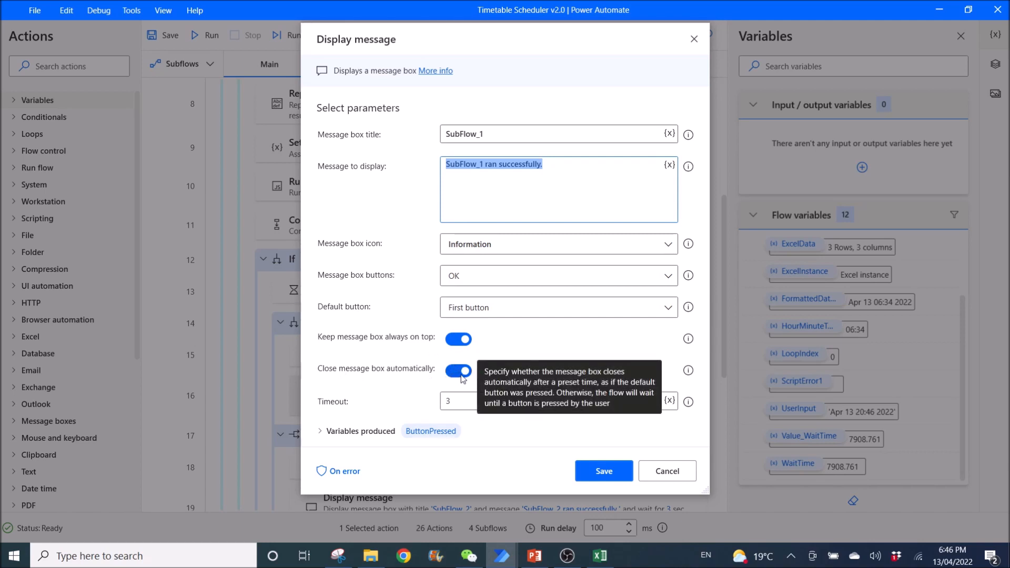
pyautogui.moveTo(463, 380)
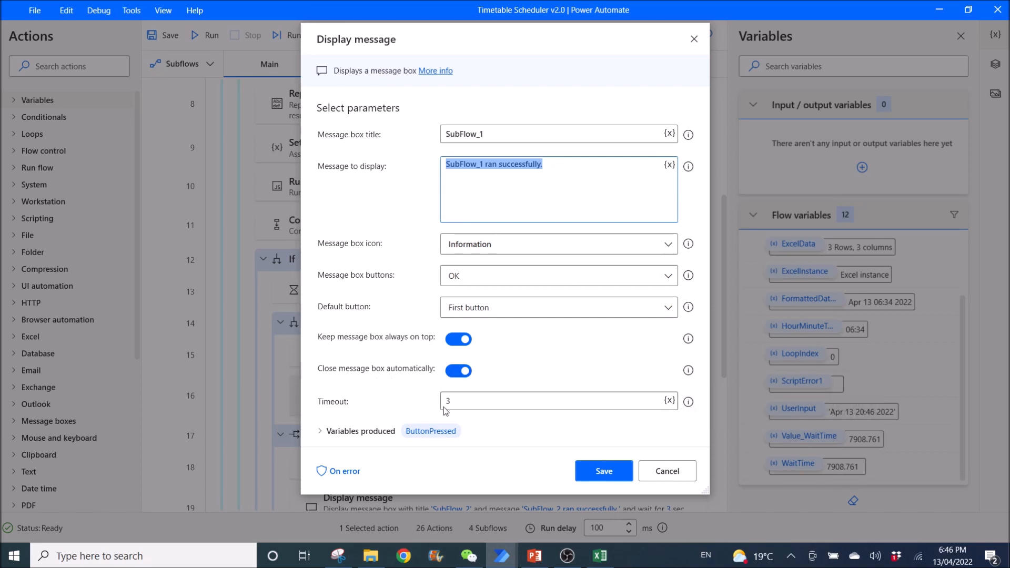
pyautogui.moveTo(471, 401)
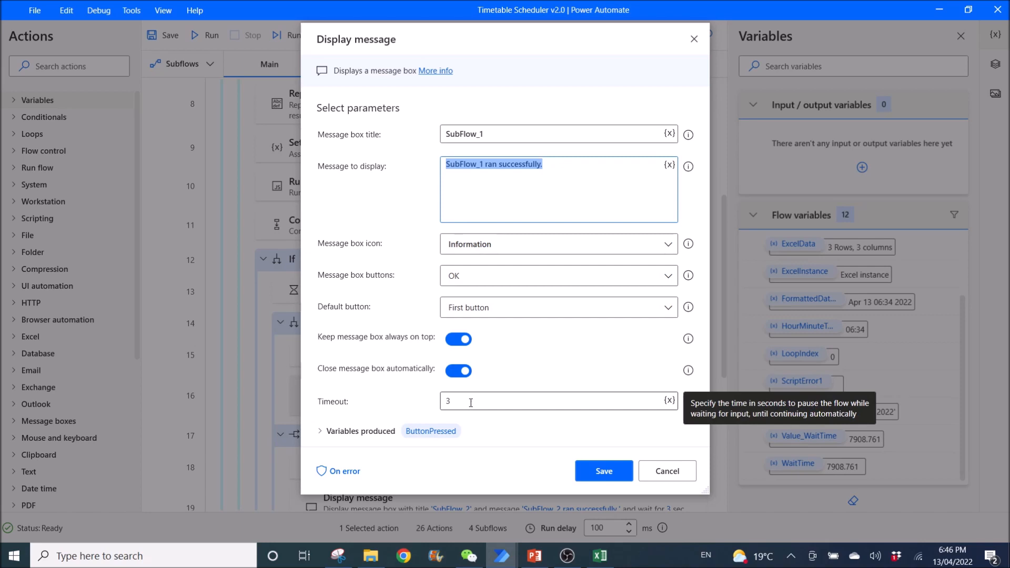
pyautogui.moveTo(516, 415)
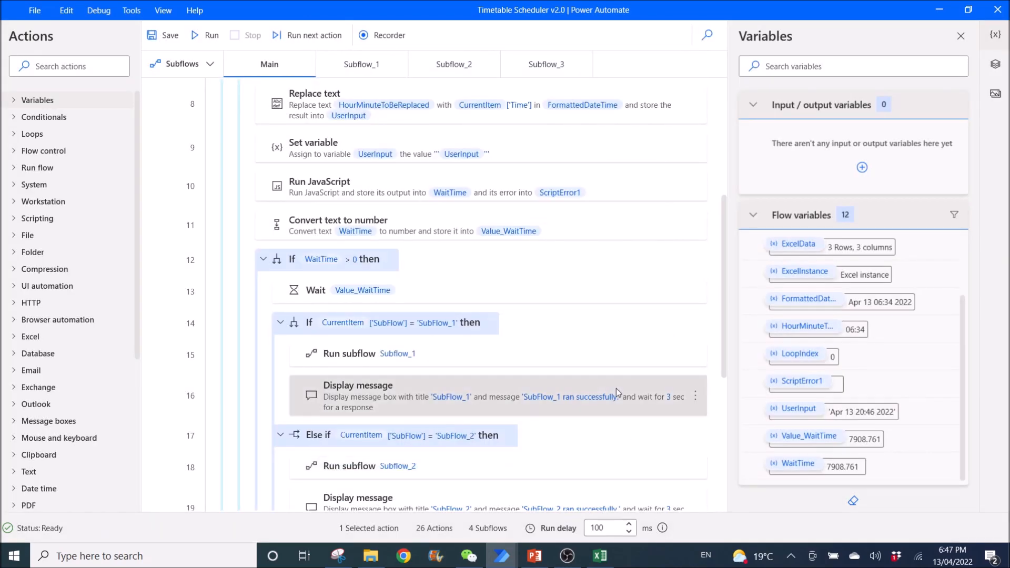
pyautogui.scroll(-3)
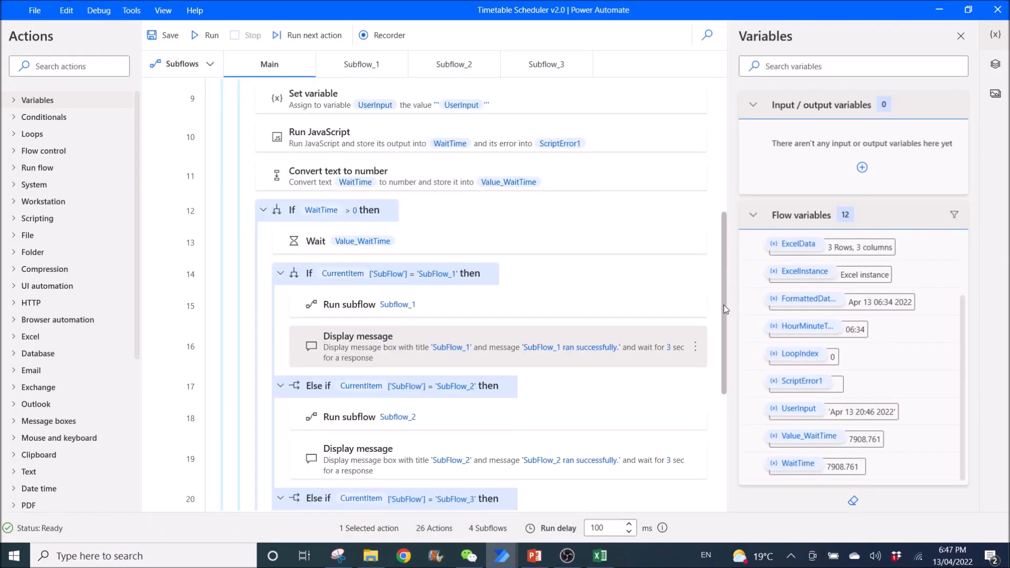
pyautogui.scroll(-3)
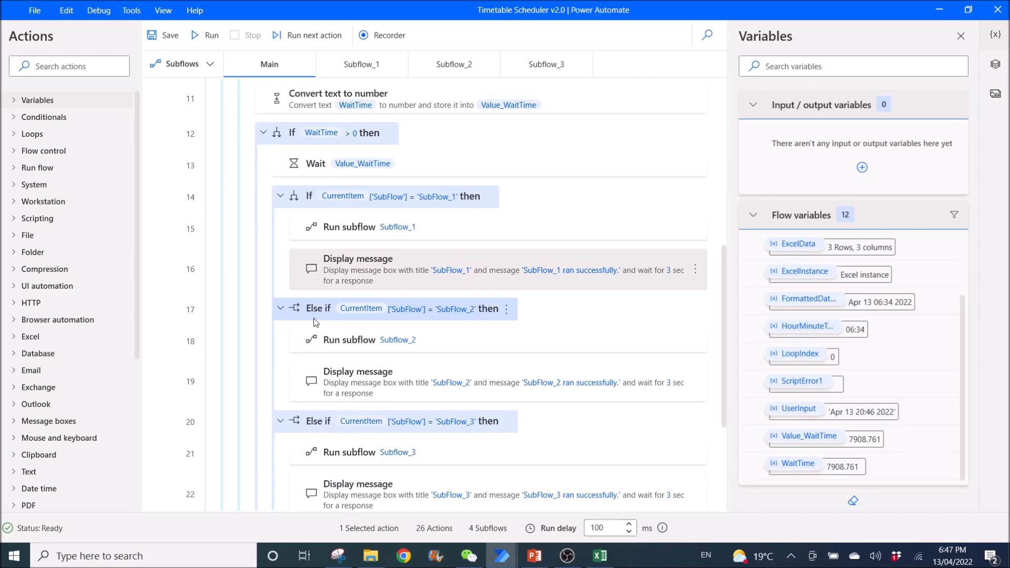
pyautogui.doubleClick(318, 309)
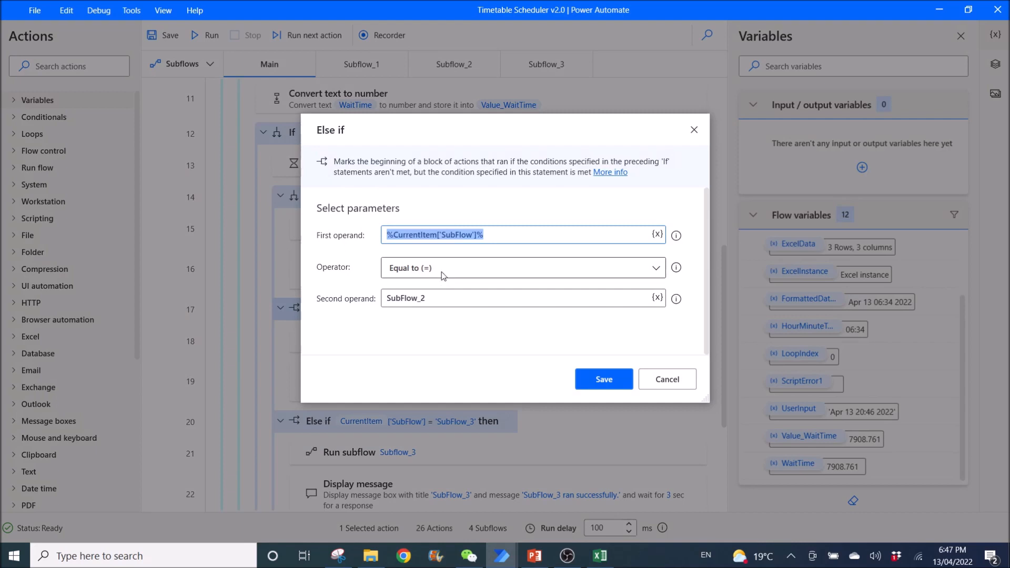
pyautogui.moveTo(451, 297)
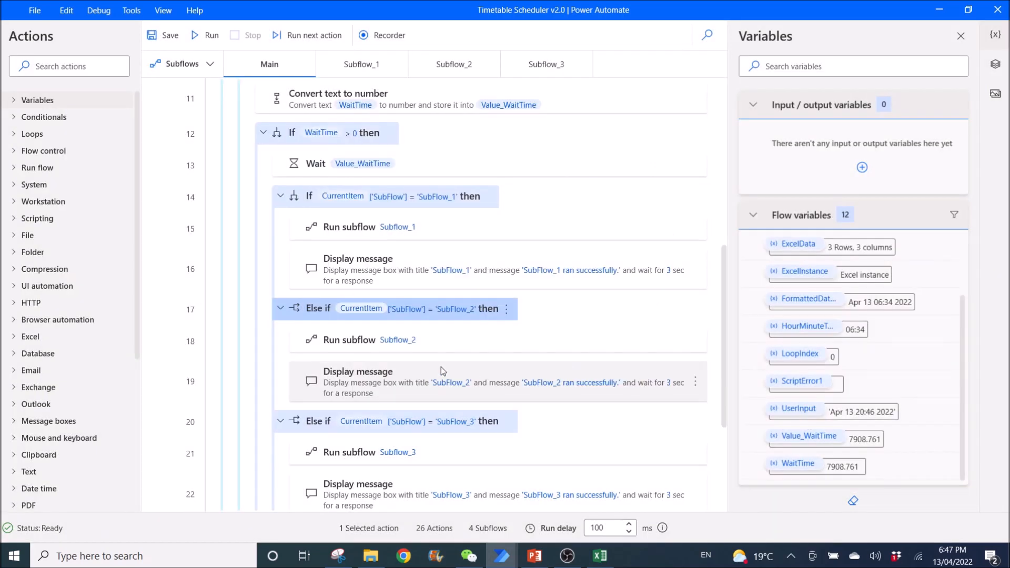
pyautogui.moveTo(476, 358)
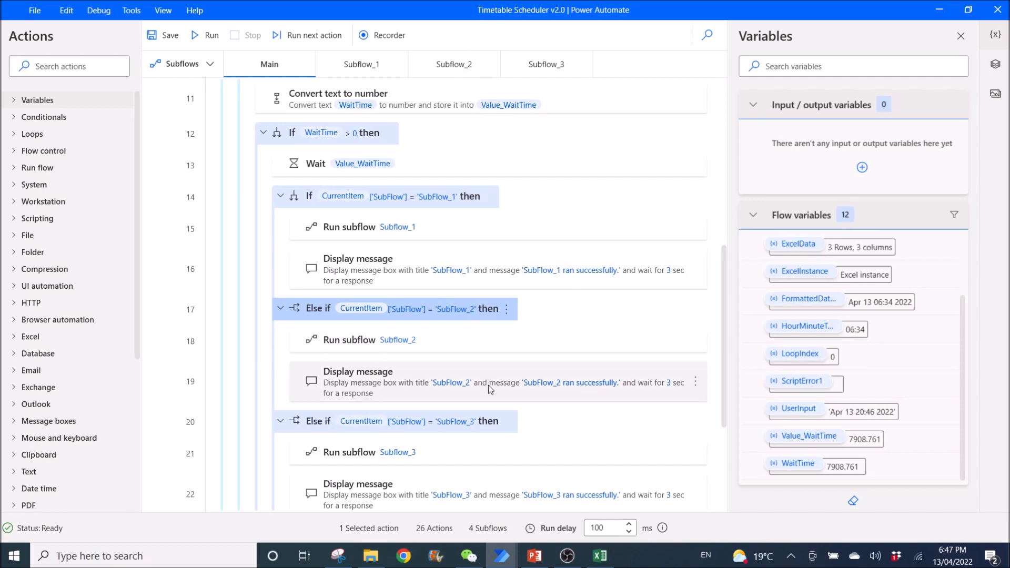
pyautogui.moveTo(485, 401)
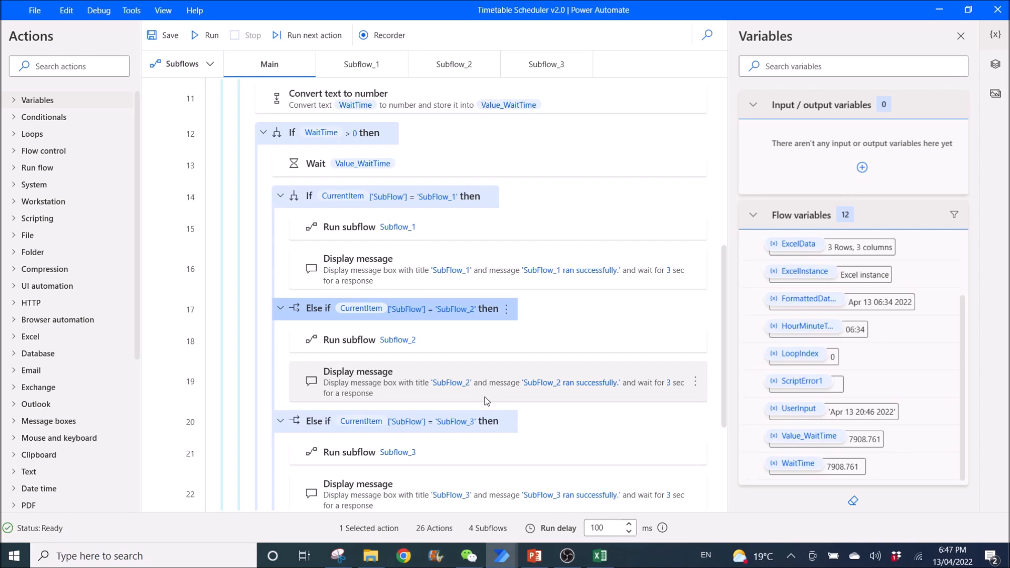
pyautogui.moveTo(725, 400)
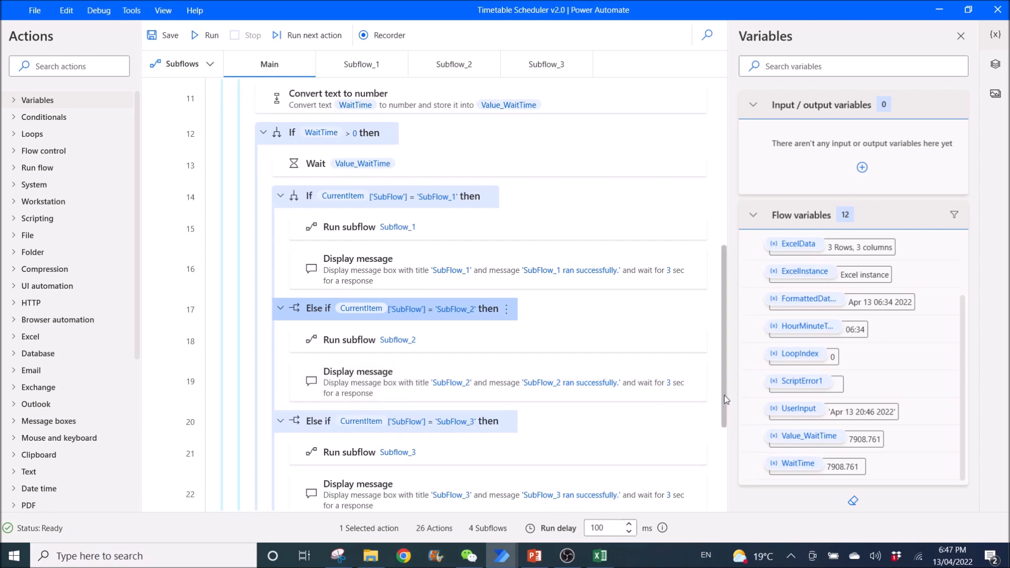
pyautogui.scroll(-3)
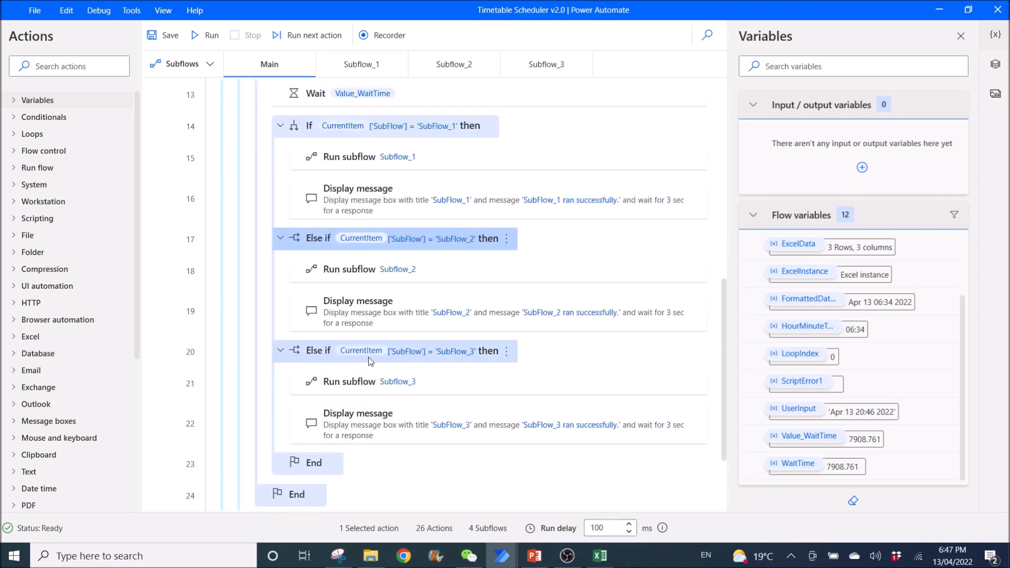
pyautogui.moveTo(378, 361)
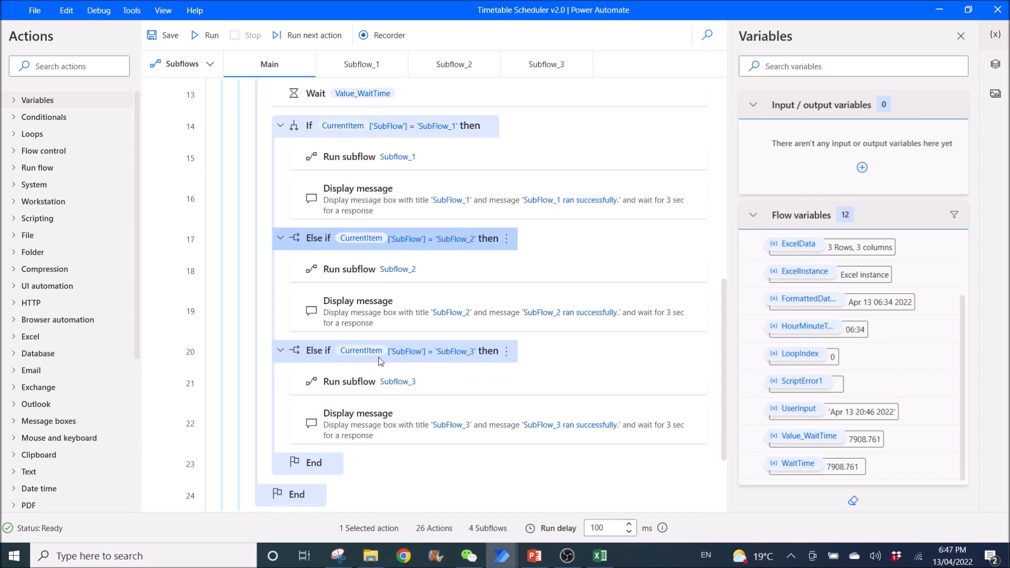
pyautogui.doubleClick(318, 352)
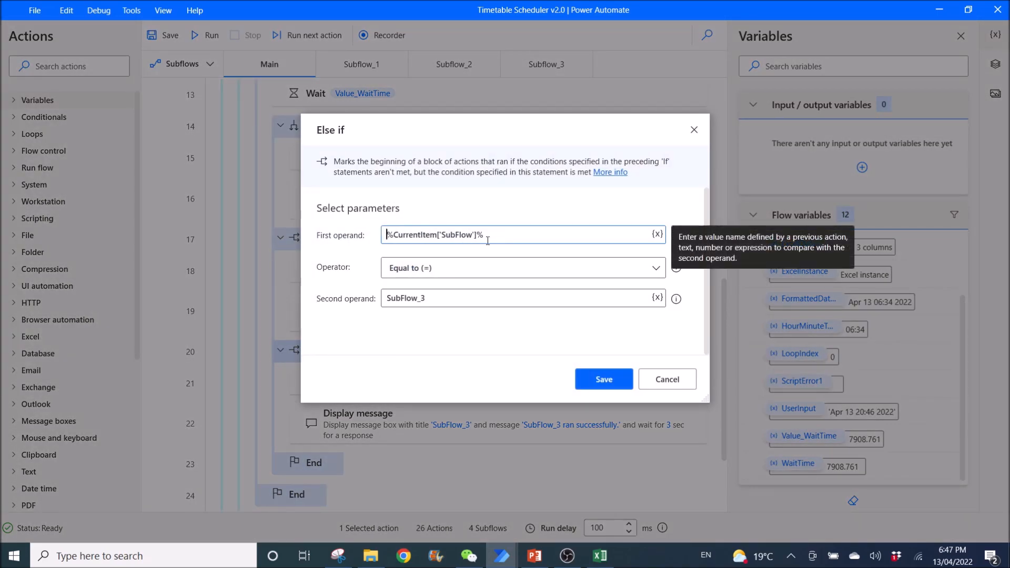
pyautogui.click(602, 378)
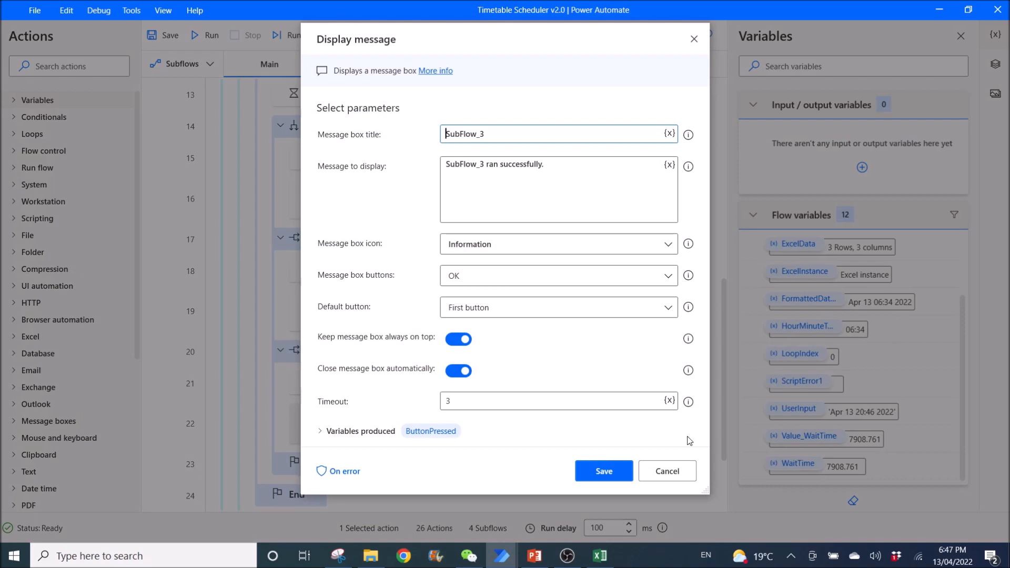
pyautogui.click(603, 472)
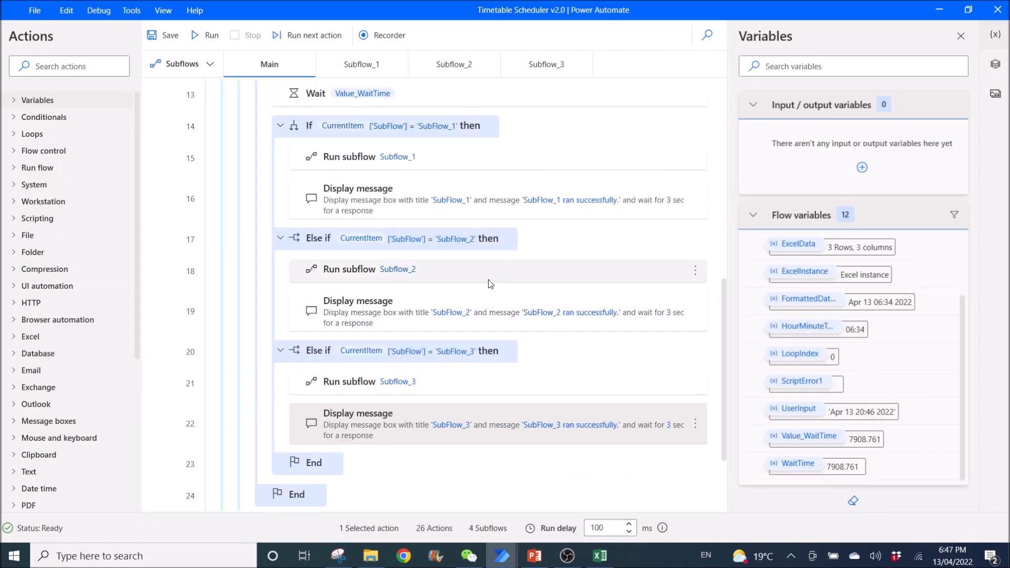
pyautogui.moveTo(384, 365)
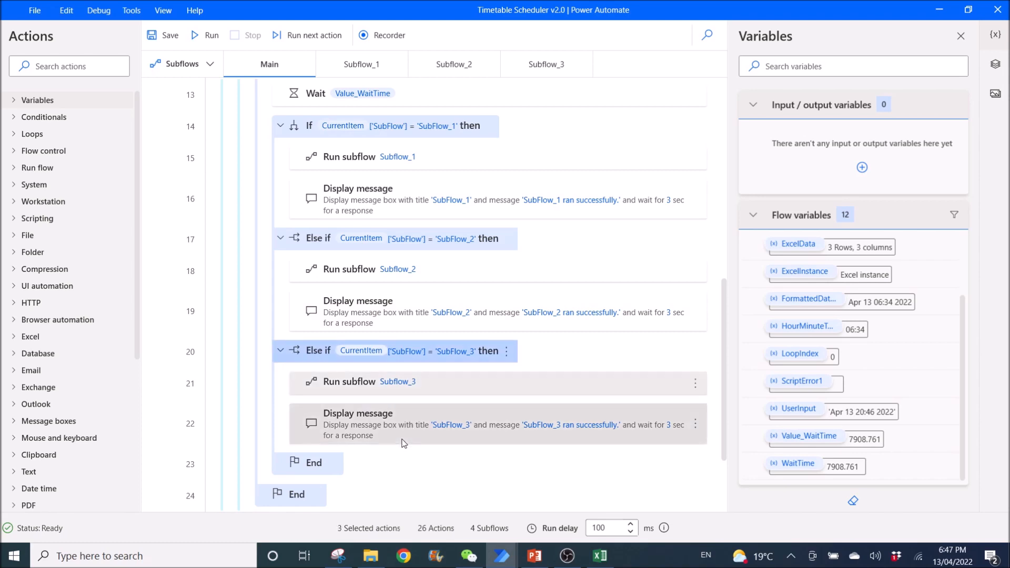
pyautogui.moveTo(466, 366)
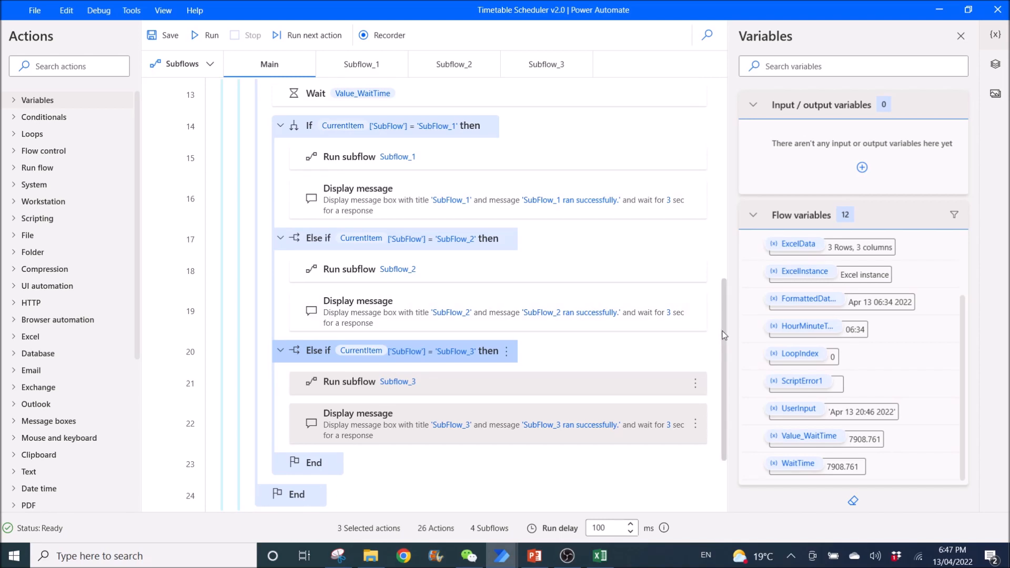
pyautogui.scroll(-3)
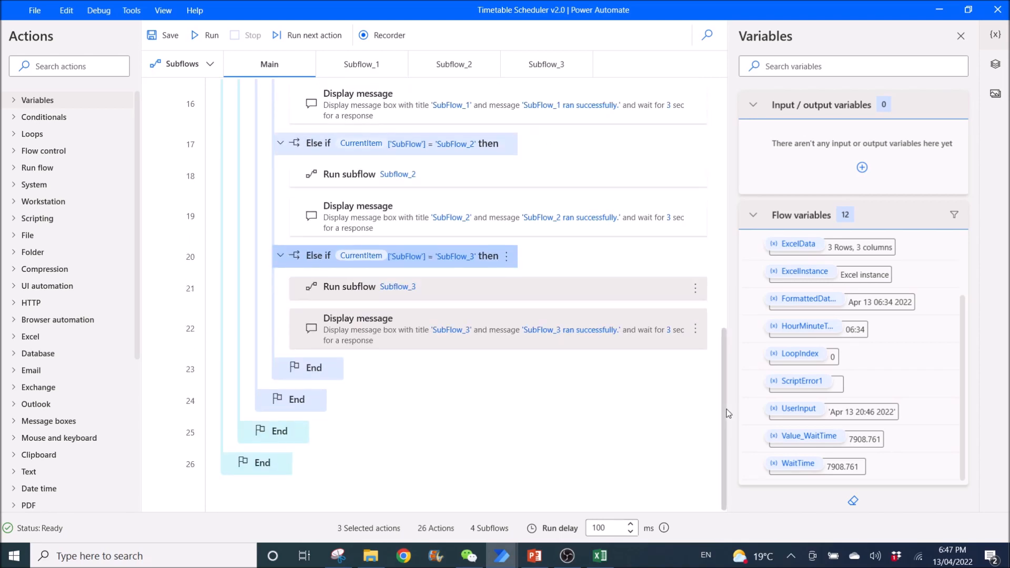
pyautogui.moveTo(388, 421)
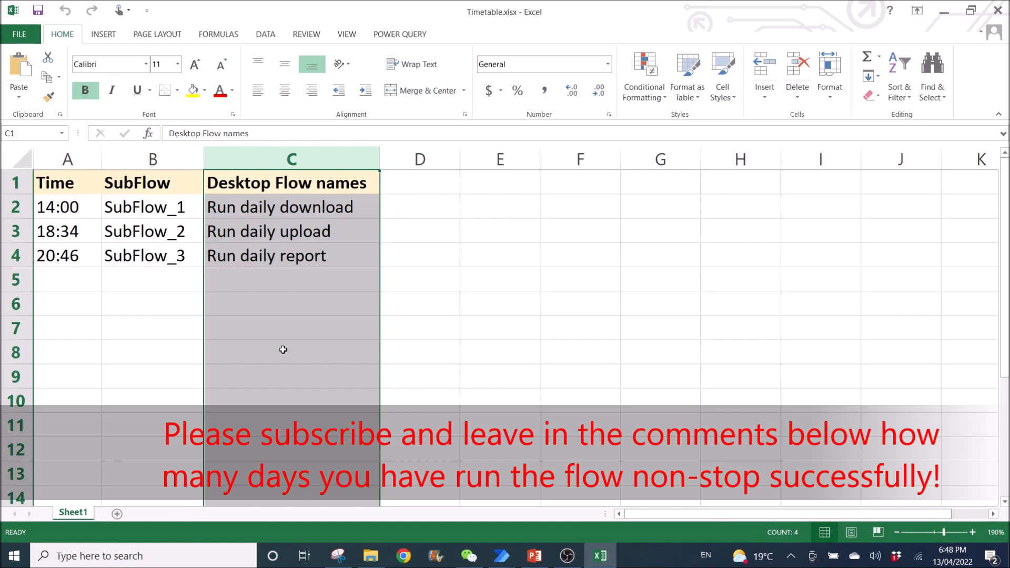
pyautogui.click(290, 351)
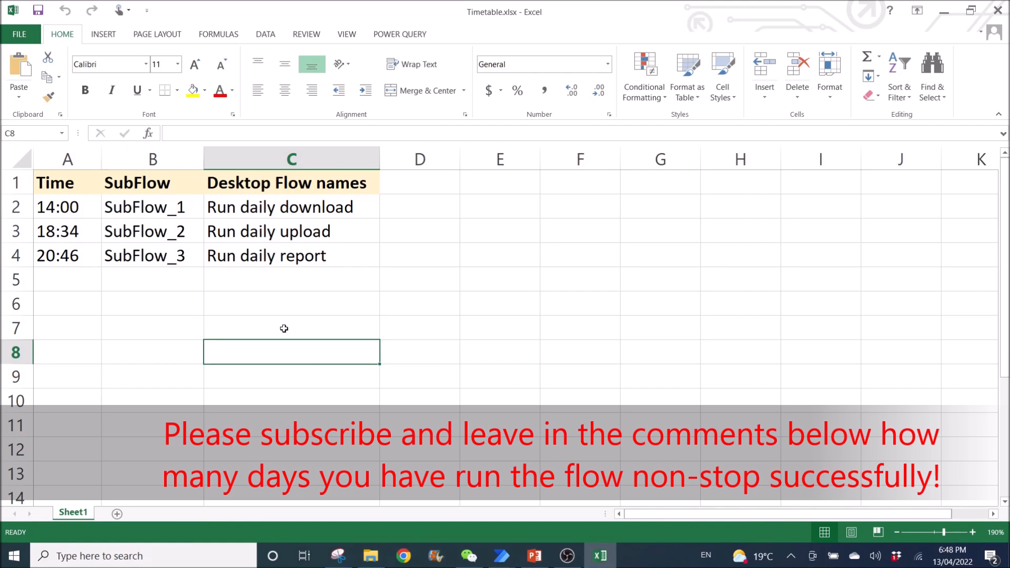
pyautogui.moveTo(279, 330)
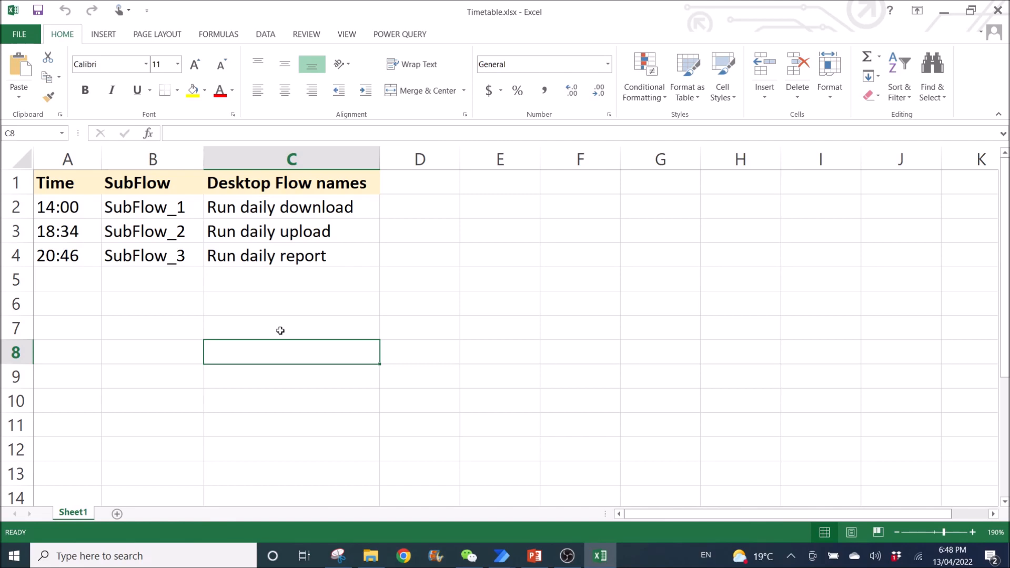
pyautogui.moveTo(274, 333)
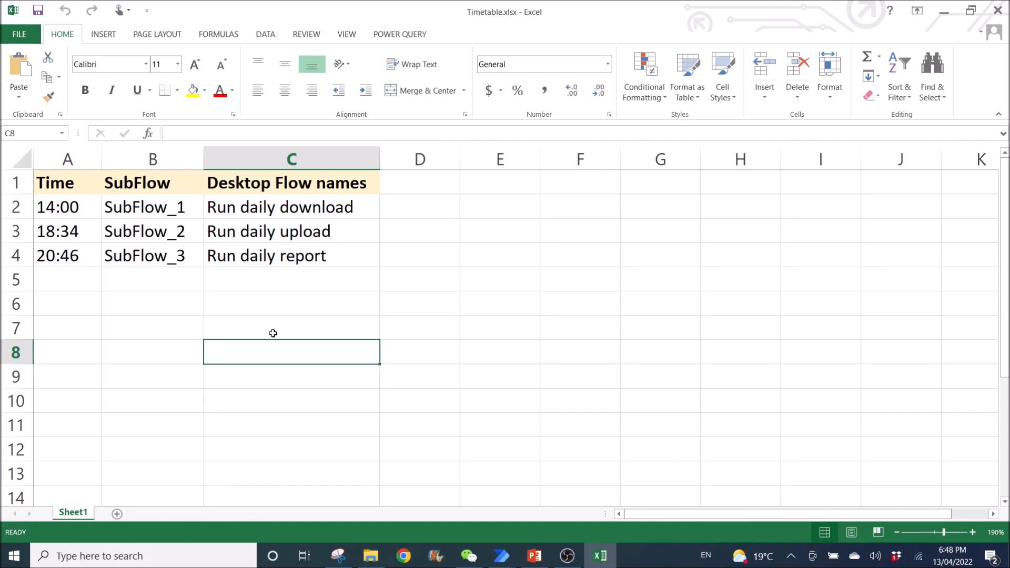
pyautogui.moveTo(276, 335)
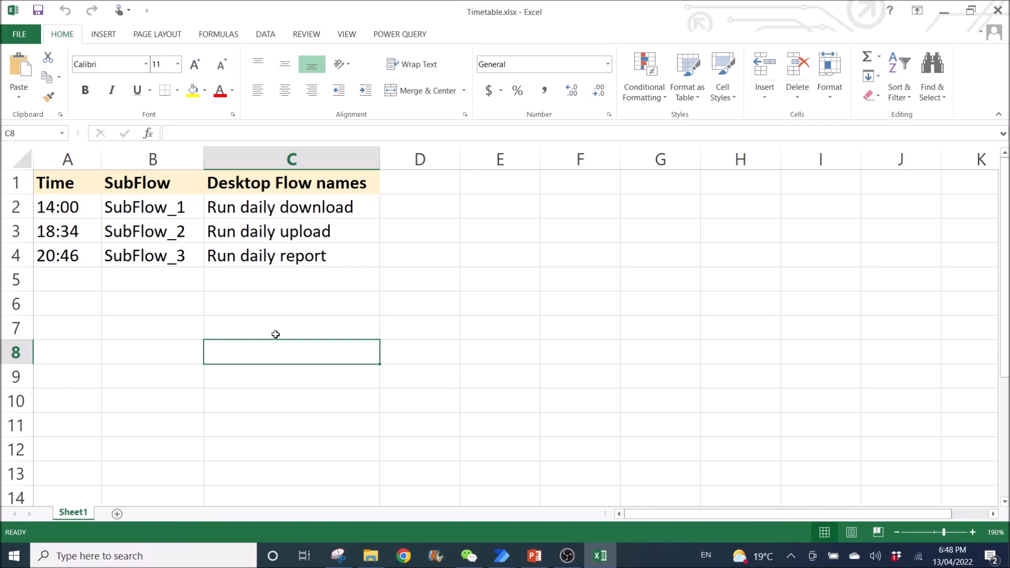
pyautogui.moveTo(306, 329)
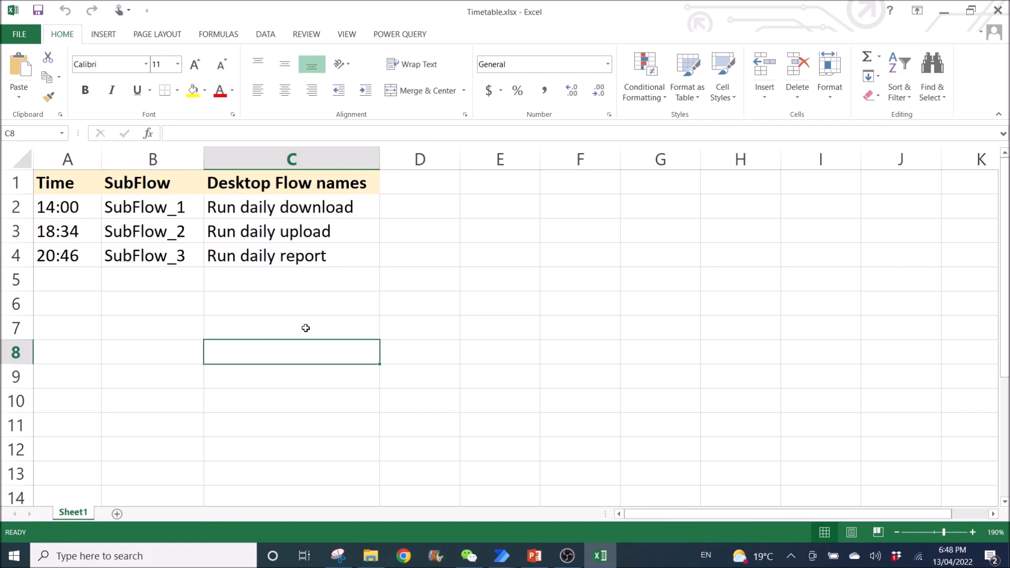
pyautogui.moveTo(332, 328)
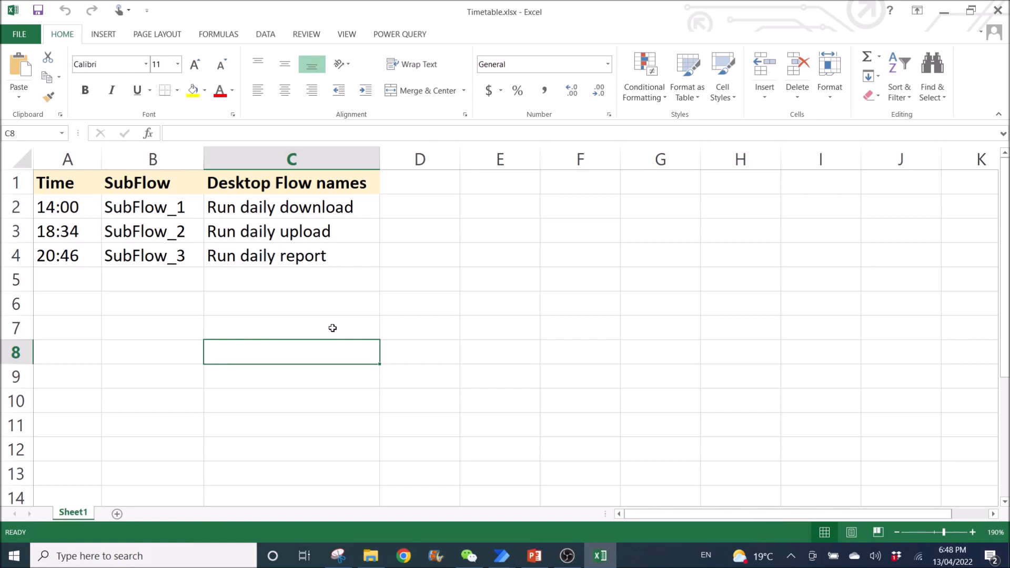
pyautogui.moveTo(414, 313)
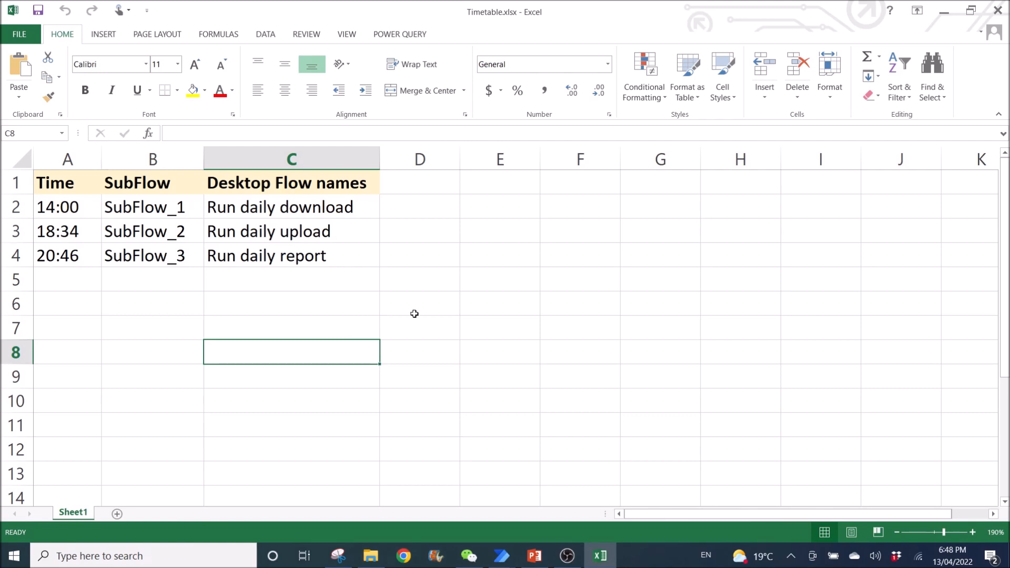
pyautogui.moveTo(366, 343)
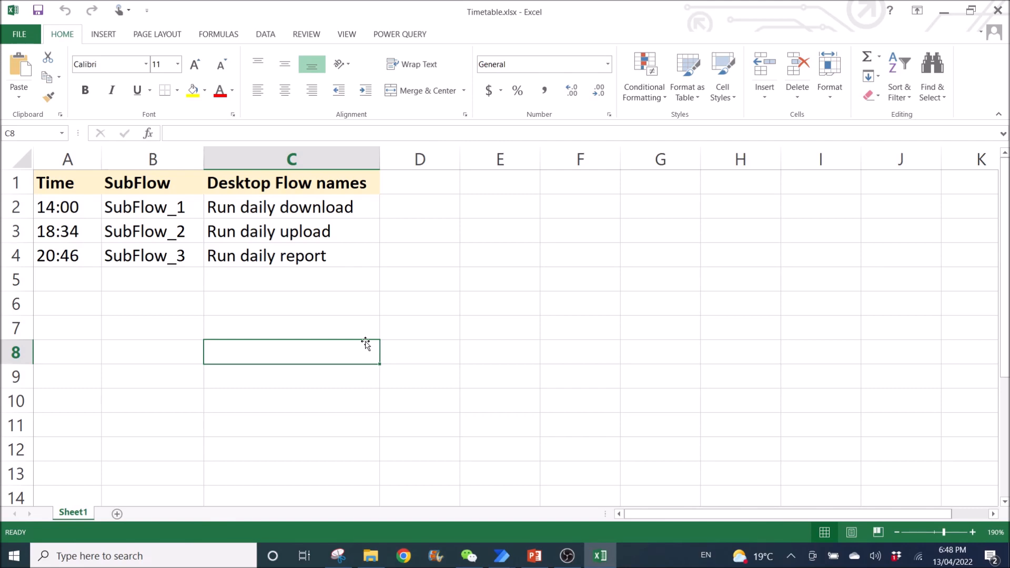
pyautogui.moveTo(363, 333)
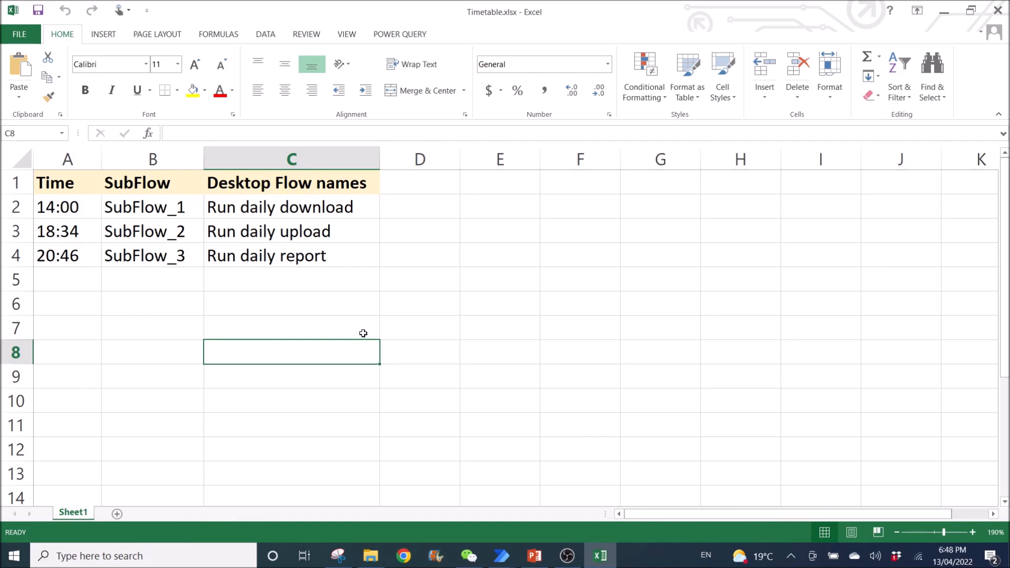
pyautogui.moveTo(375, 332)
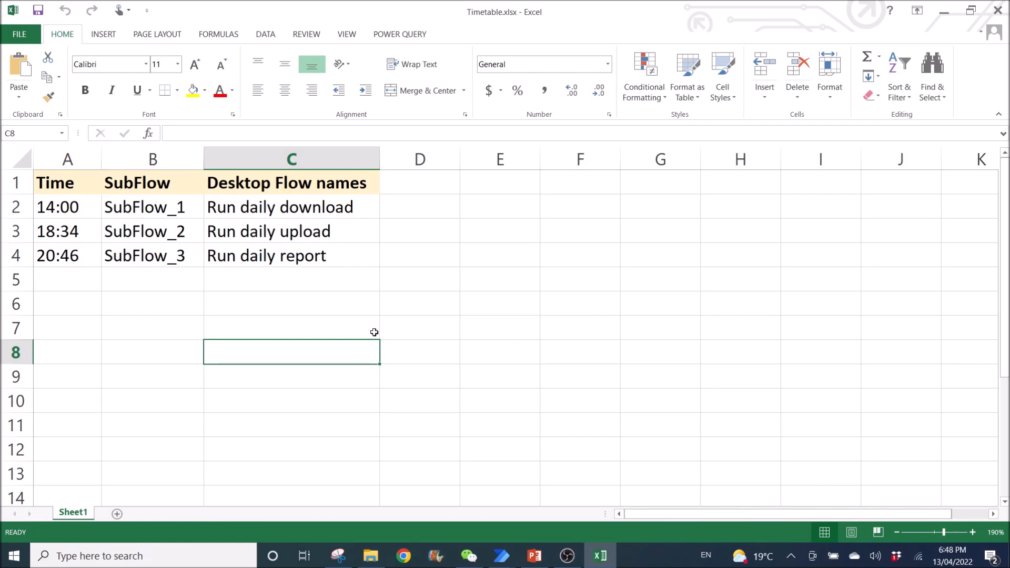
pyautogui.moveTo(413, 332)
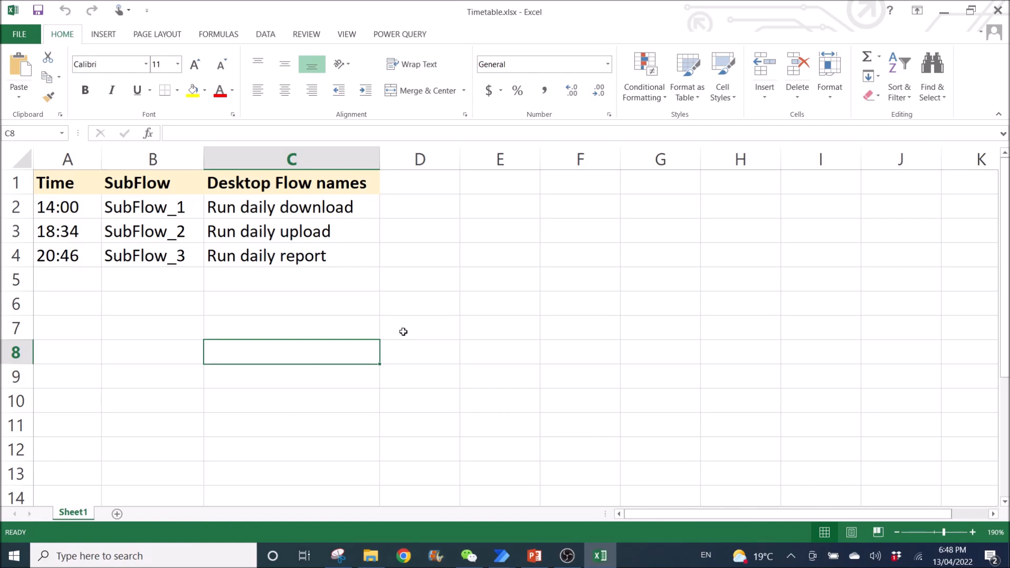
pyautogui.moveTo(406, 339)
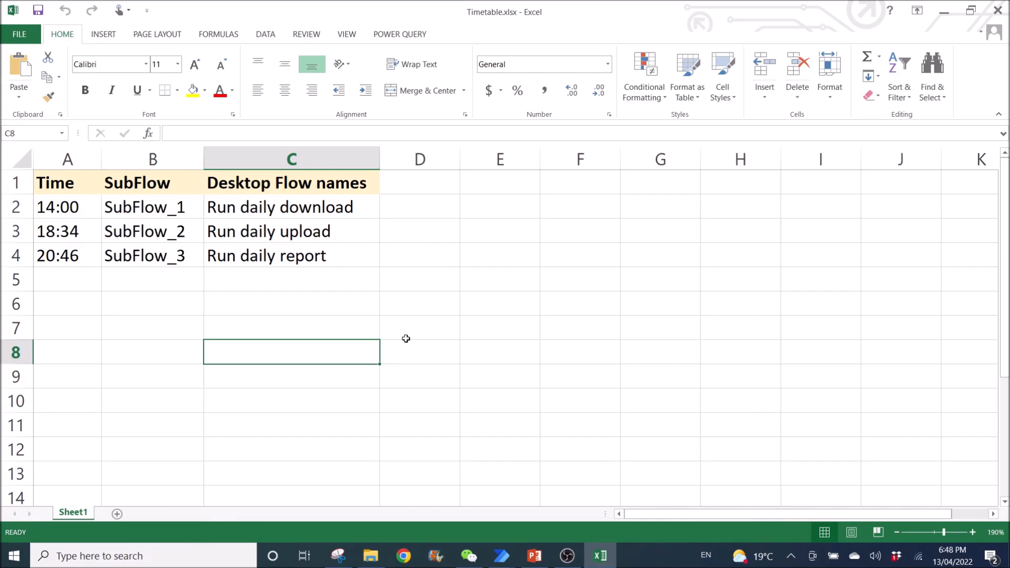